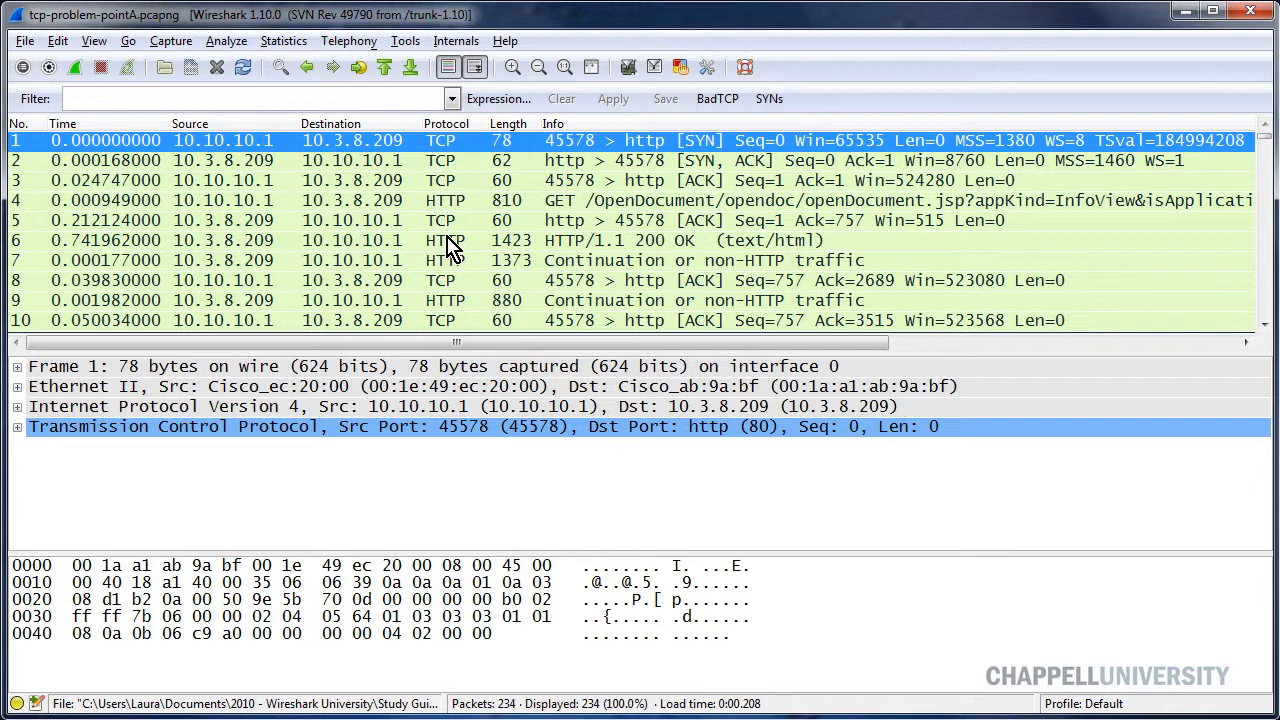
mouse_move(170, 180)
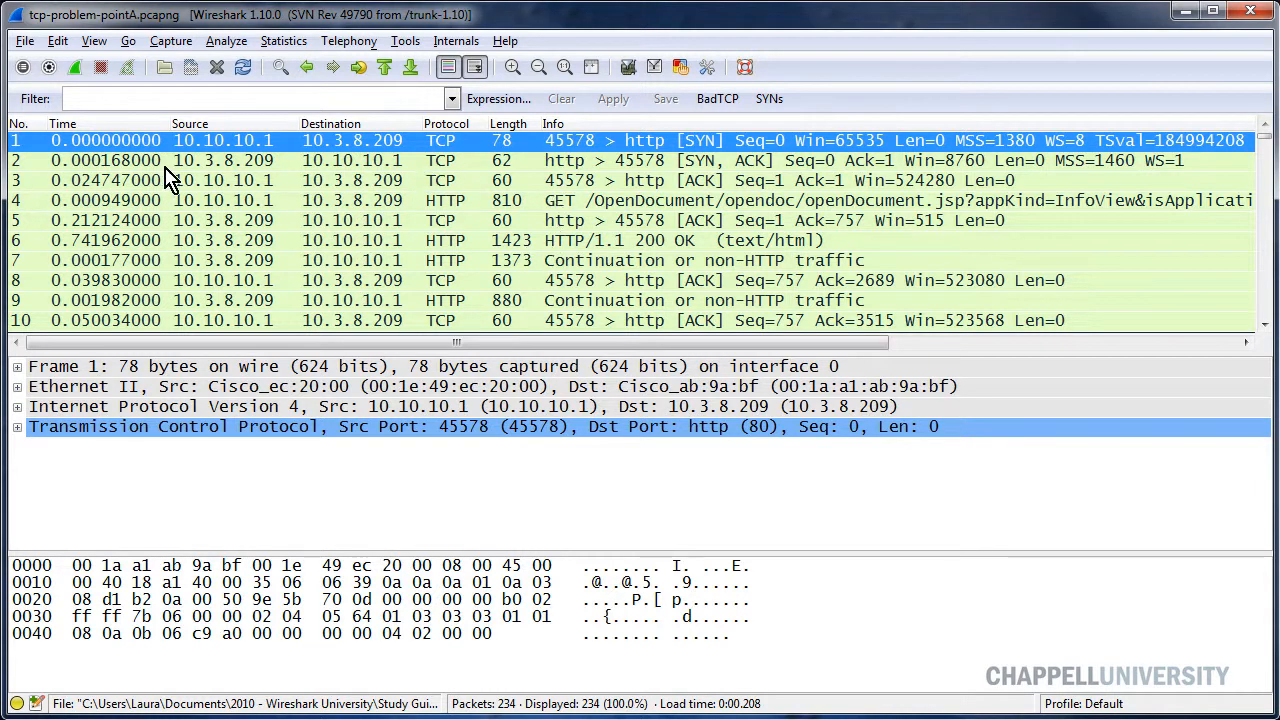
mouse_move(740, 156)
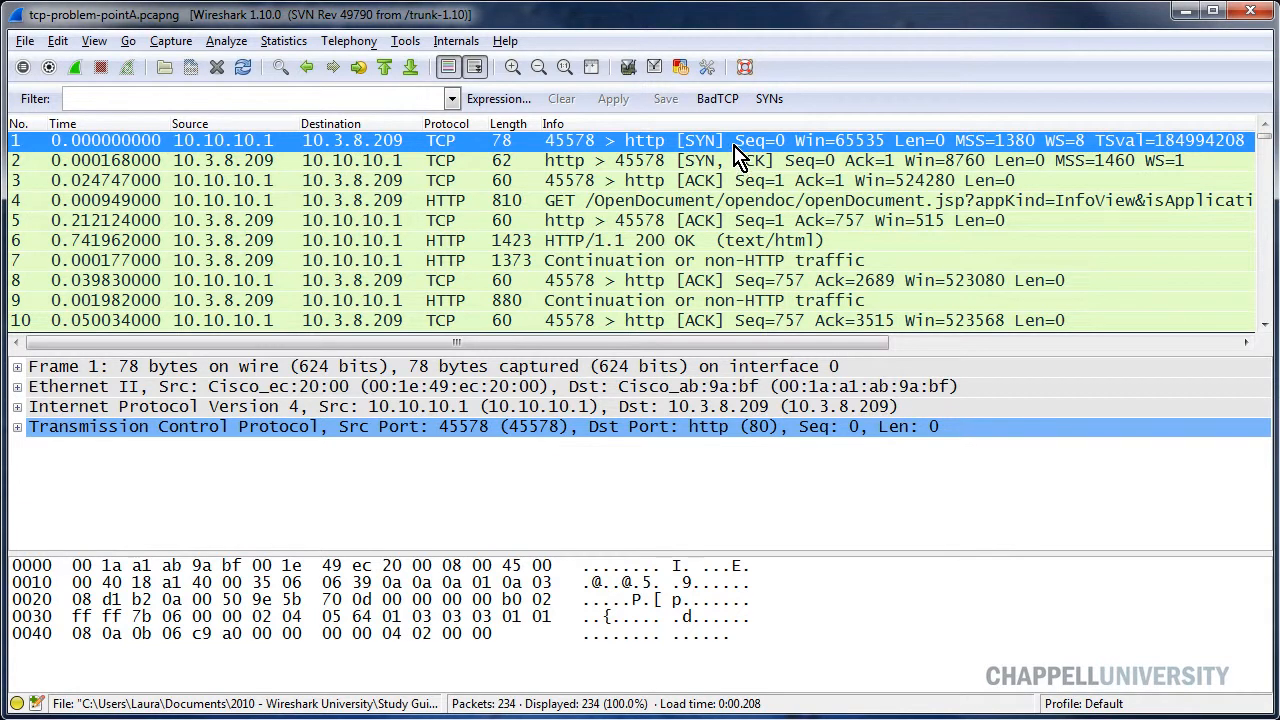
Step: Select the Transmission Control Protocol line of frame 1, the SYN from port 45578 to http
left_click(400, 160)
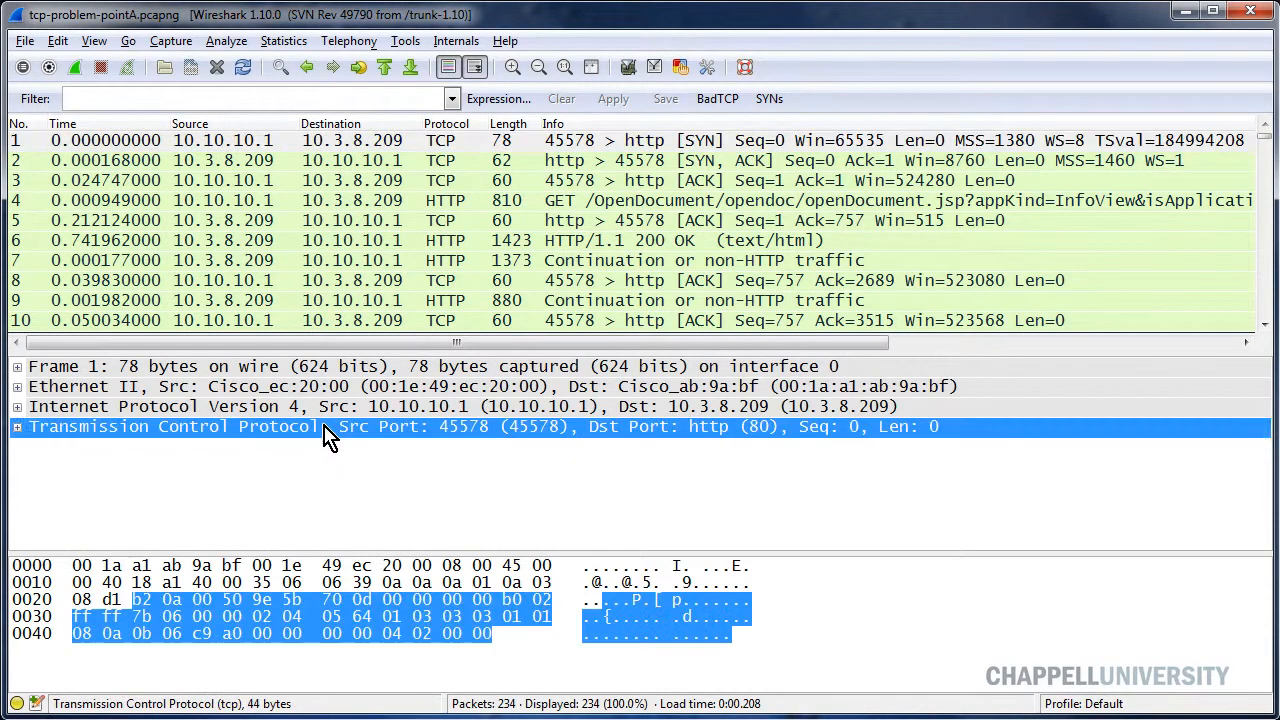
Step: Expand the TCP tree to the 44-byte Header length and unfold the Options list
left_click(16, 426)
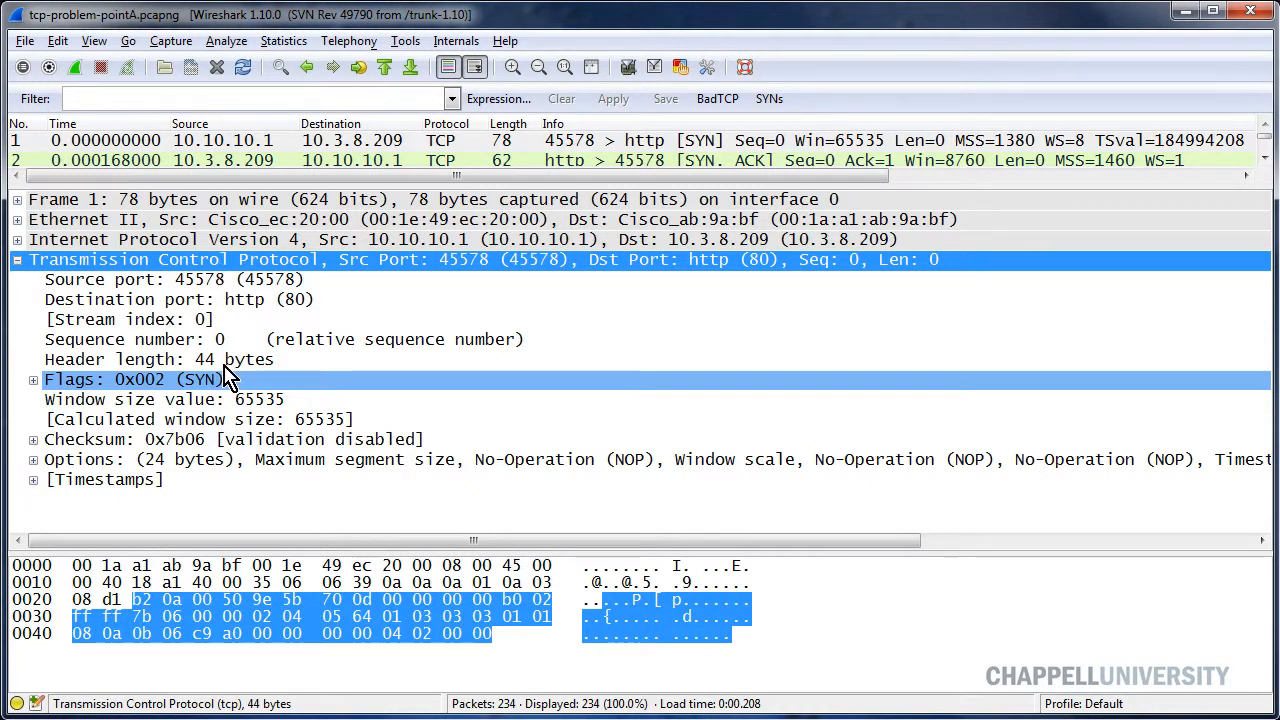
mouse_move(158, 372)
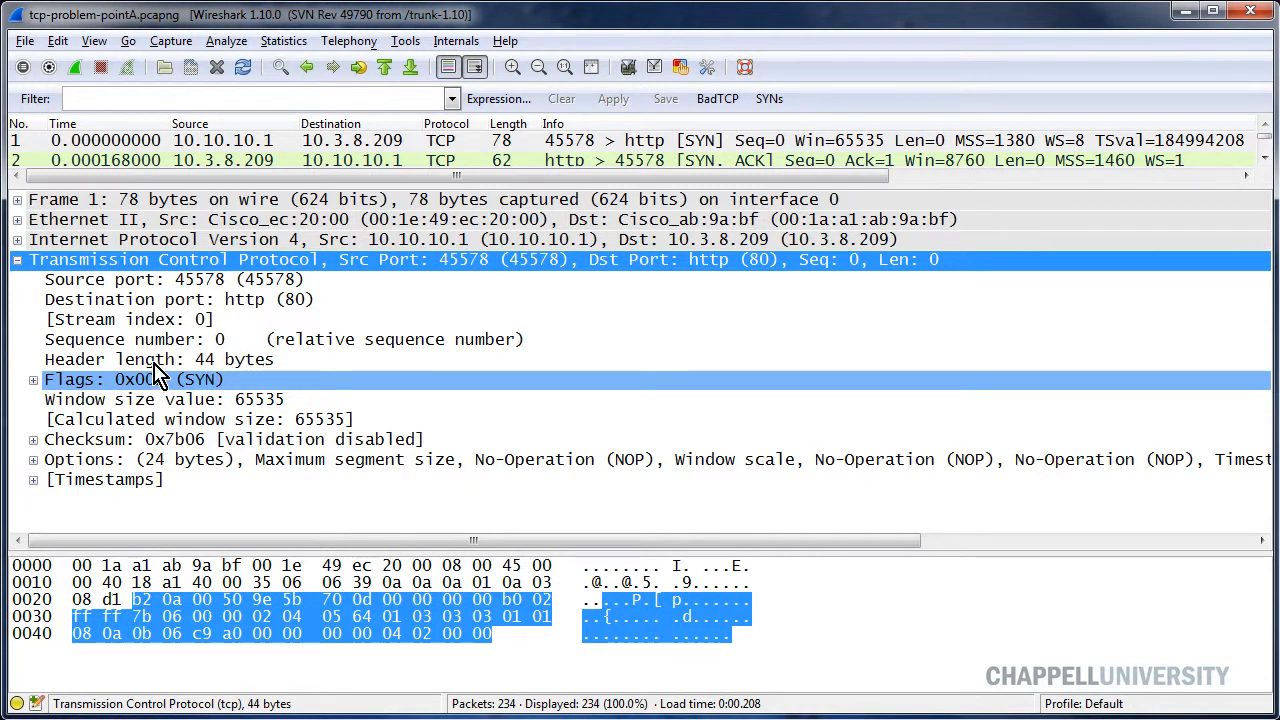
left_click(160, 360)
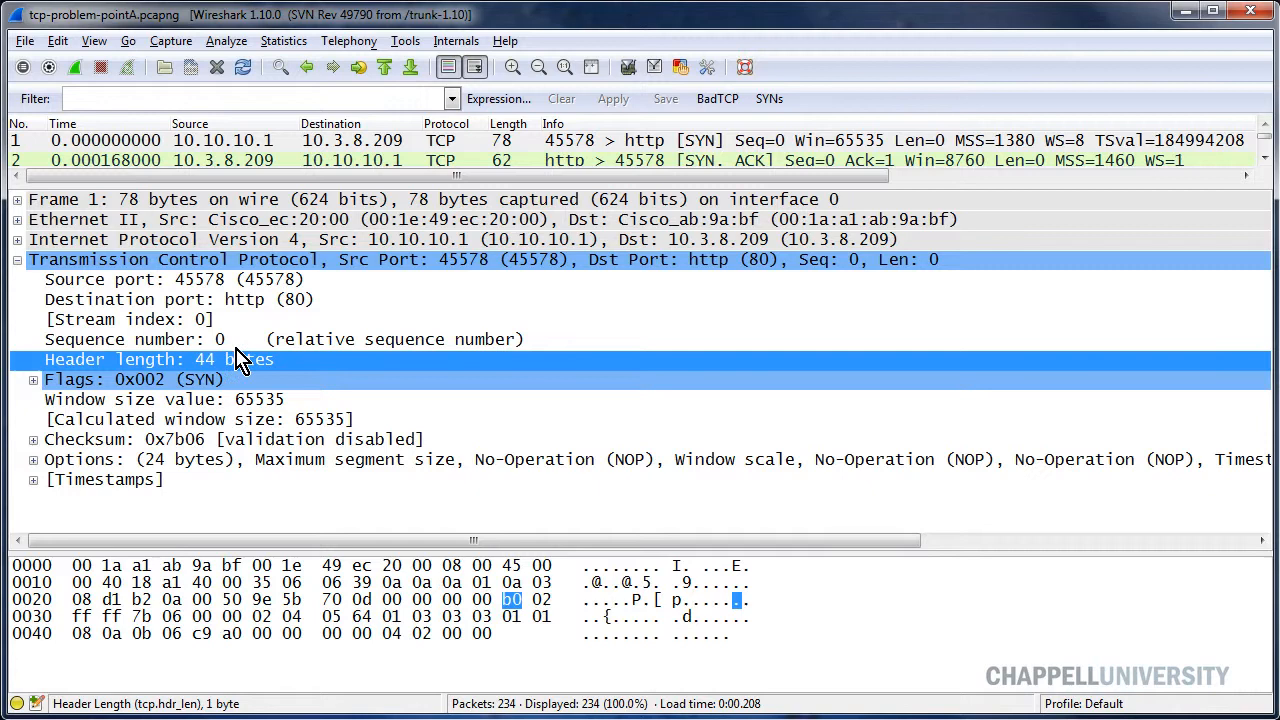
mouse_move(276, 374)
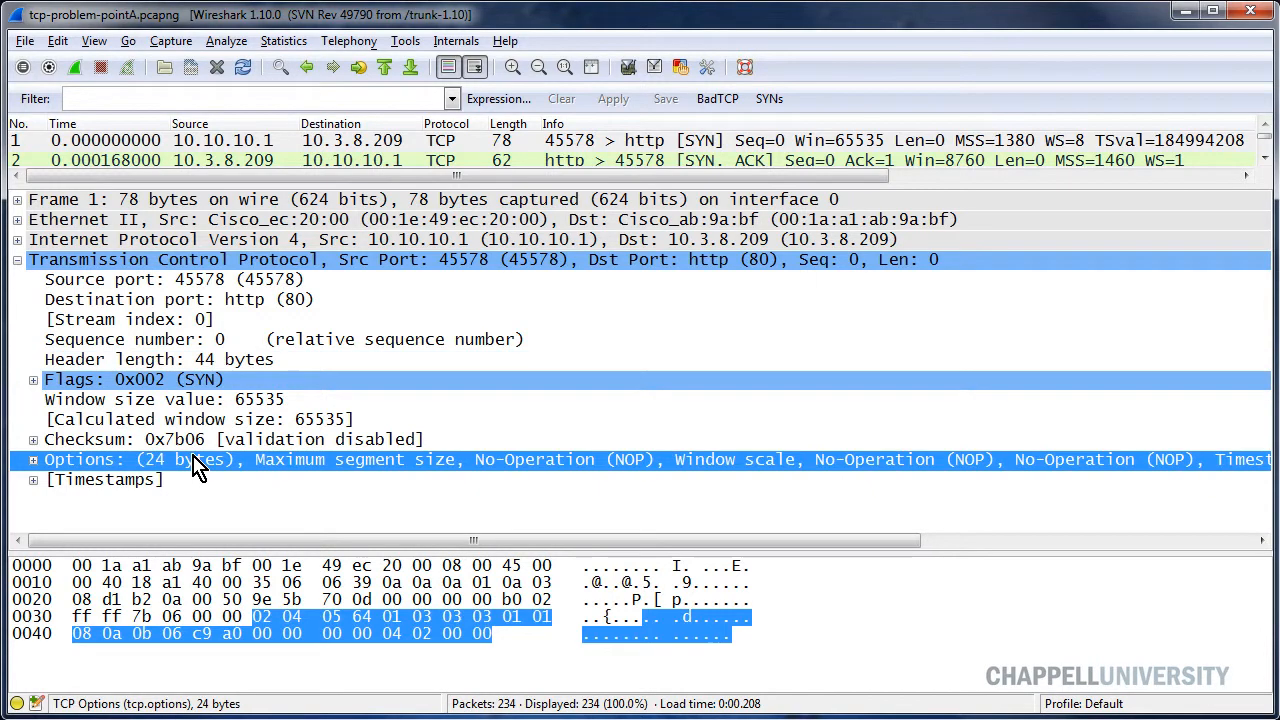
left_click(32, 458)
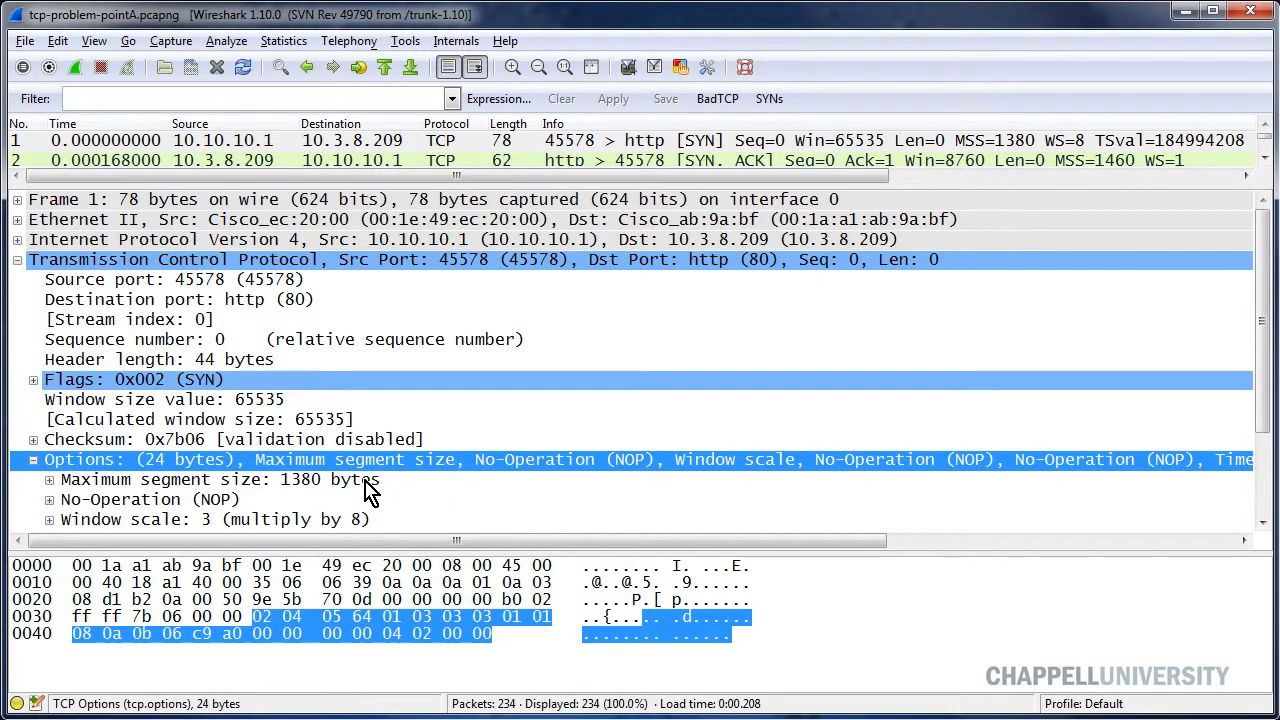
mouse_move(324, 496)
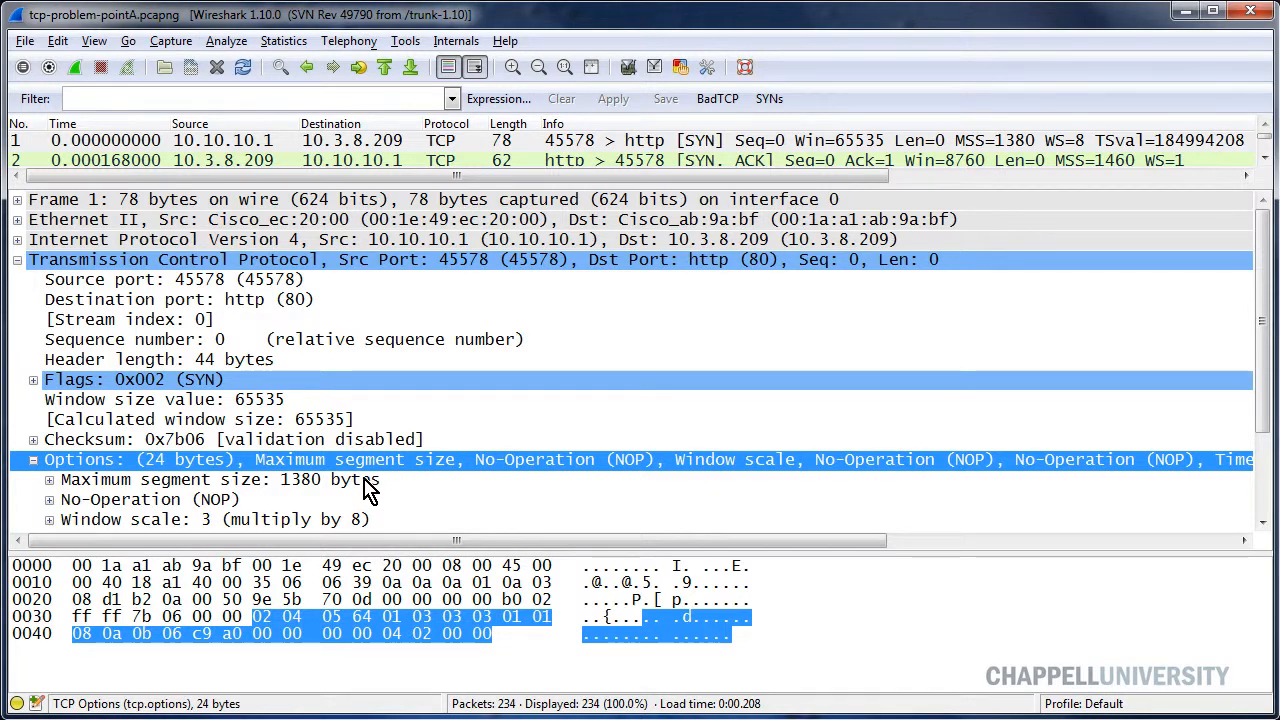
Step: Inspect the MSS 1380, No-Operation and SACK Permitted TCP options in turn
left_click(170, 480)
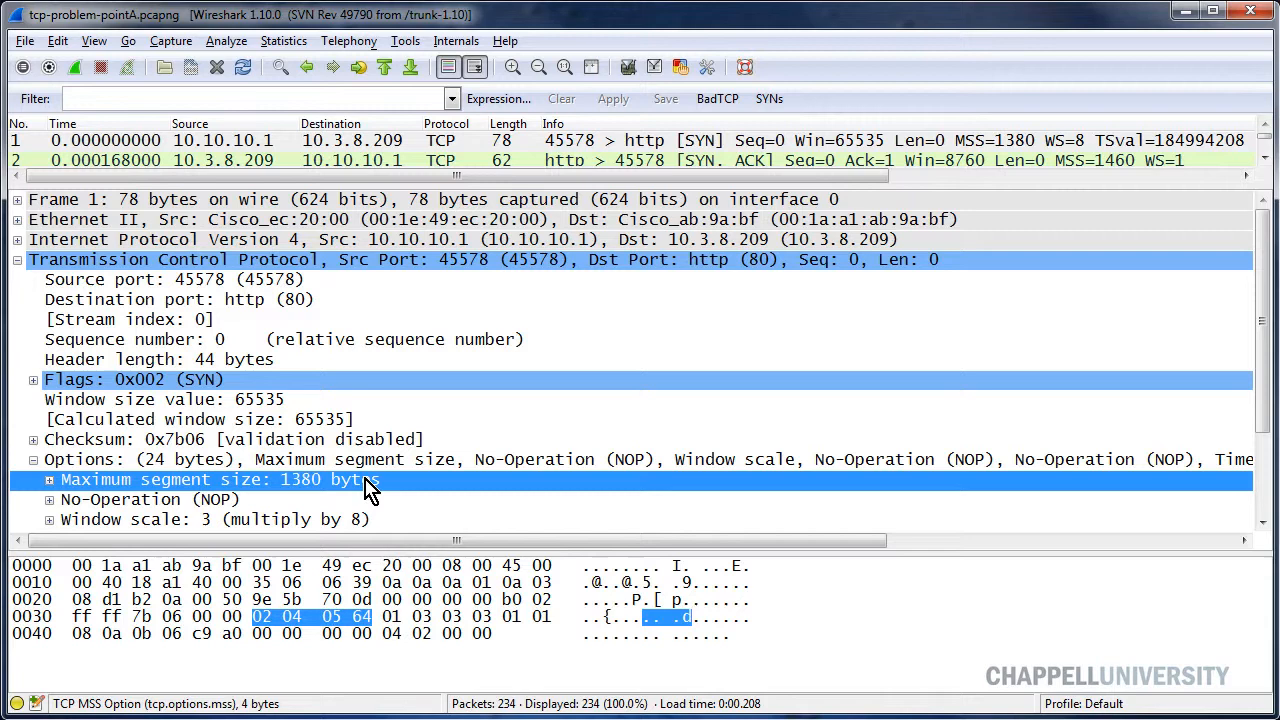
scroll("down", 3)
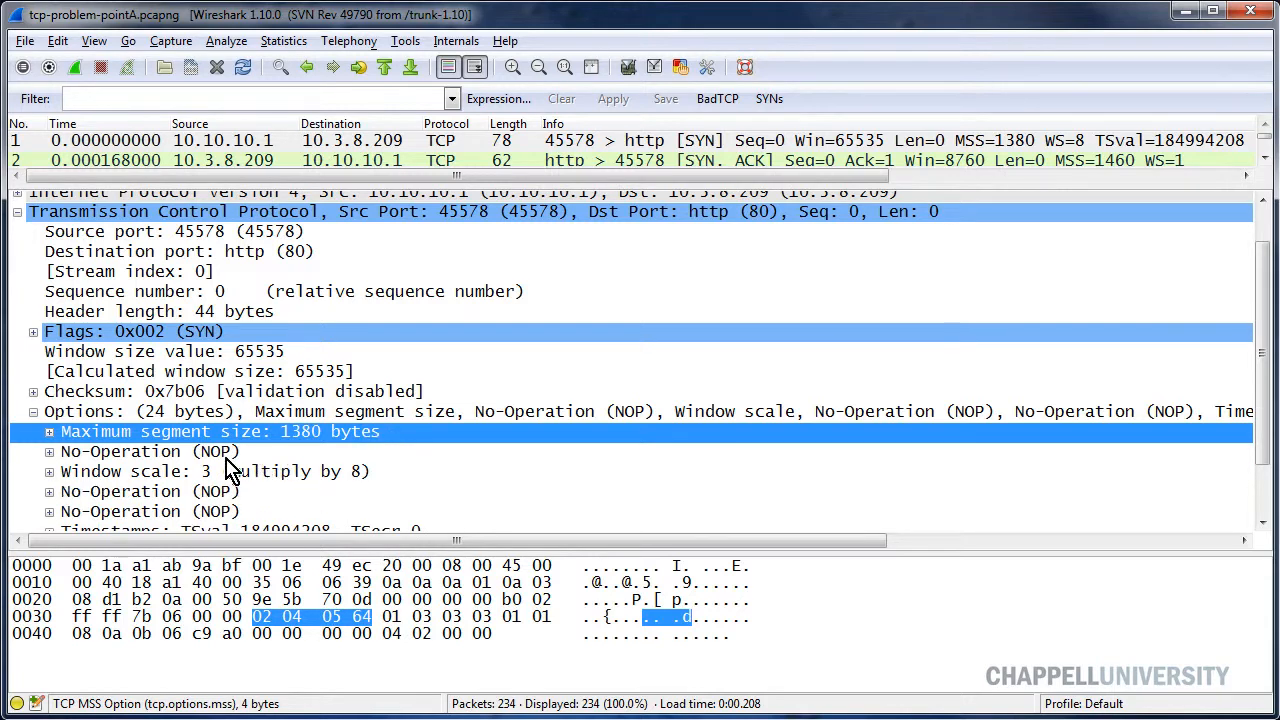
left_click(150, 452)
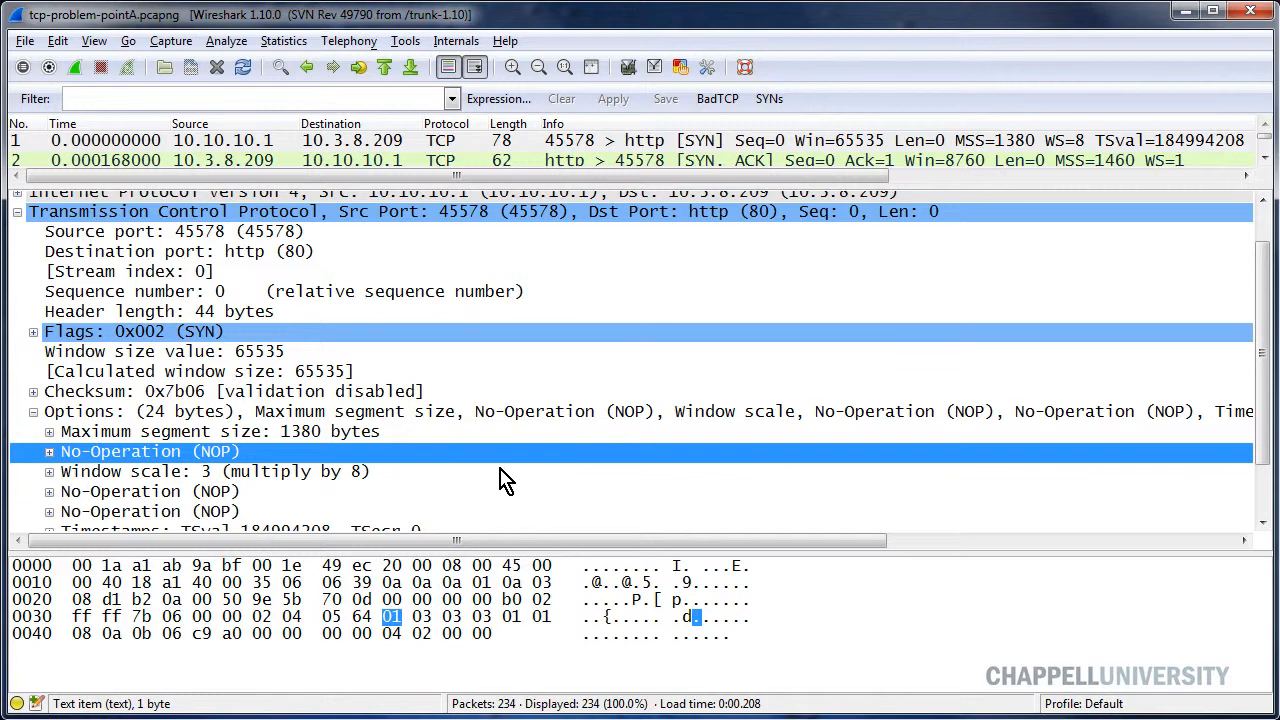
mouse_move(316, 480)
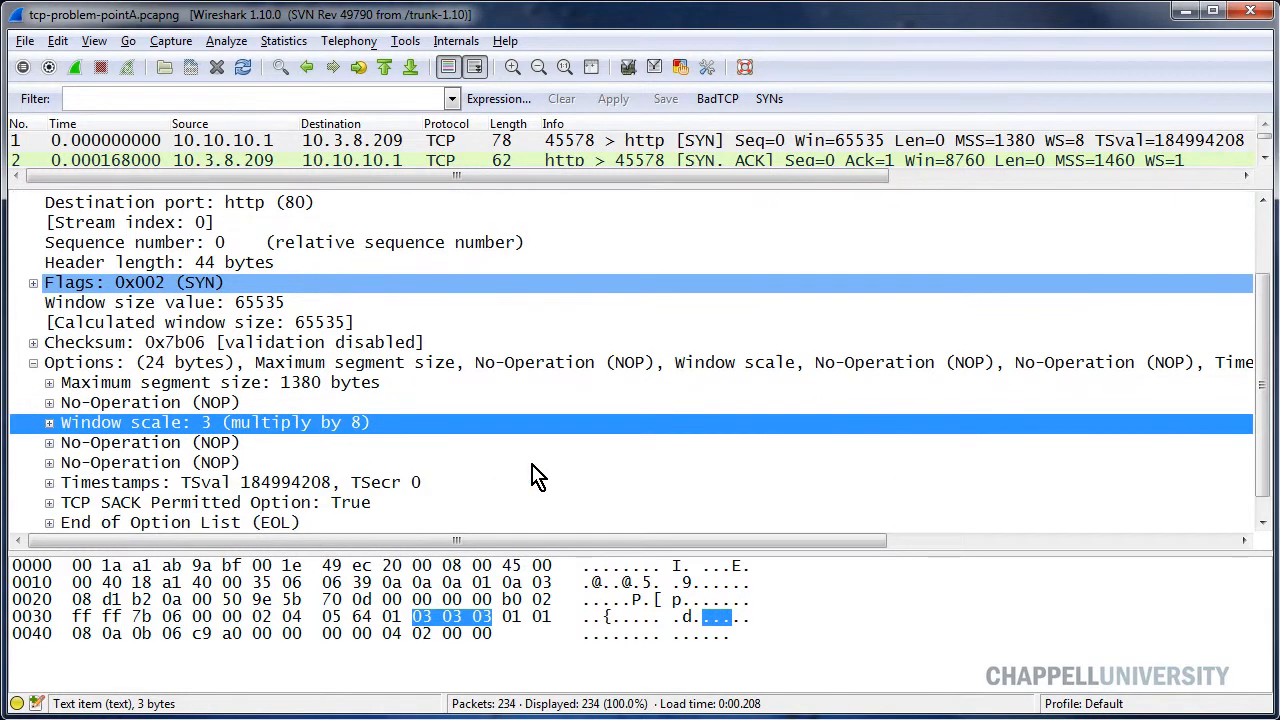
mouse_move(260, 490)
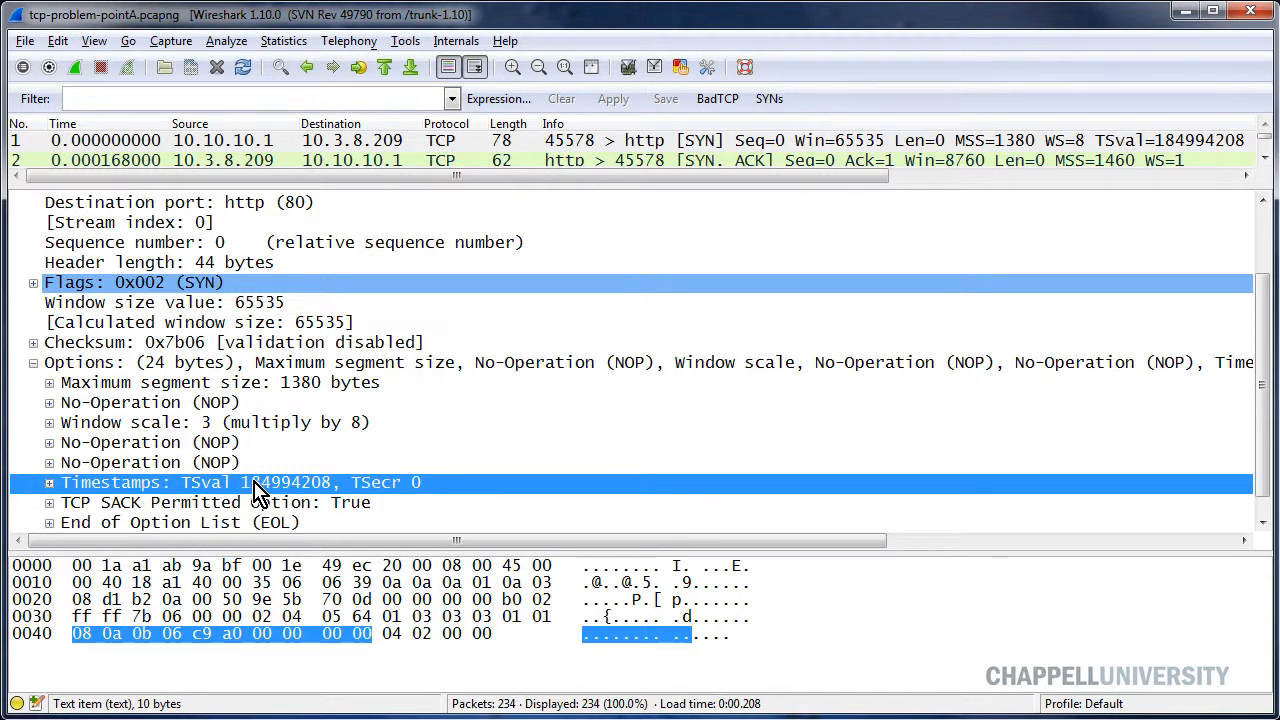
left_click(216, 502)
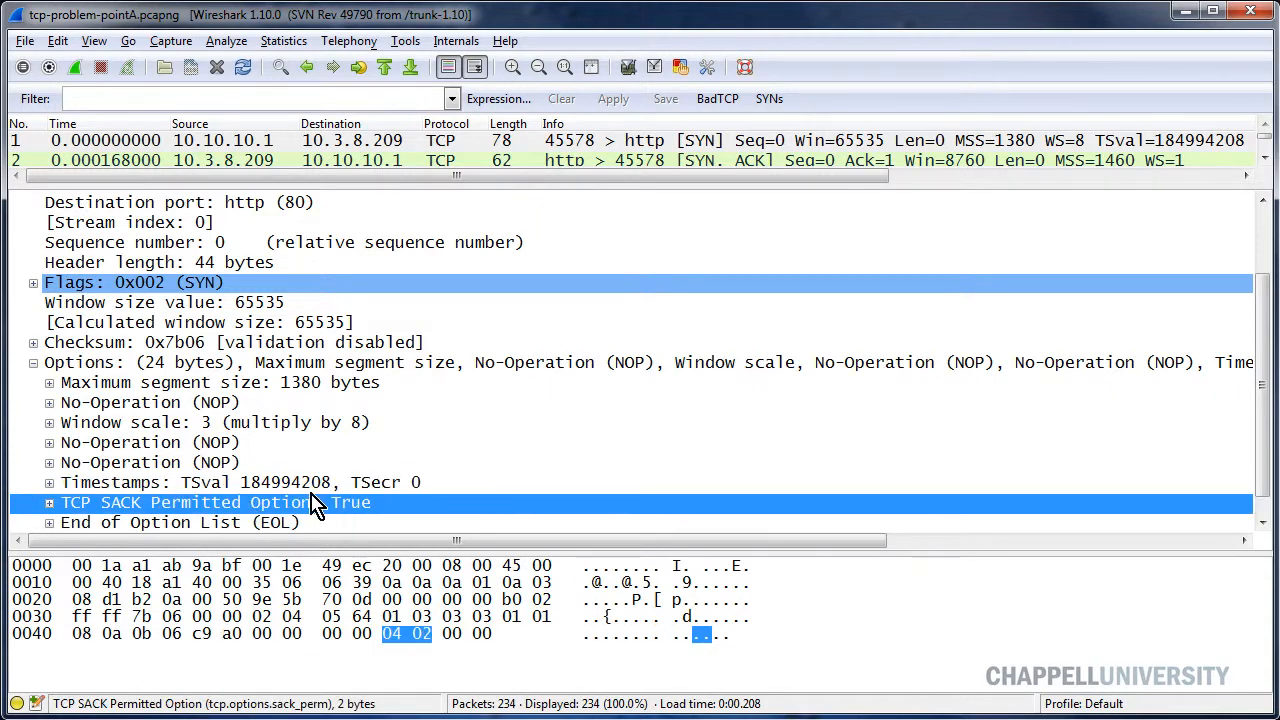
mouse_move(430, 504)
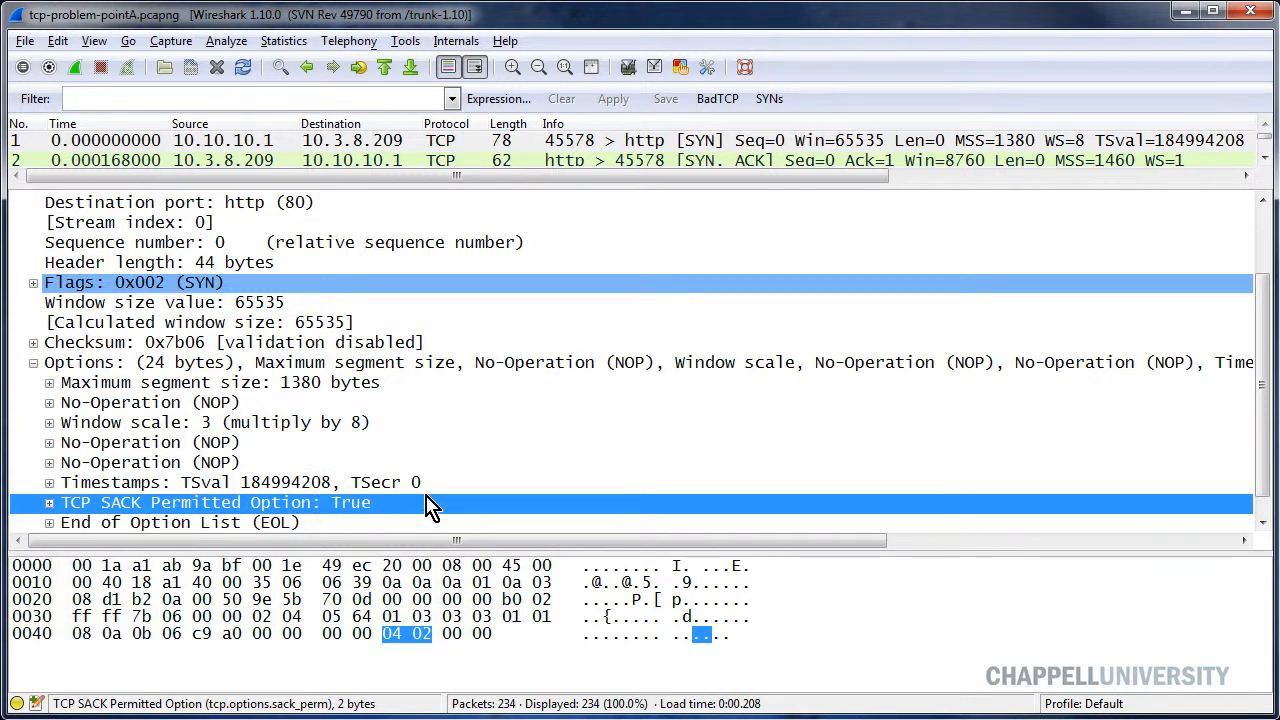
mouse_move(434, 490)
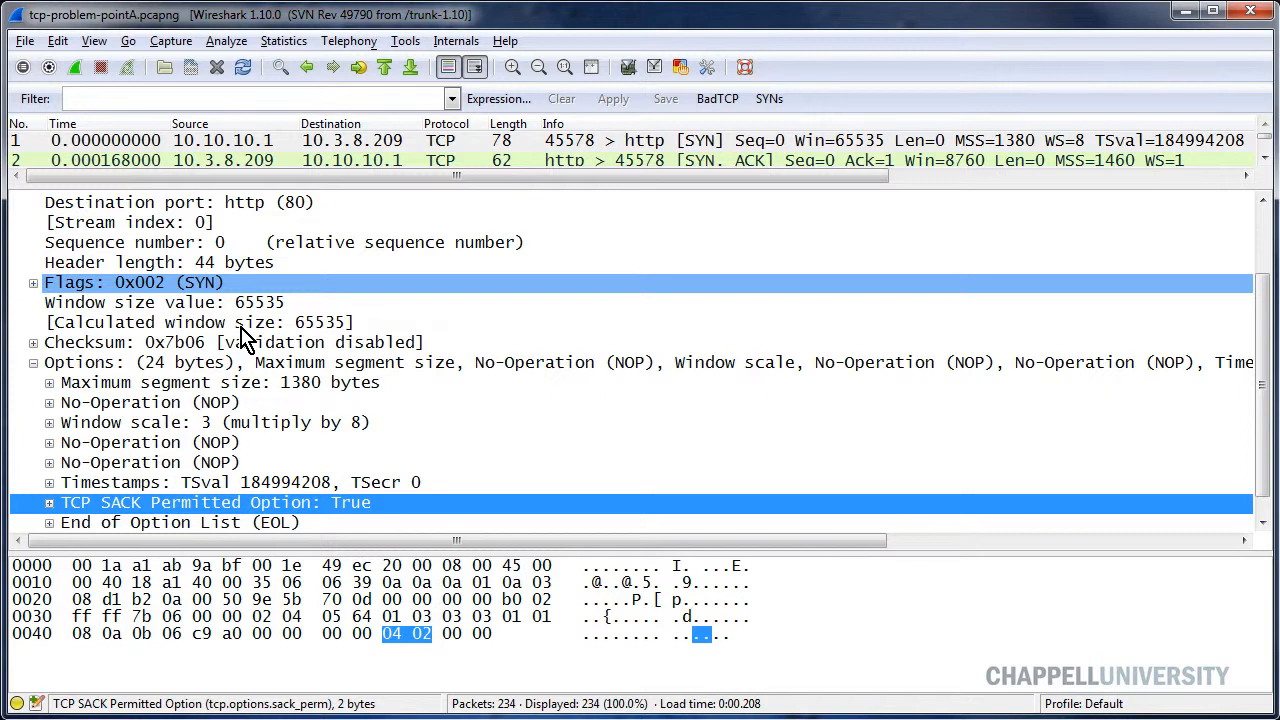
mouse_move(568, 258)
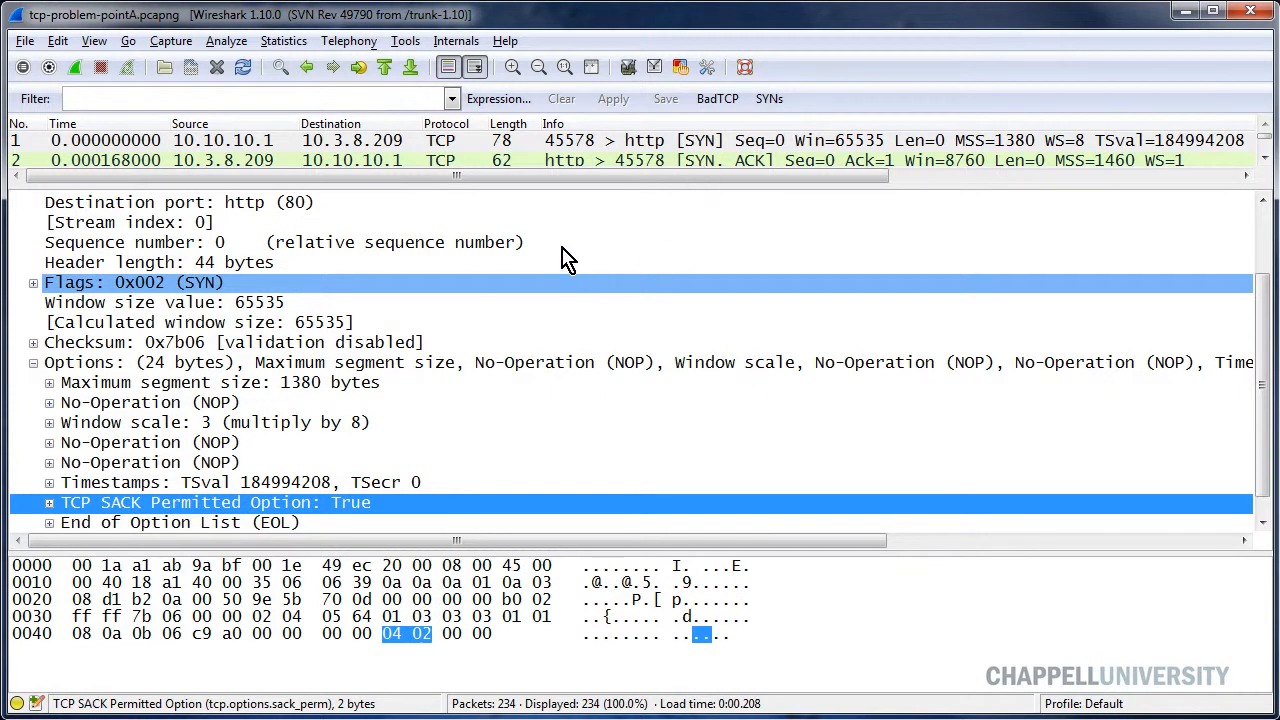
mouse_move(222, 290)
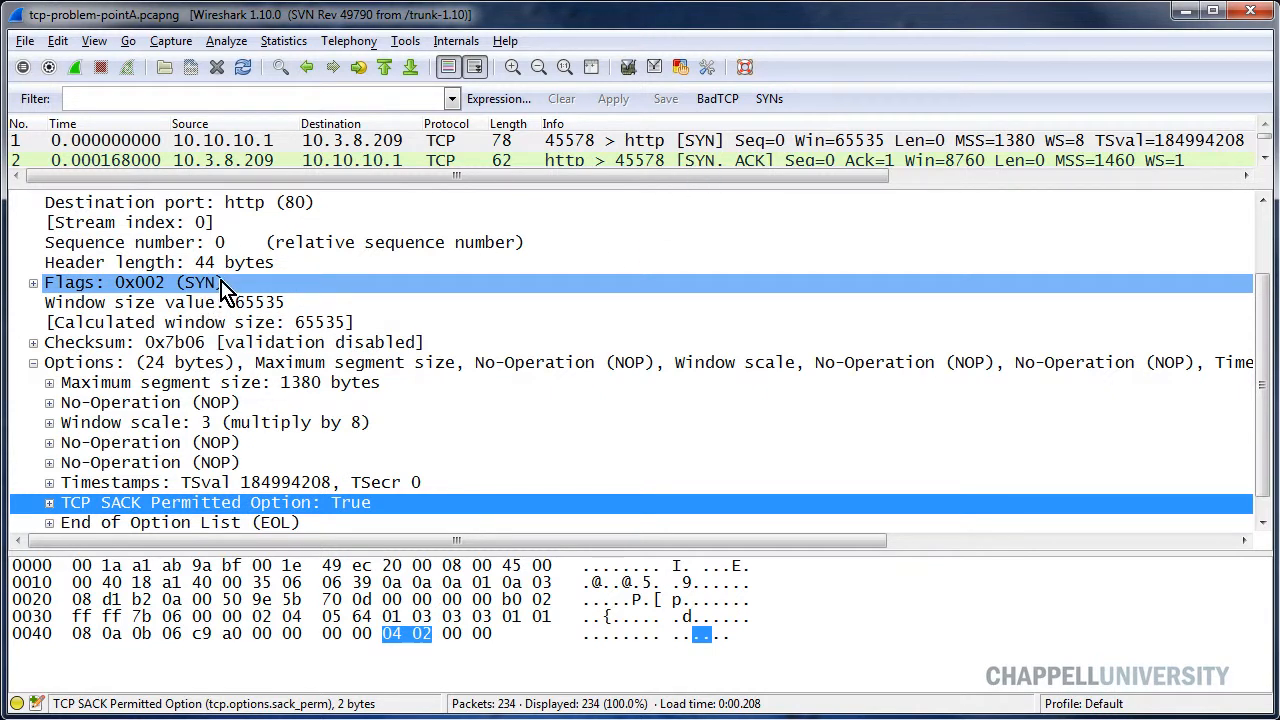
Step: Build the display filter tcp.hdr_len < 28 from the header length field
left_click(32, 282)
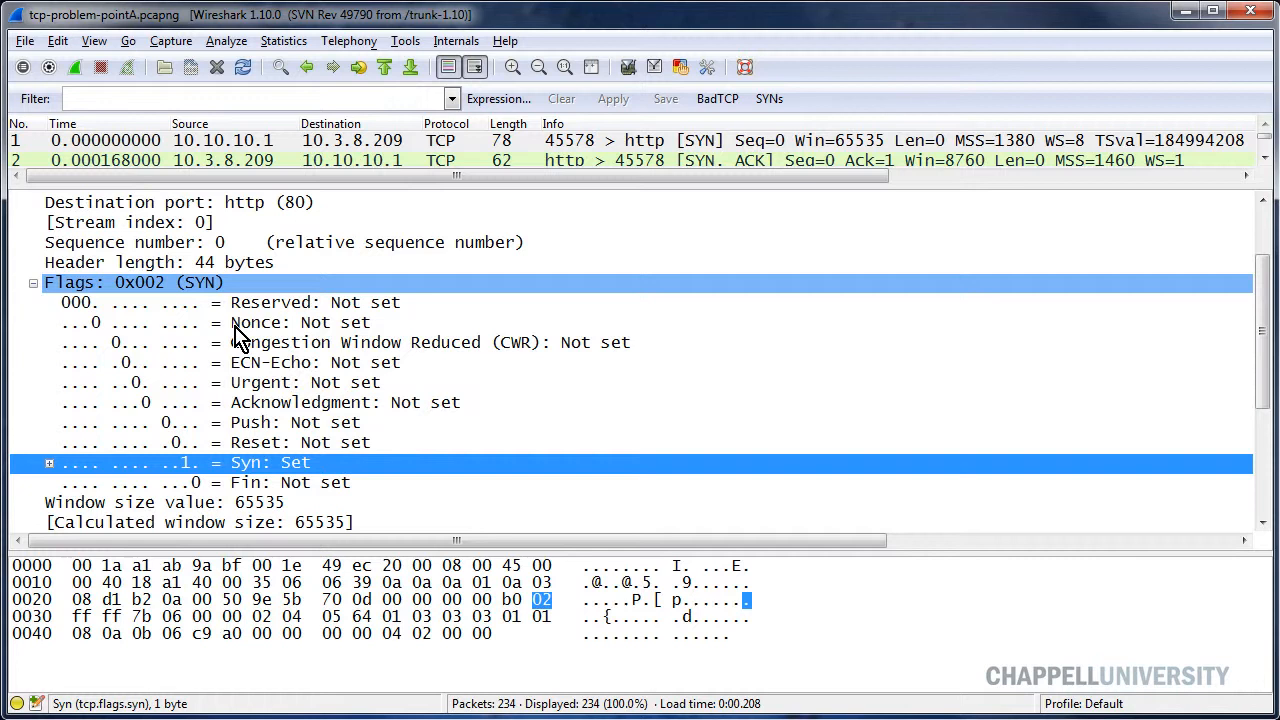
mouse_move(100, 276)
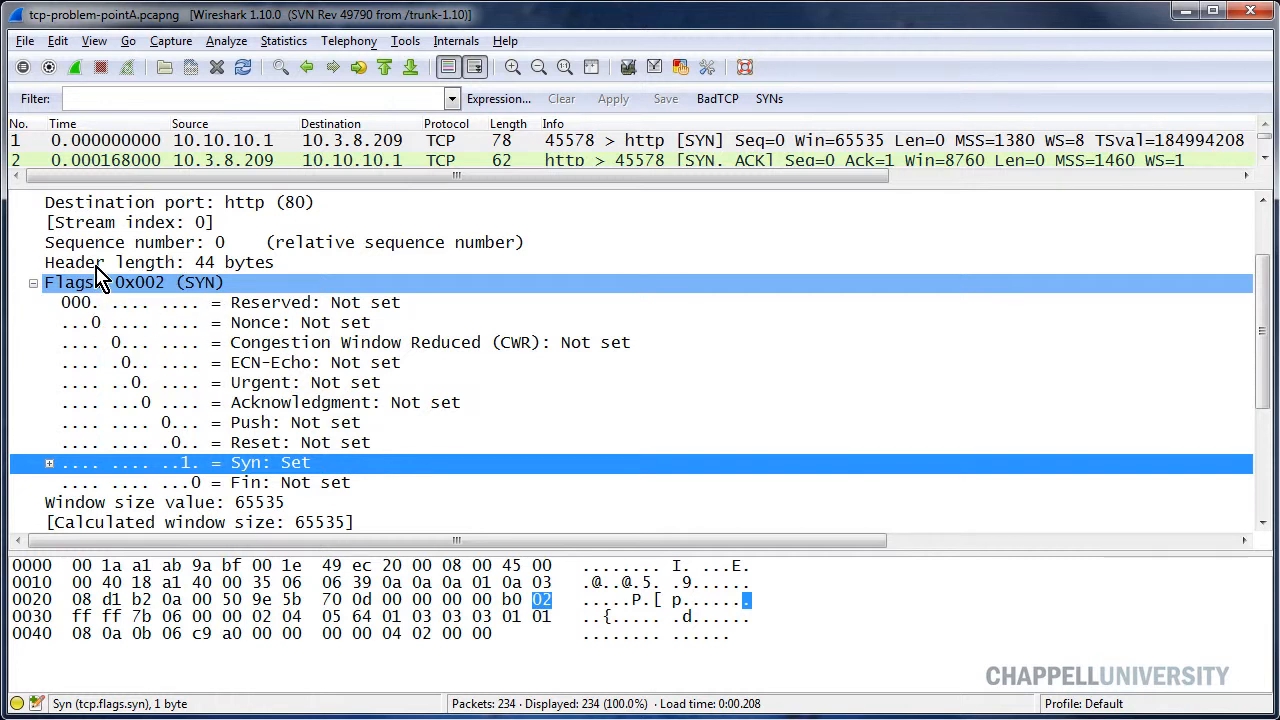
left_click(160, 262)
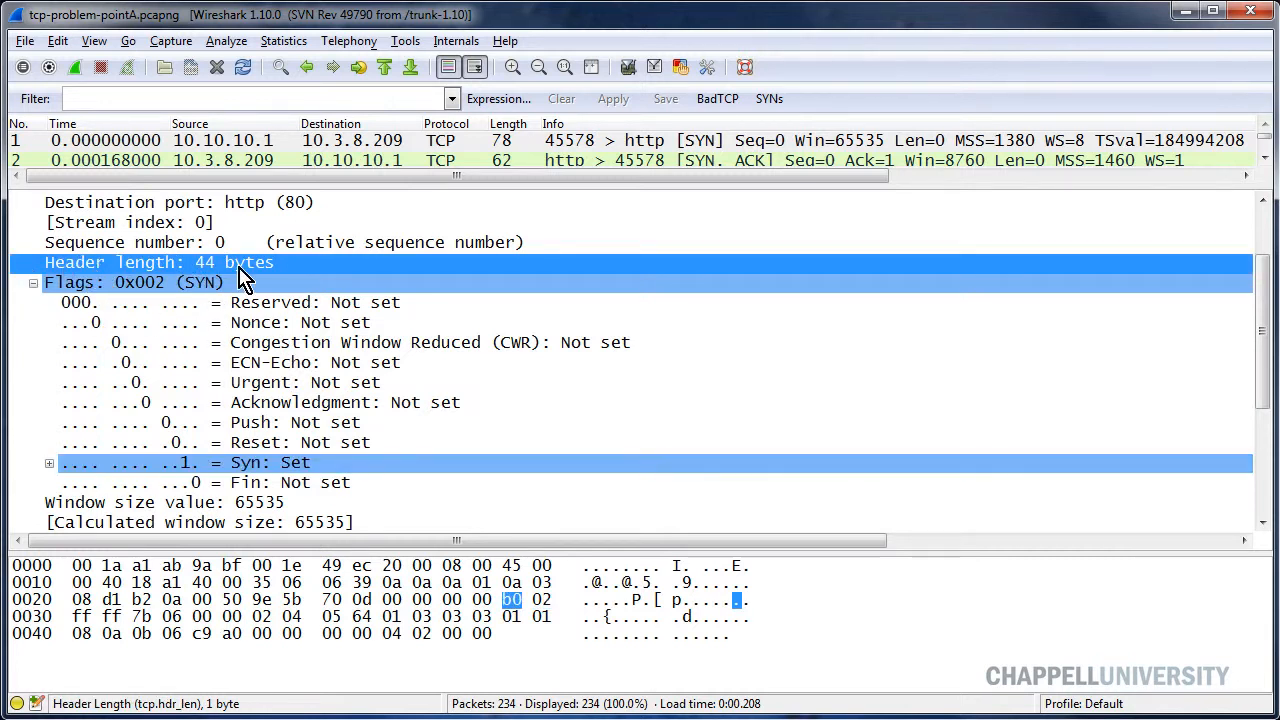
mouse_move(196, 278)
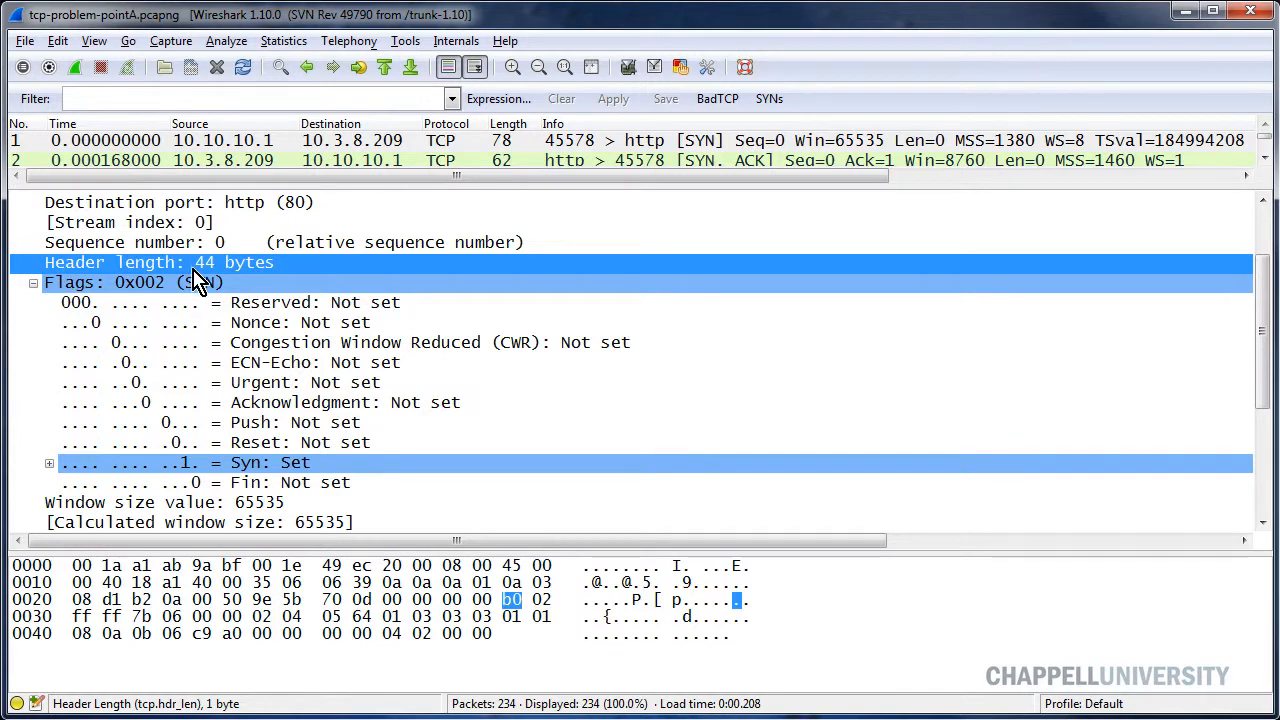
mouse_move(256, 390)
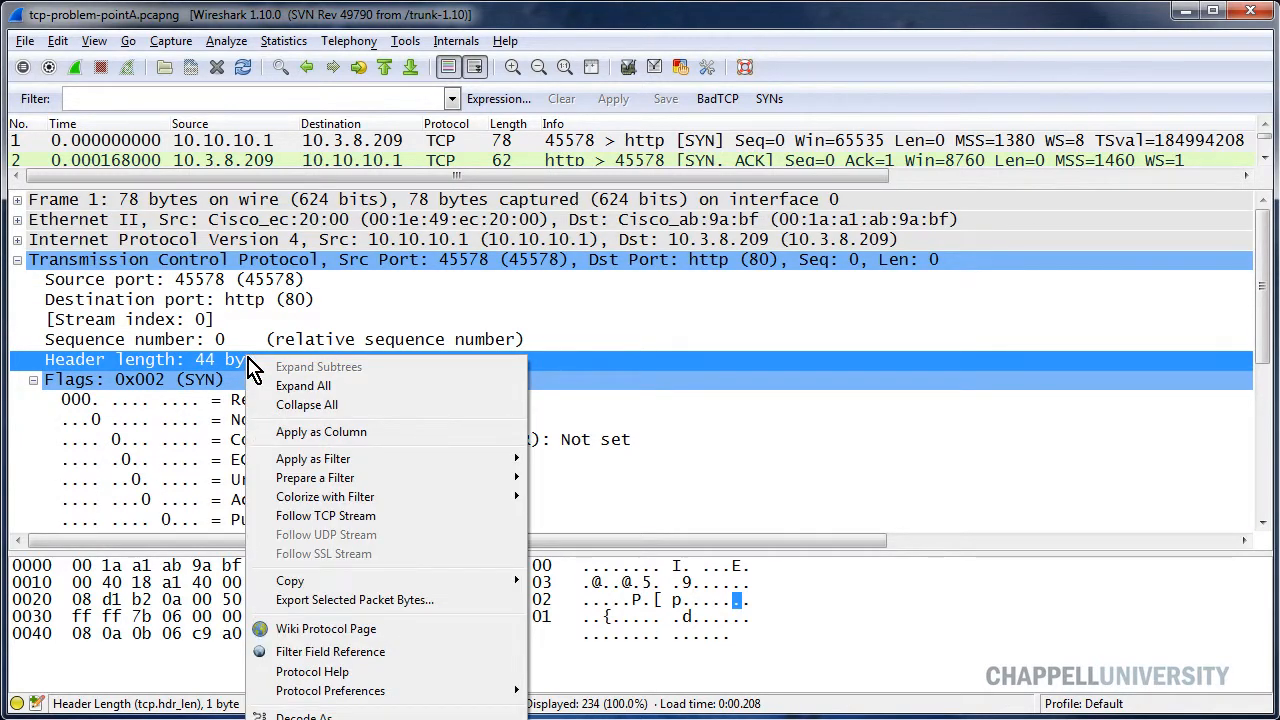
mouse_move(316, 476)
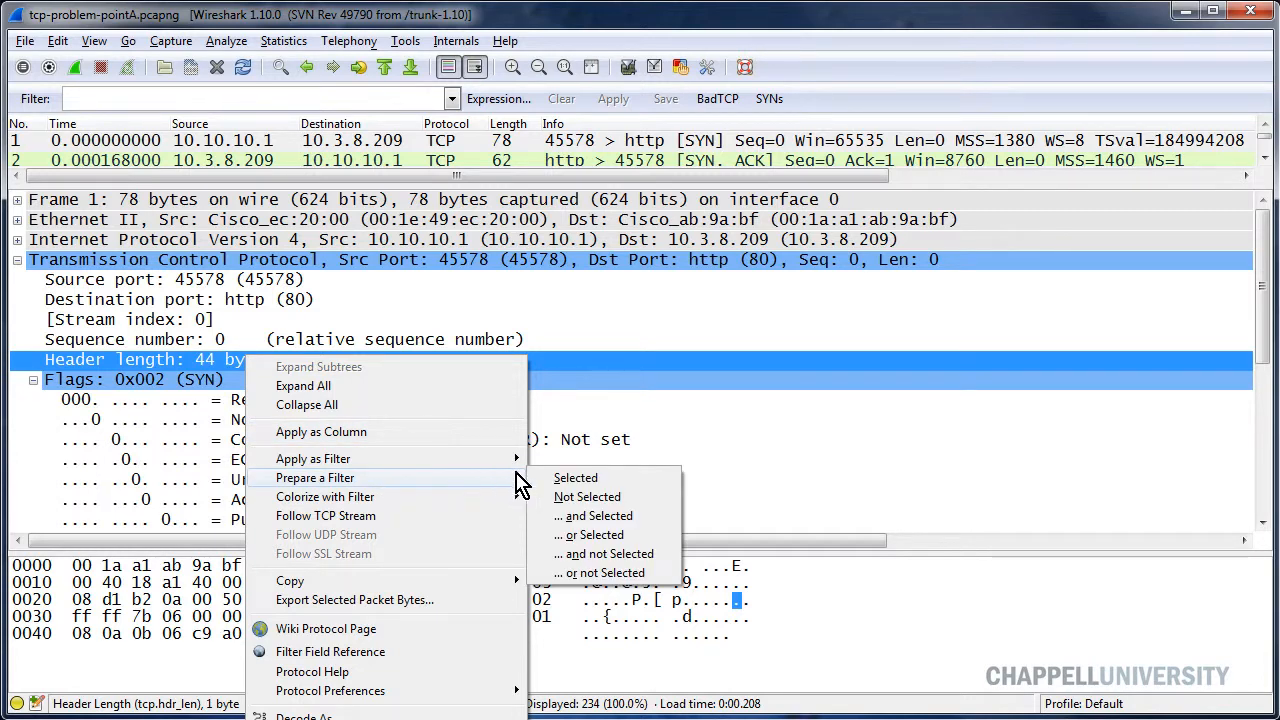
left_click(576, 476)
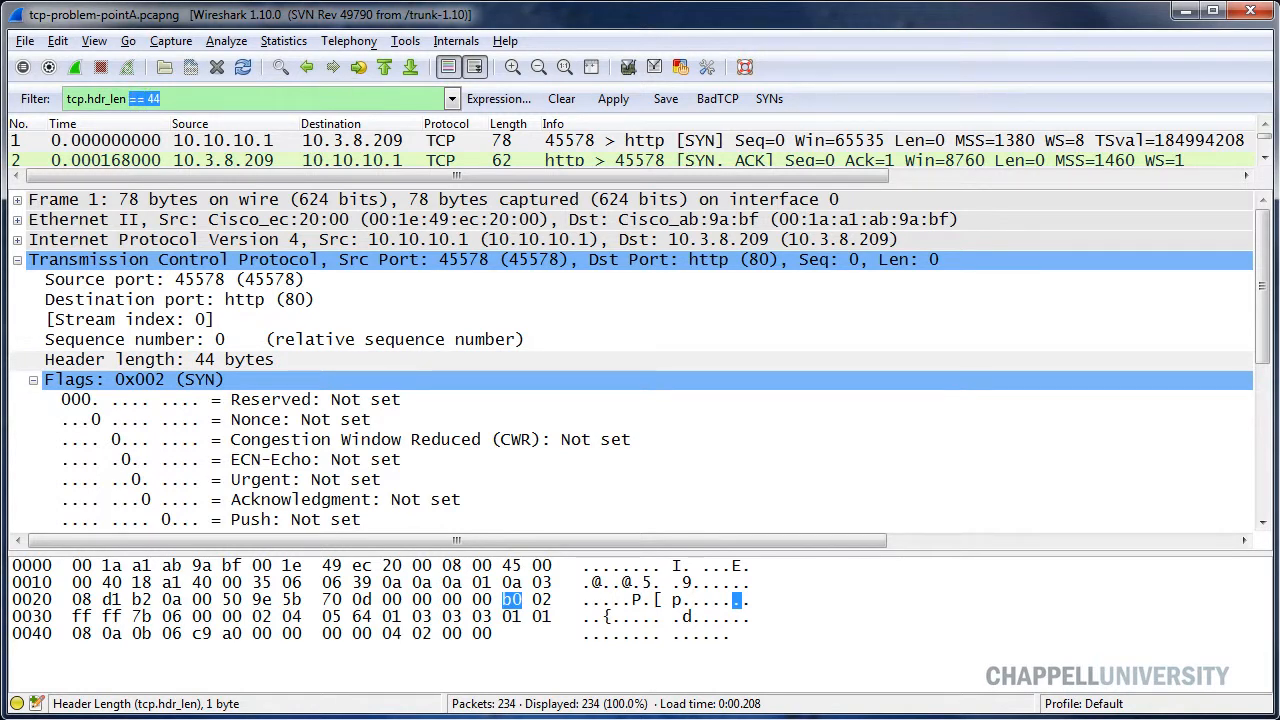
type("tcp.hdr_len < 28")
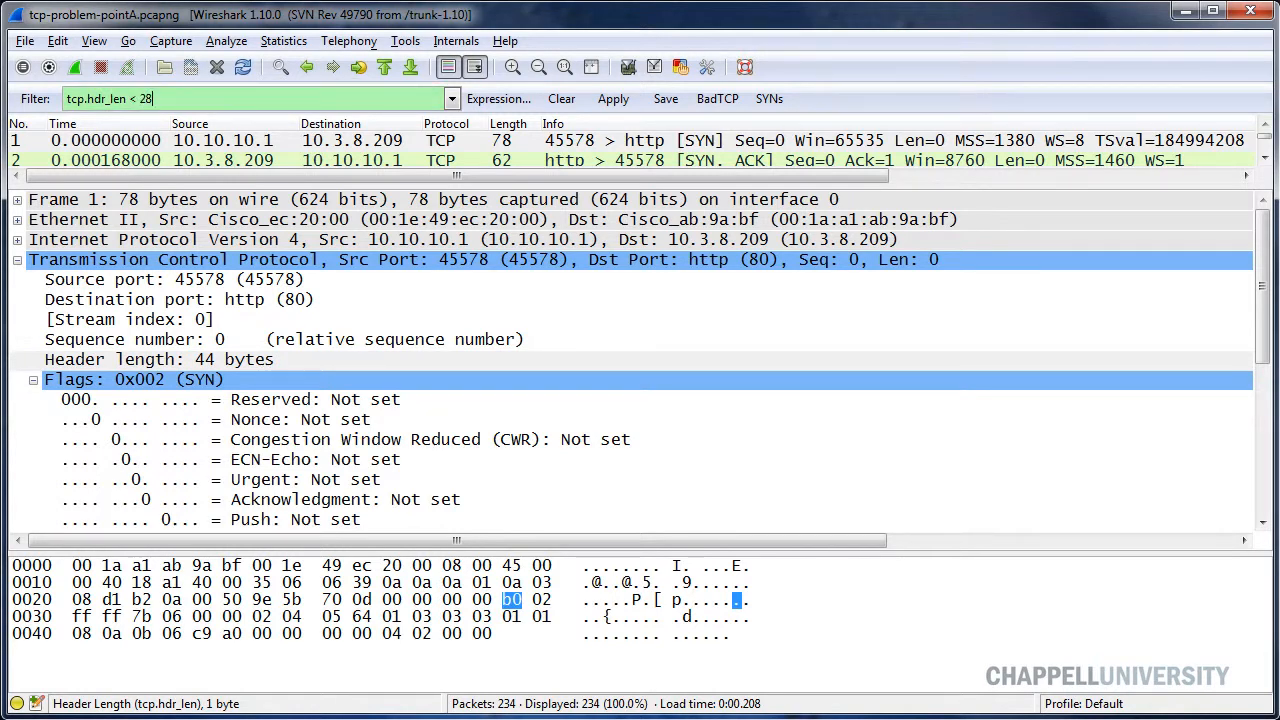
Step: Expand the first packet's TCP Flags and select the Syn: Set bit
left_click(300, 500)
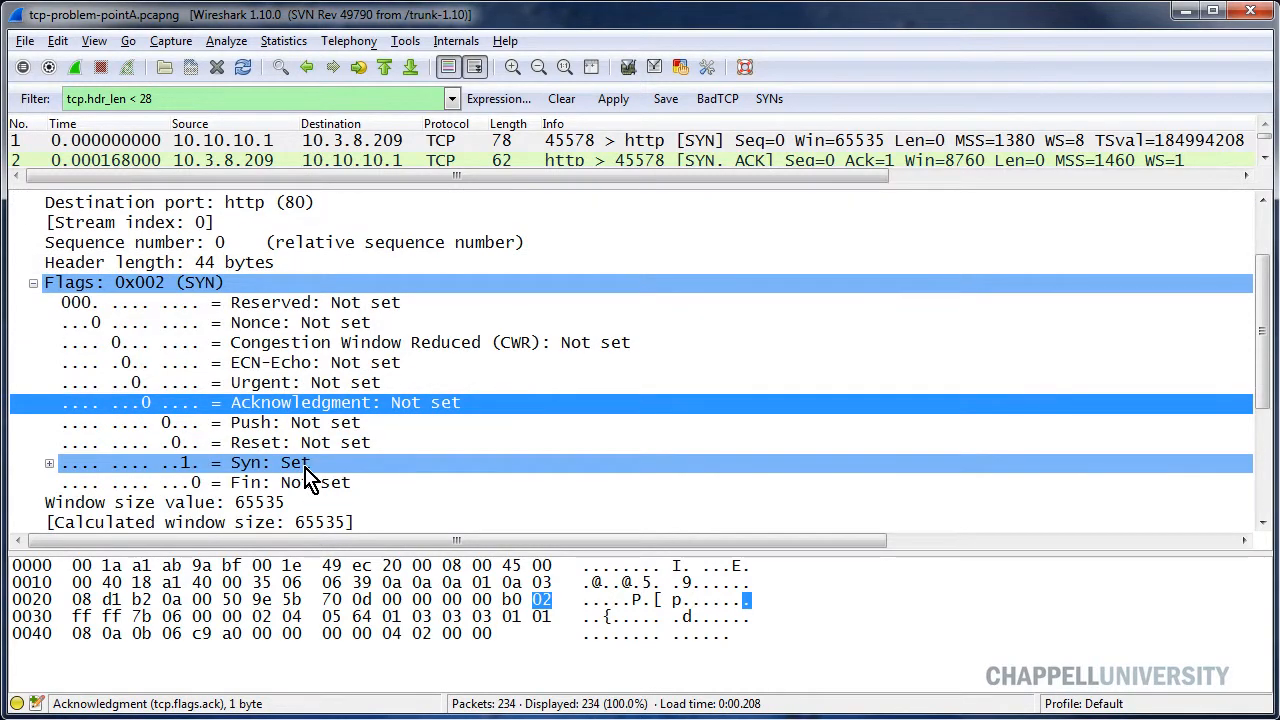
left_click(250, 462)
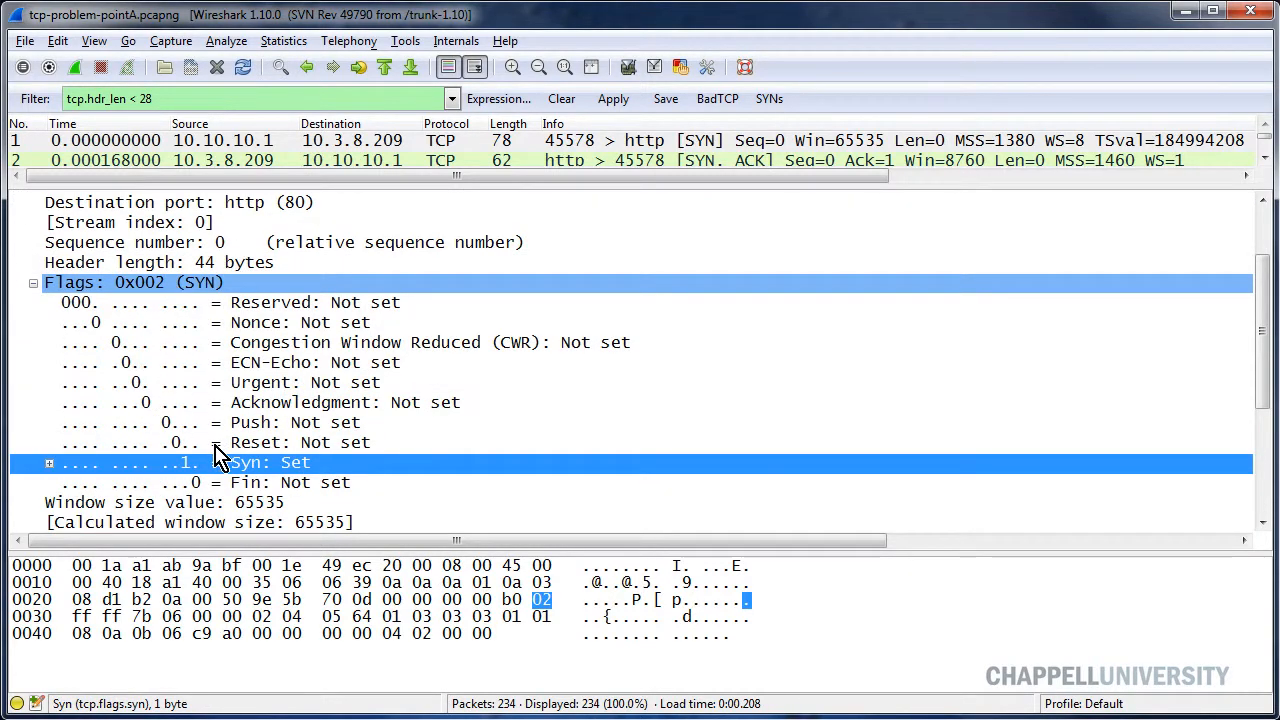
mouse_move(248, 480)
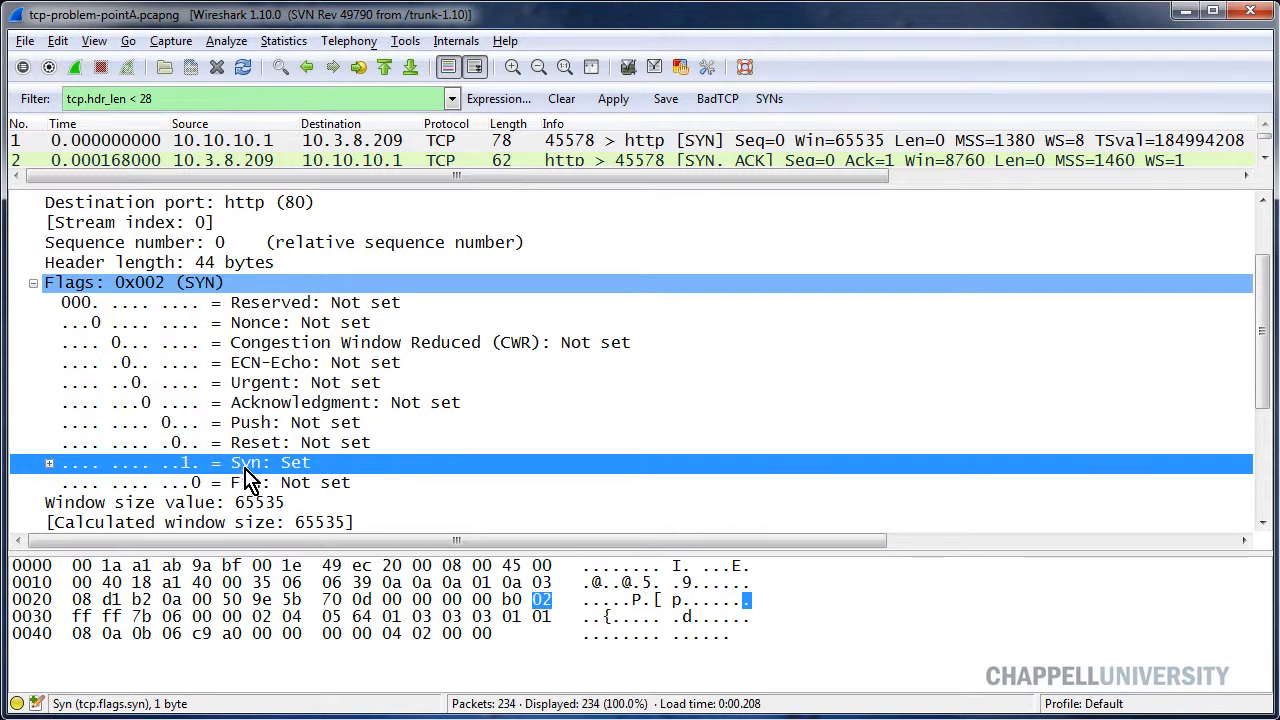
Step: Append the SYN condition via '...and Selected', giving tcp.hdr_len < 28 && tcp.flags.syn == 1
right_click(248, 462)
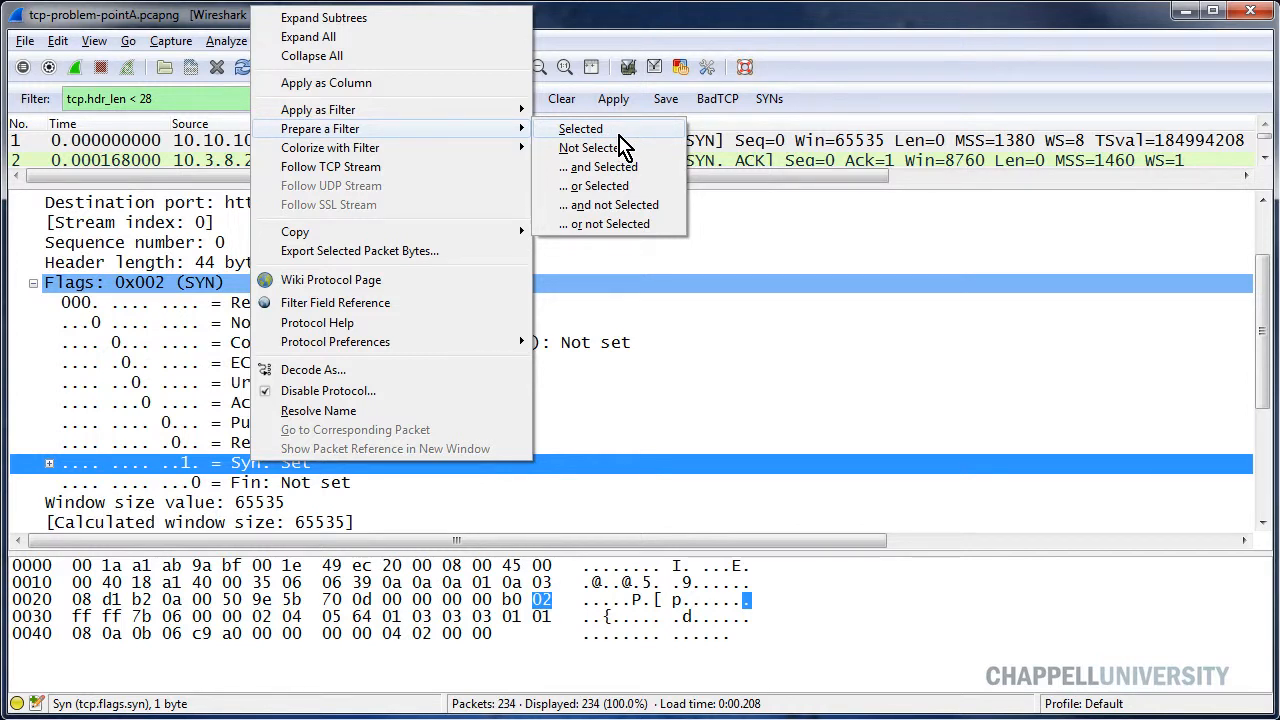
mouse_move(584, 180)
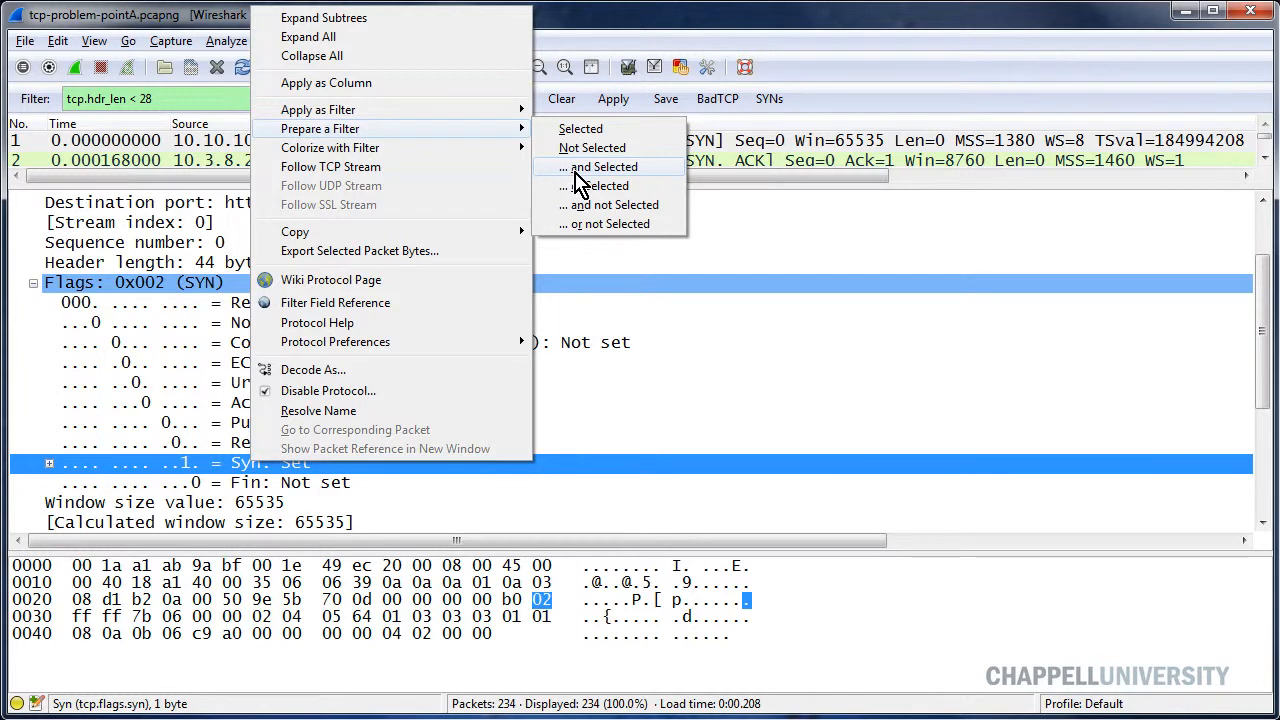
mouse_move(590, 180)
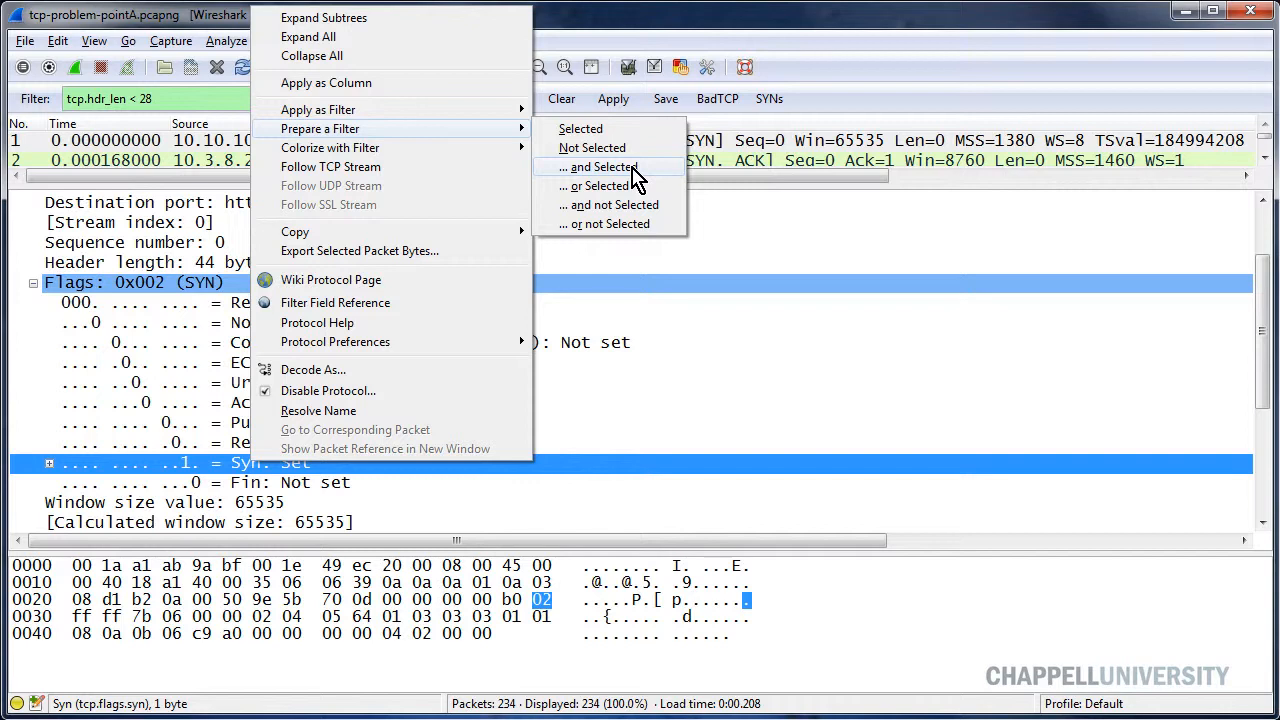
left_click(600, 168)
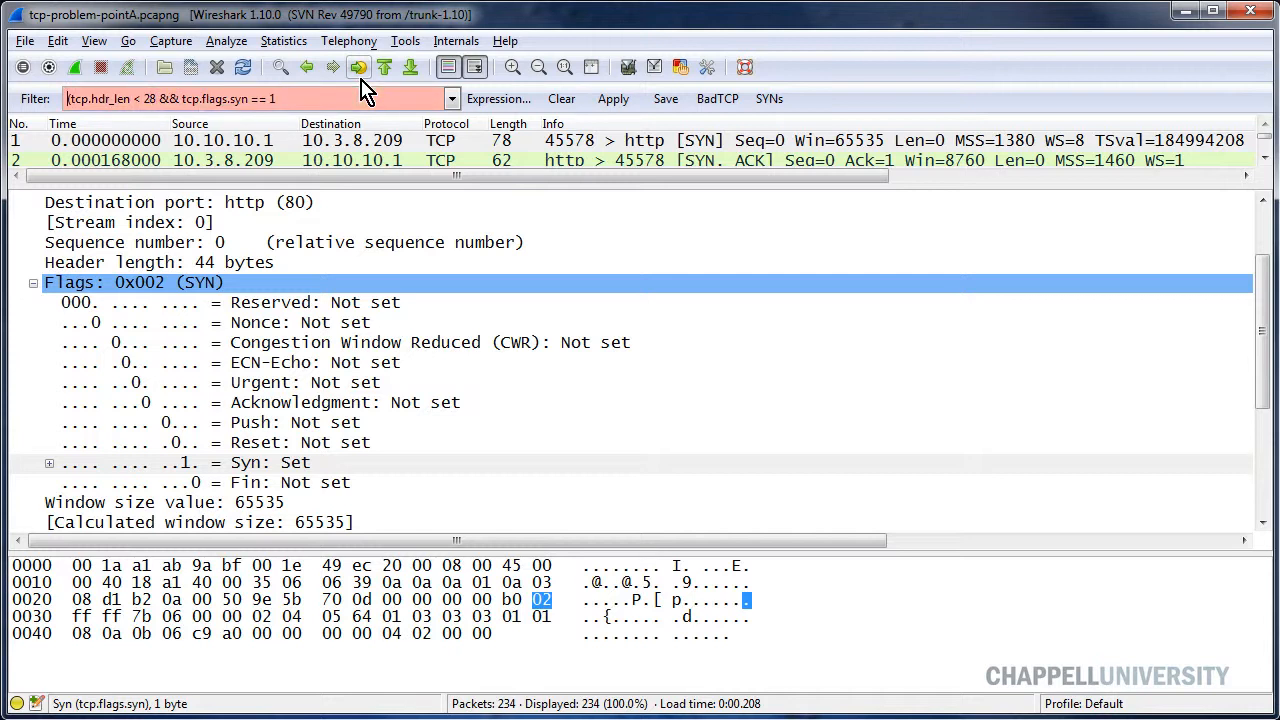
left_click(250, 98)
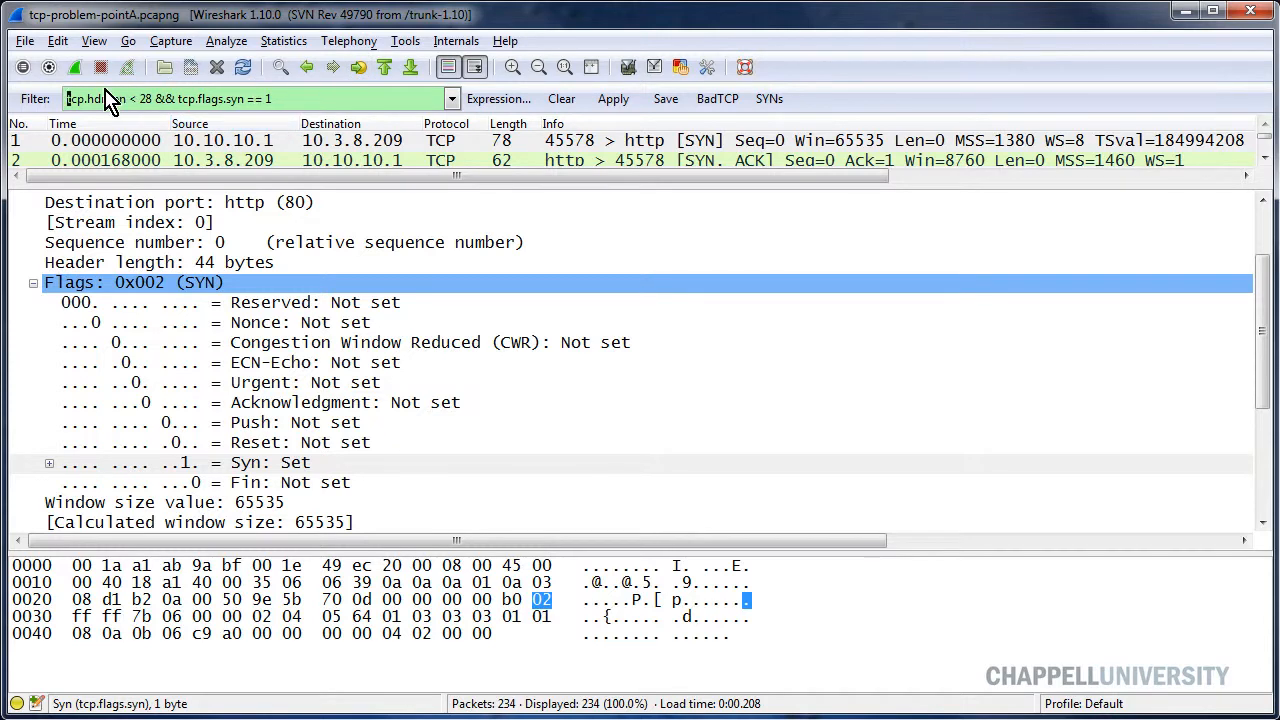
mouse_move(220, 120)
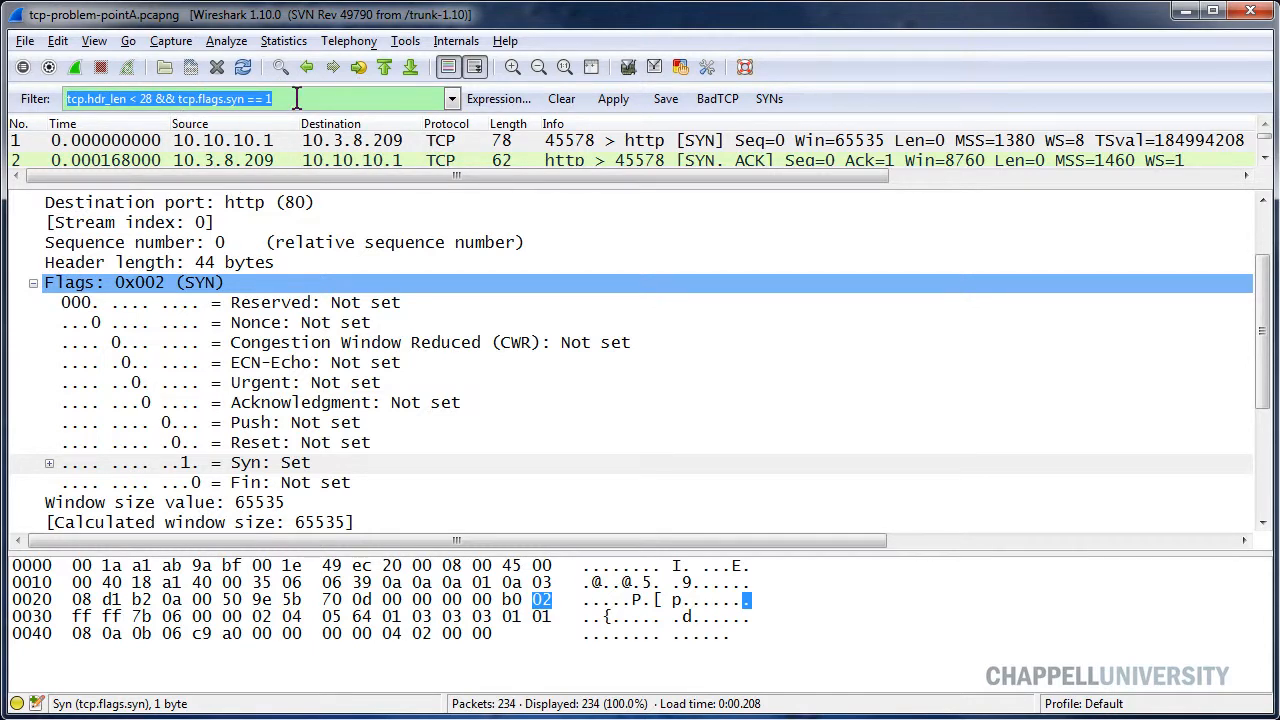
Step: Start a coloring rule 'T-Connection Problems?' with filter tcp.hdr_len < 28 && tcp.flags.syn == 1
left_click(680, 68)
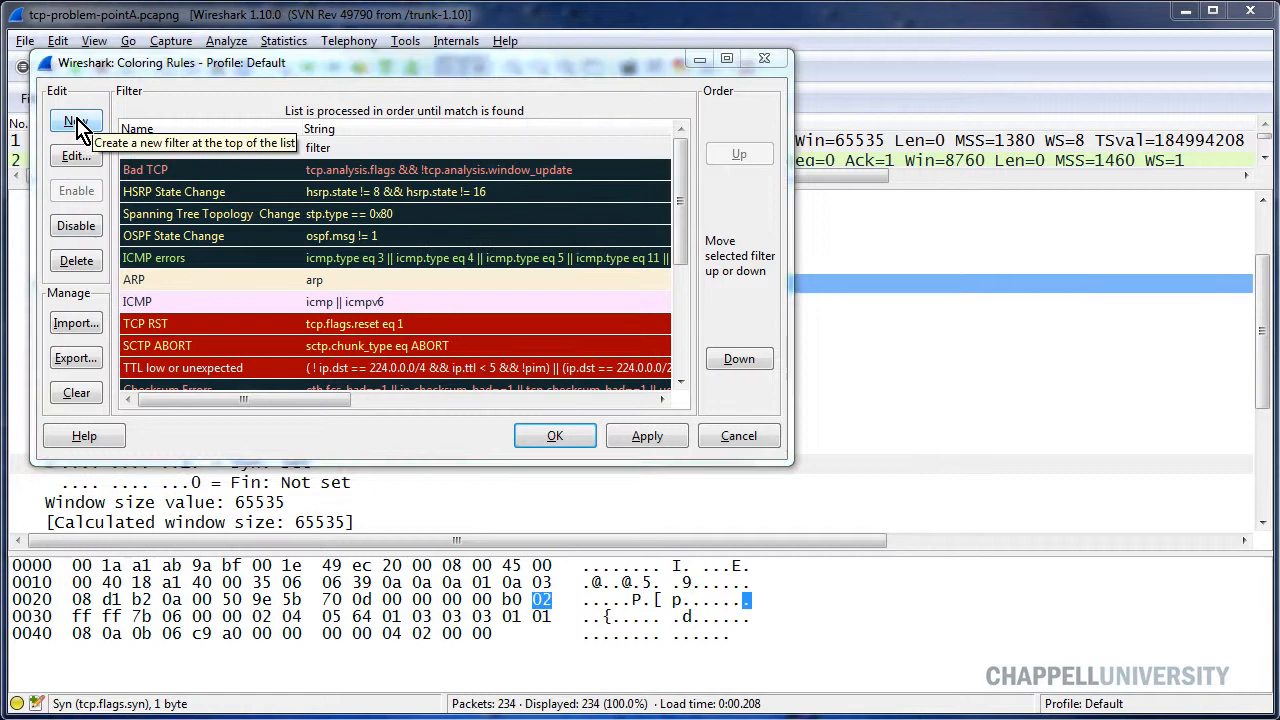
left_click(76, 120)
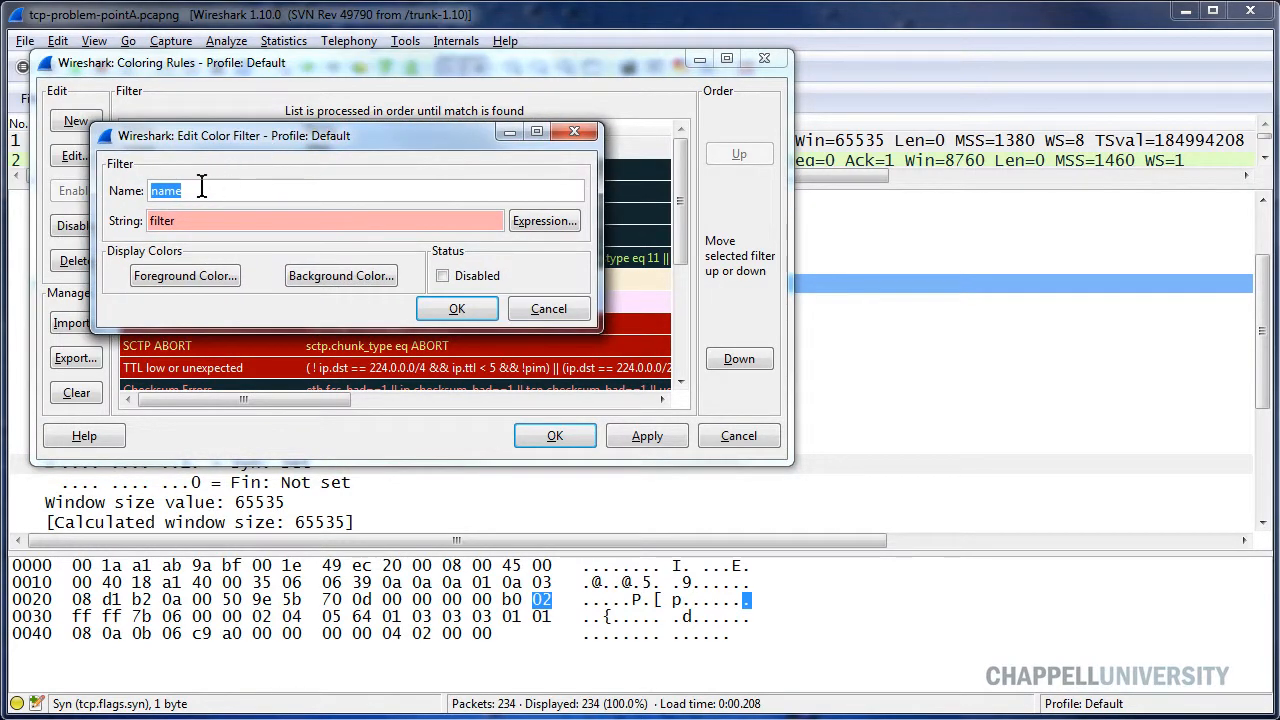
type("T")
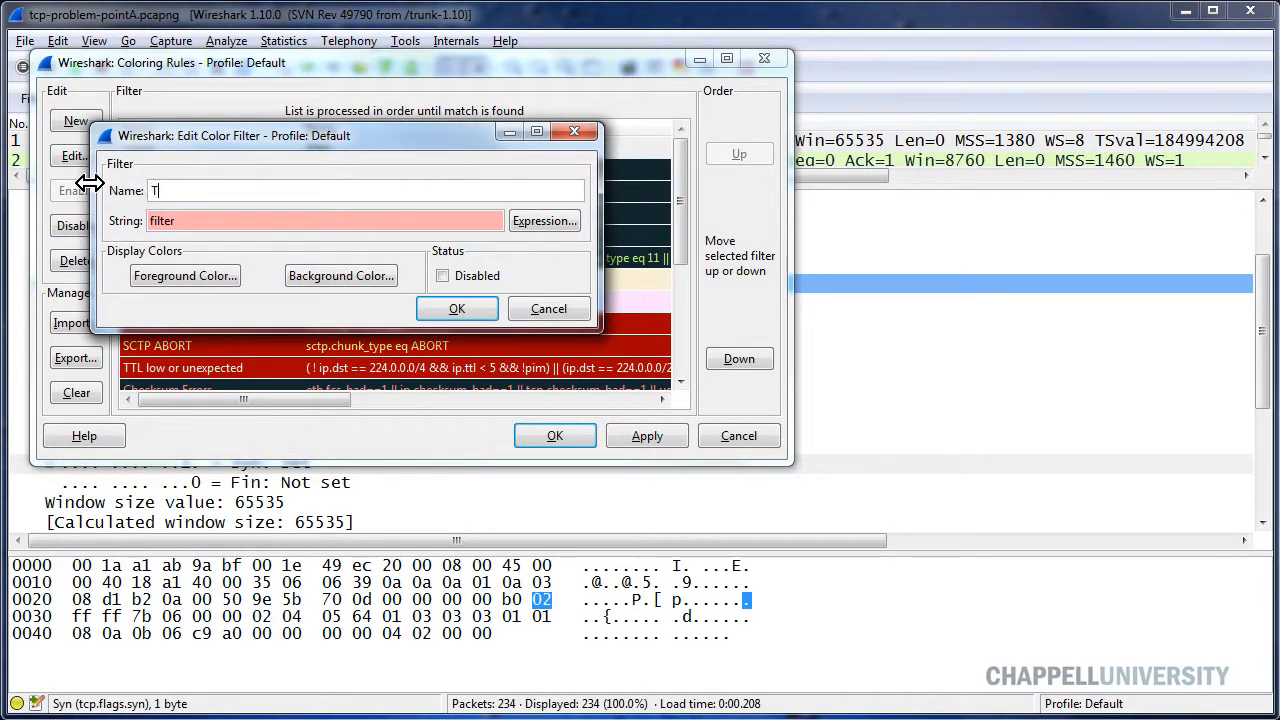
type("-Connection Problems?")
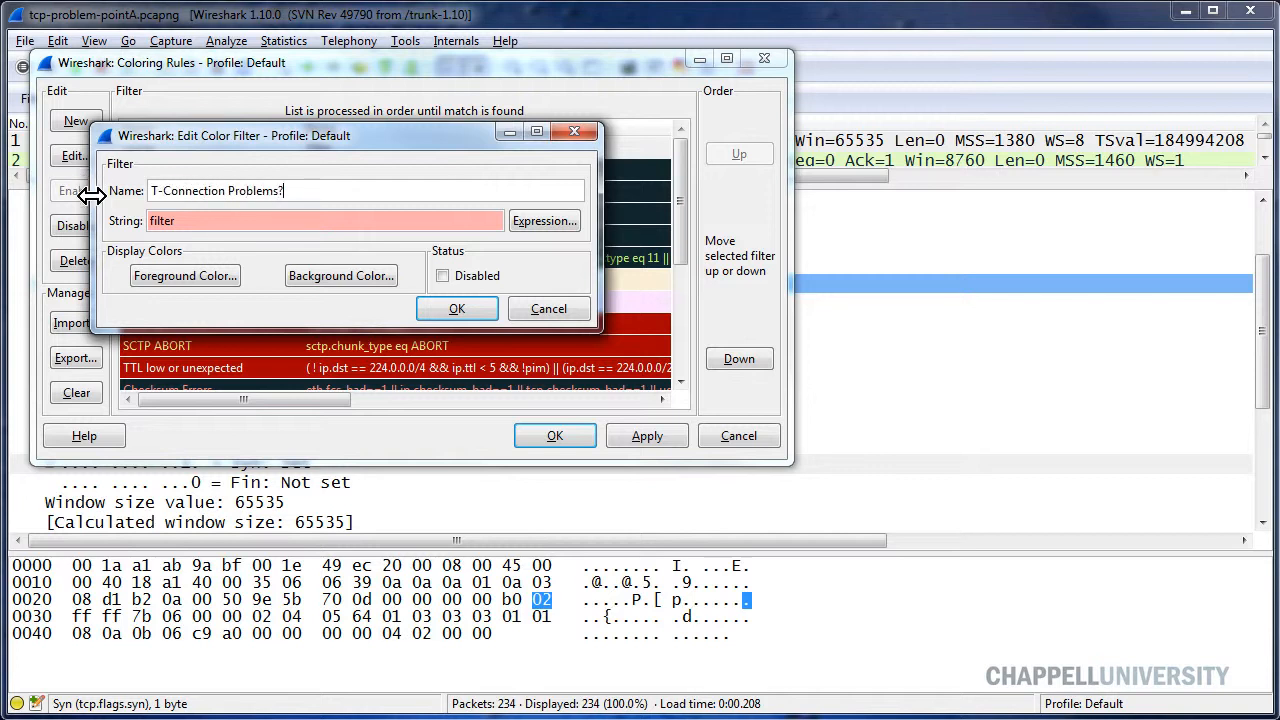
type("tcp.hdr_len < 28 && tcp.flags.syn == 1")
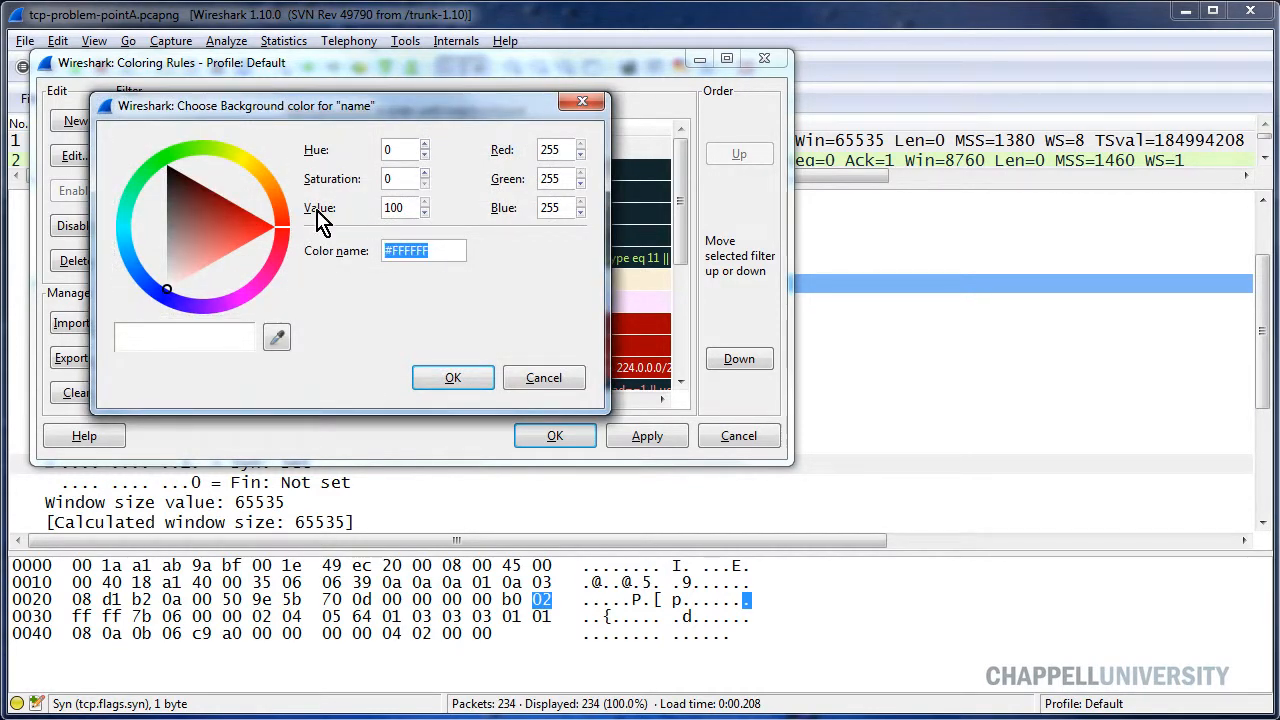
Step: Set the rule's background to orange #FFA500 and save it into the coloring rules list
left_click(260, 180)
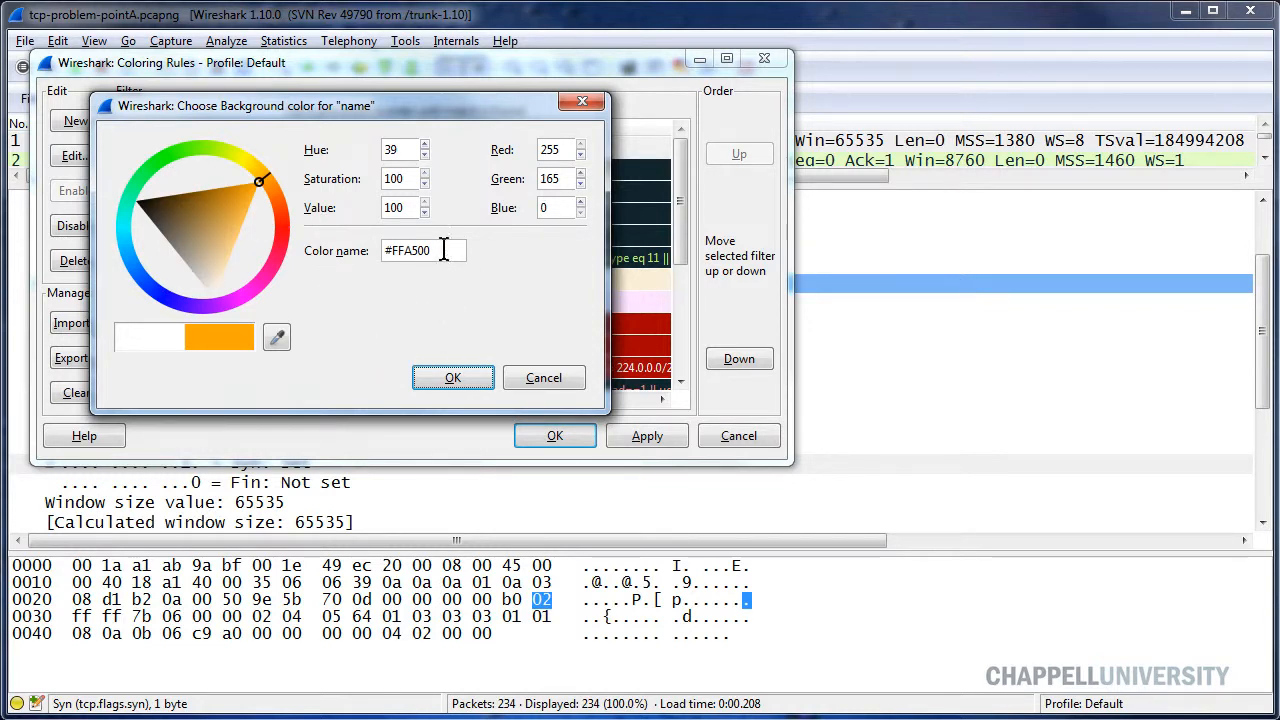
triple_click(424, 250)
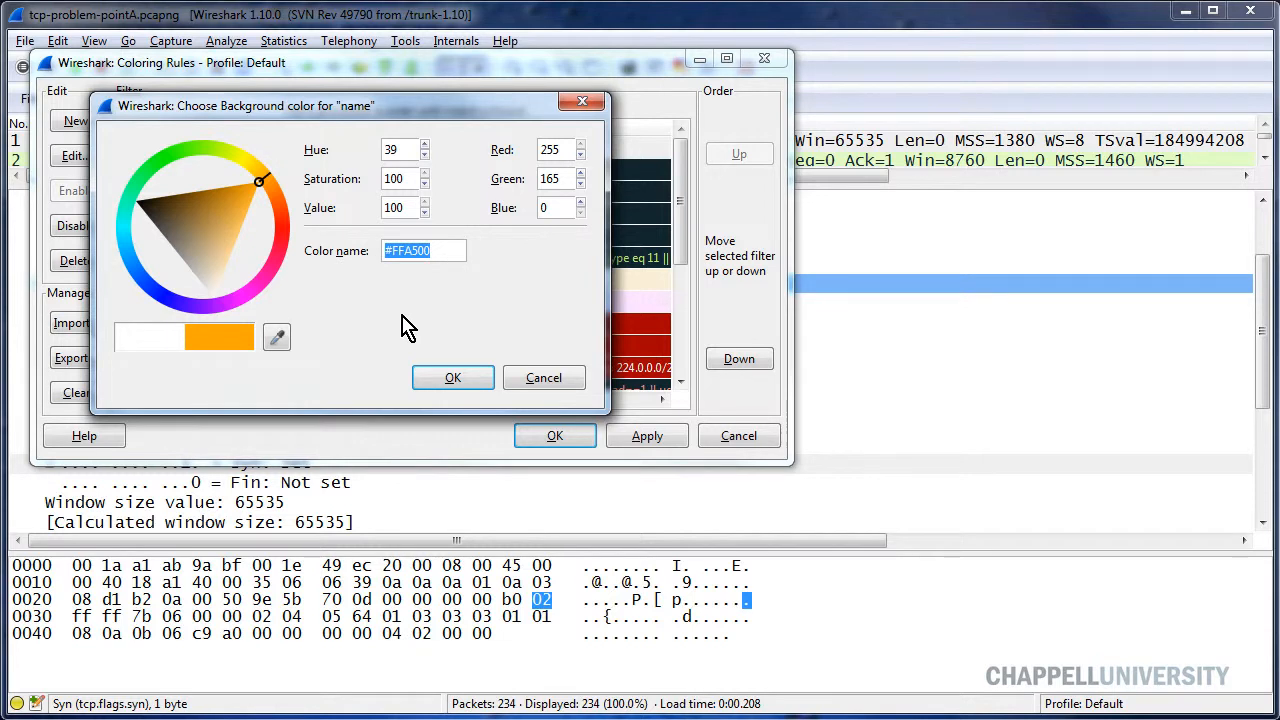
mouse_move(204, 400)
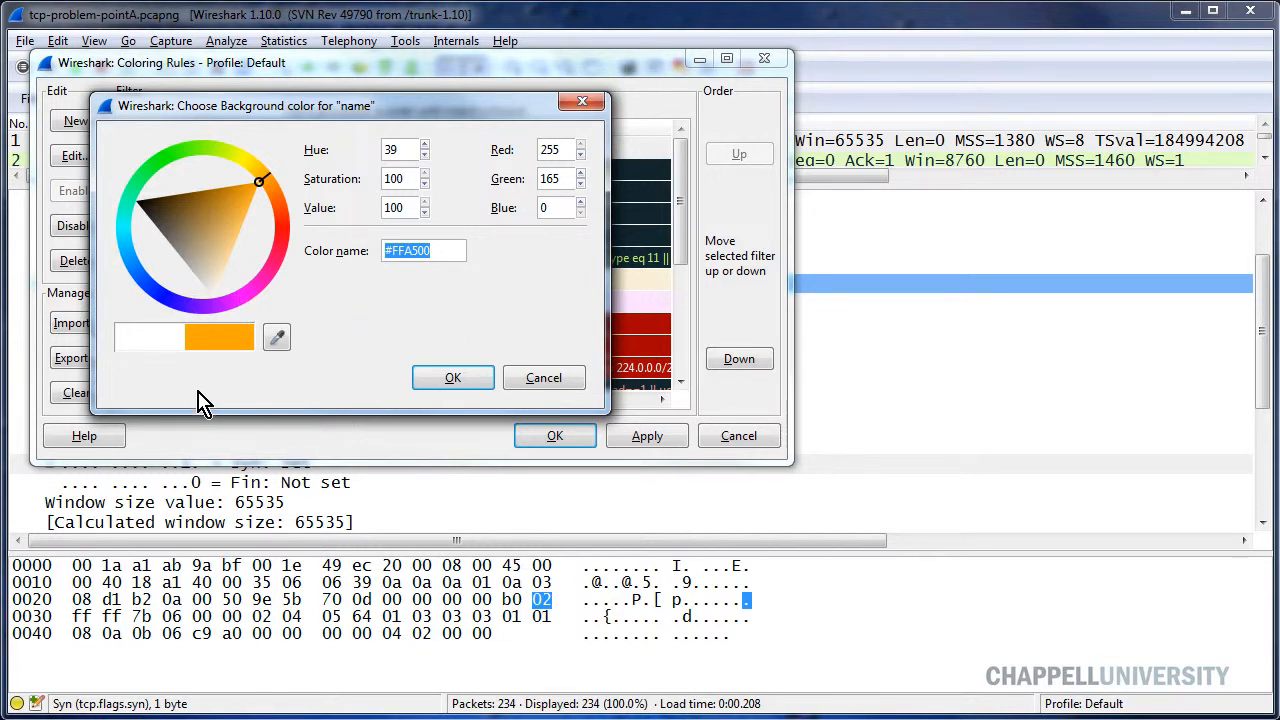
mouse_move(318, 348)
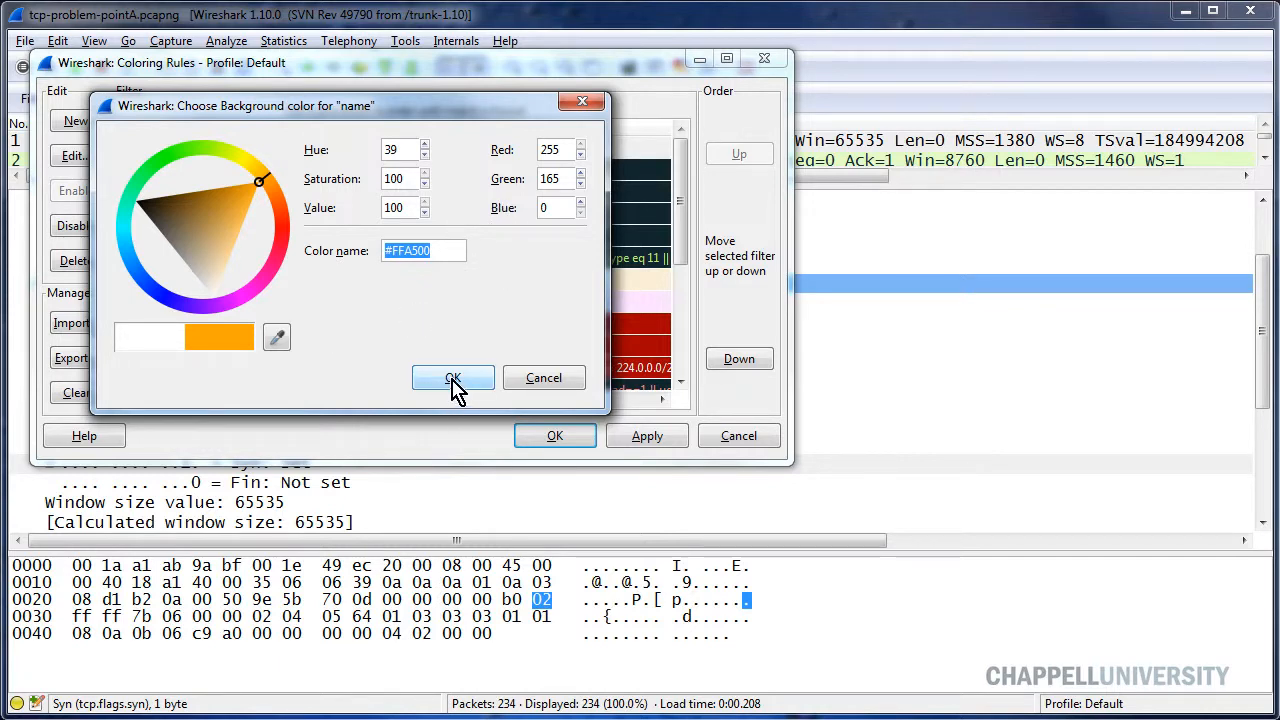
left_click(452, 378)
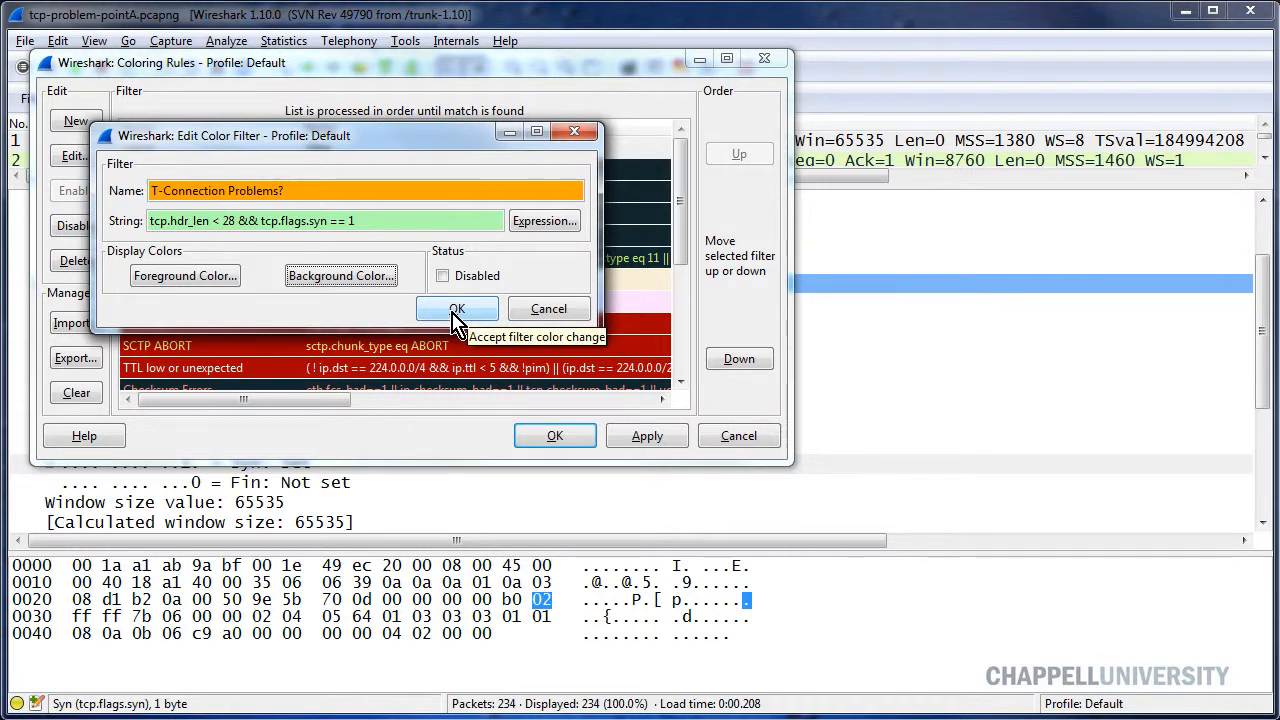
left_click(456, 308)
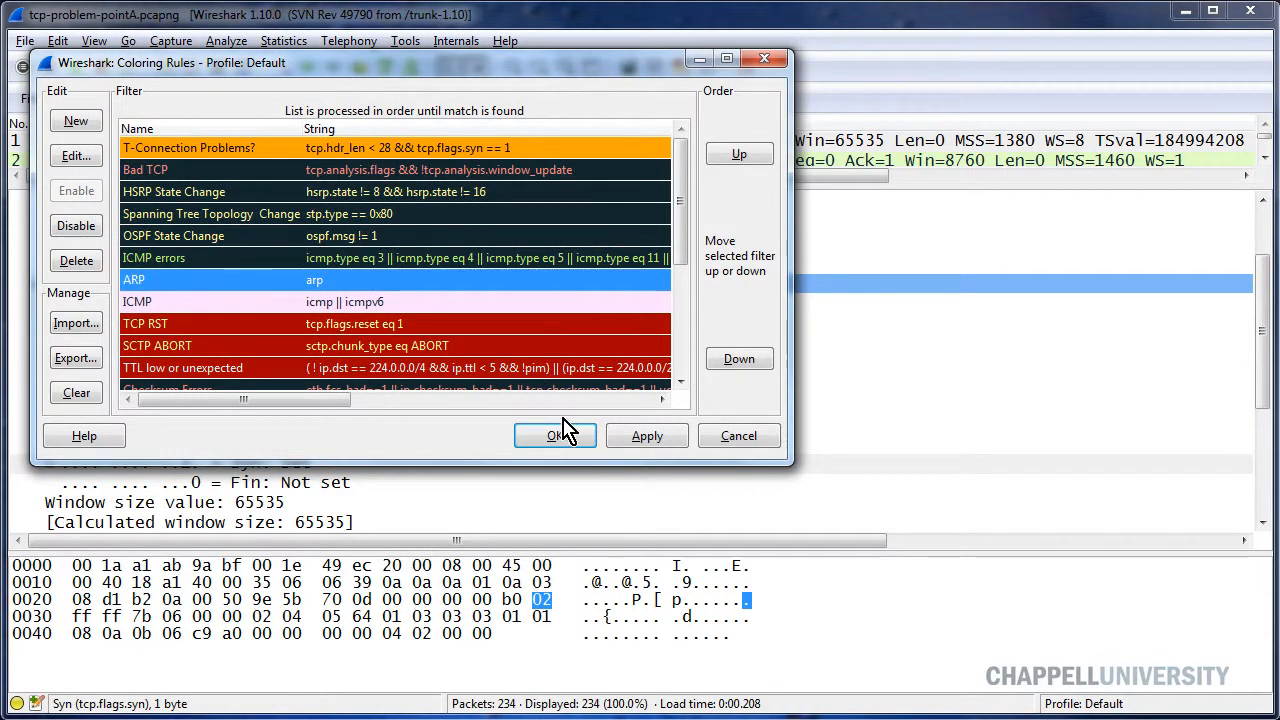
left_click(554, 436)
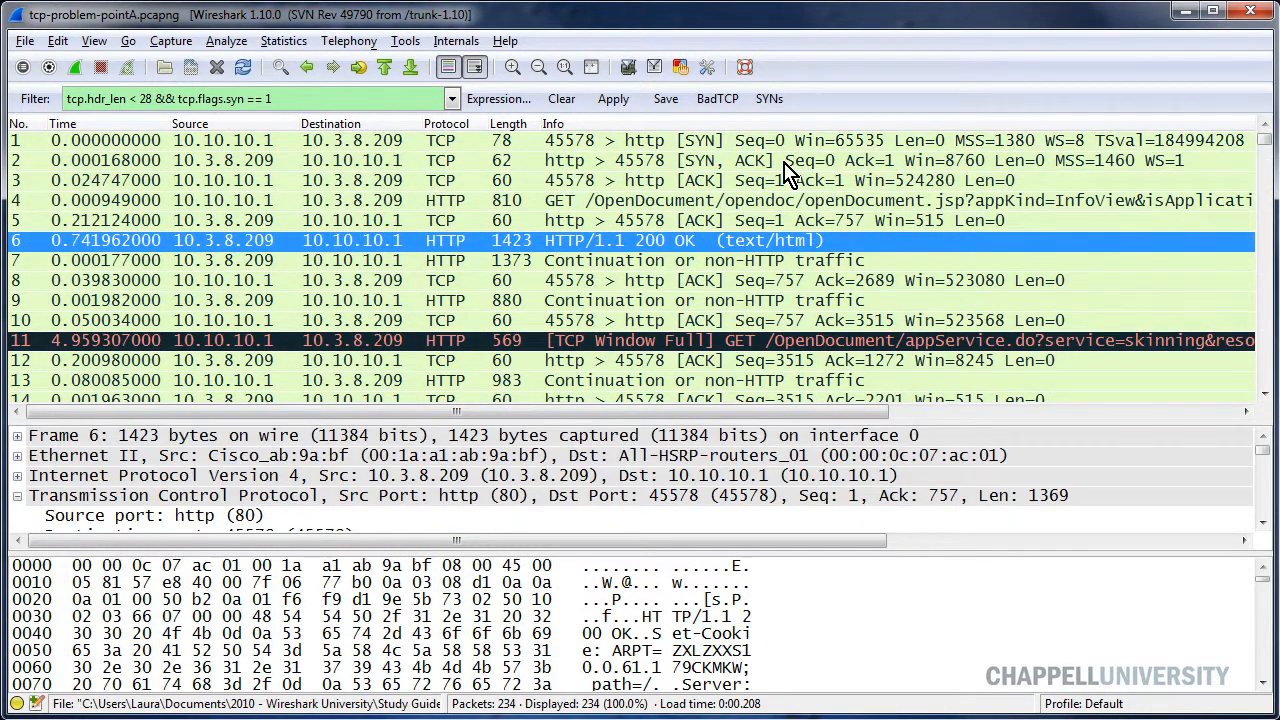
mouse_move(768, 98)
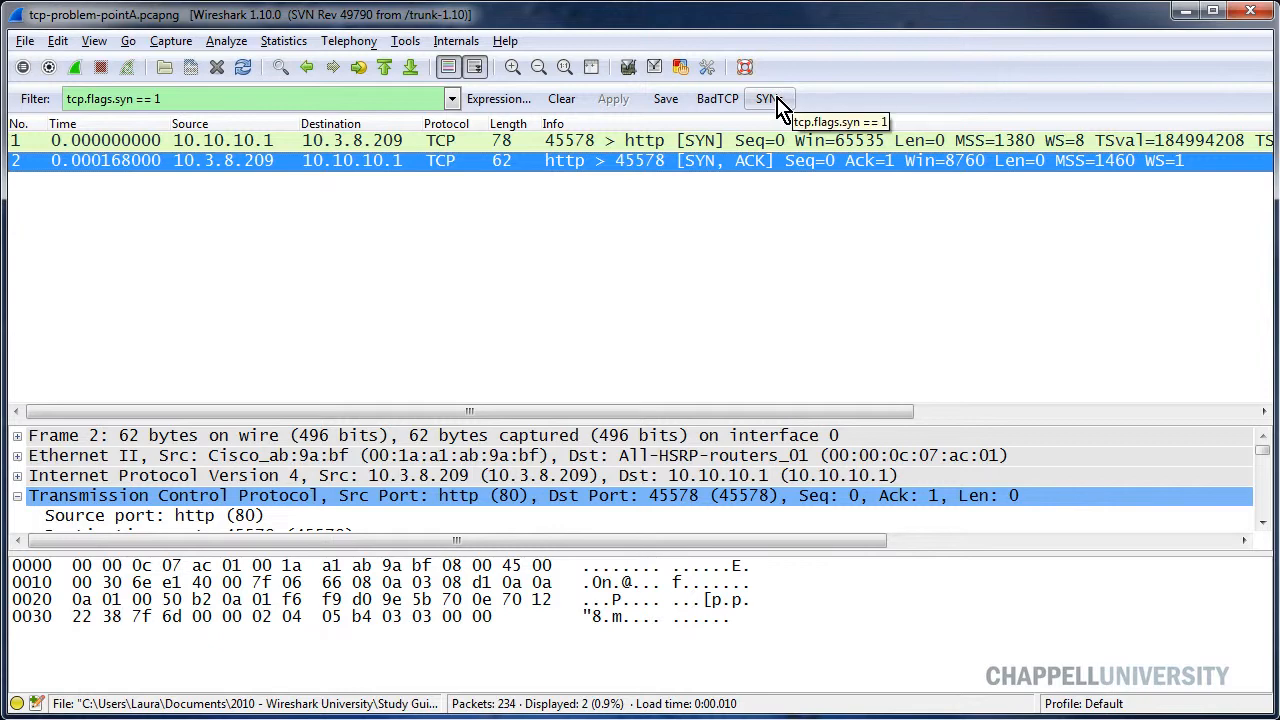
mouse_move(572, 220)
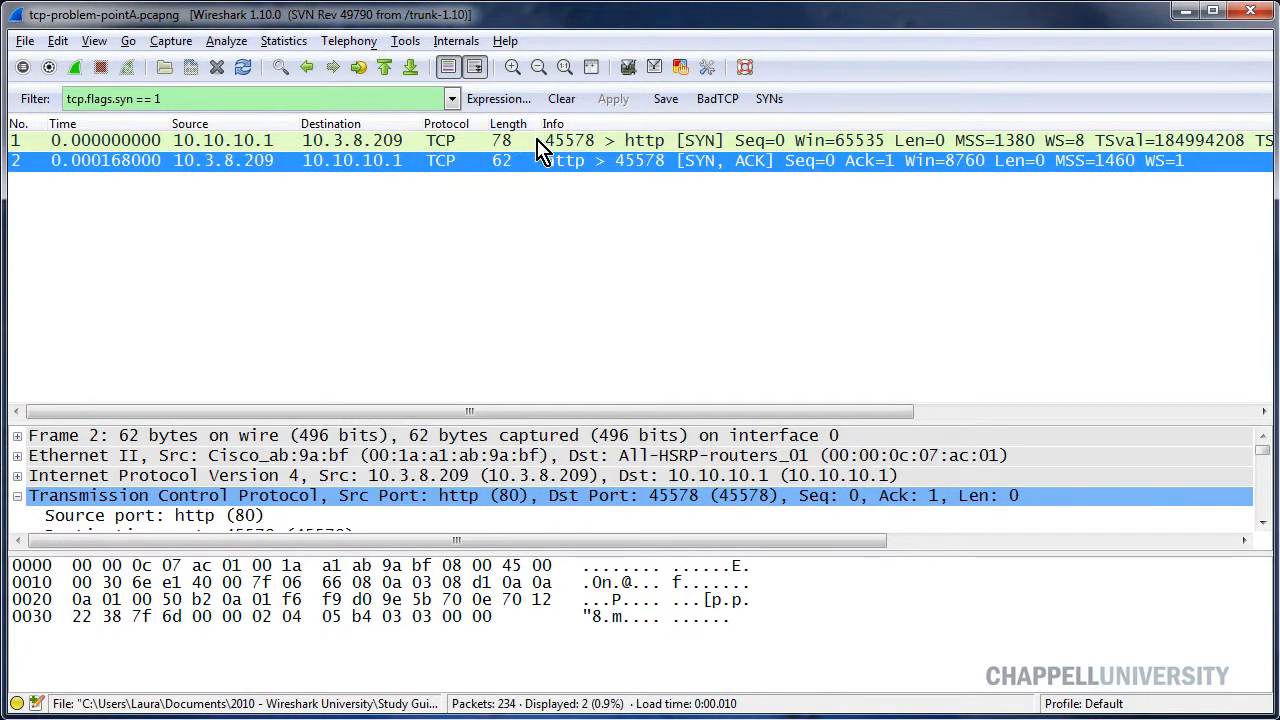
left_click(560, 98)
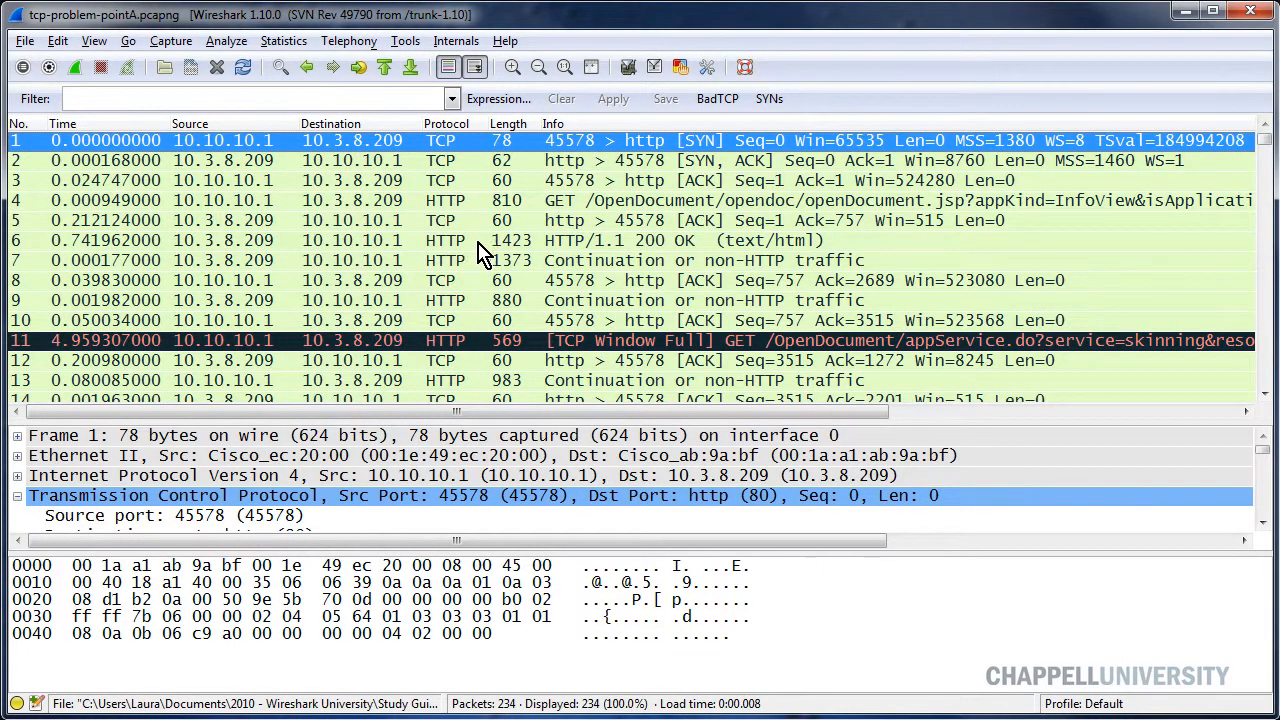
mouse_move(512, 296)
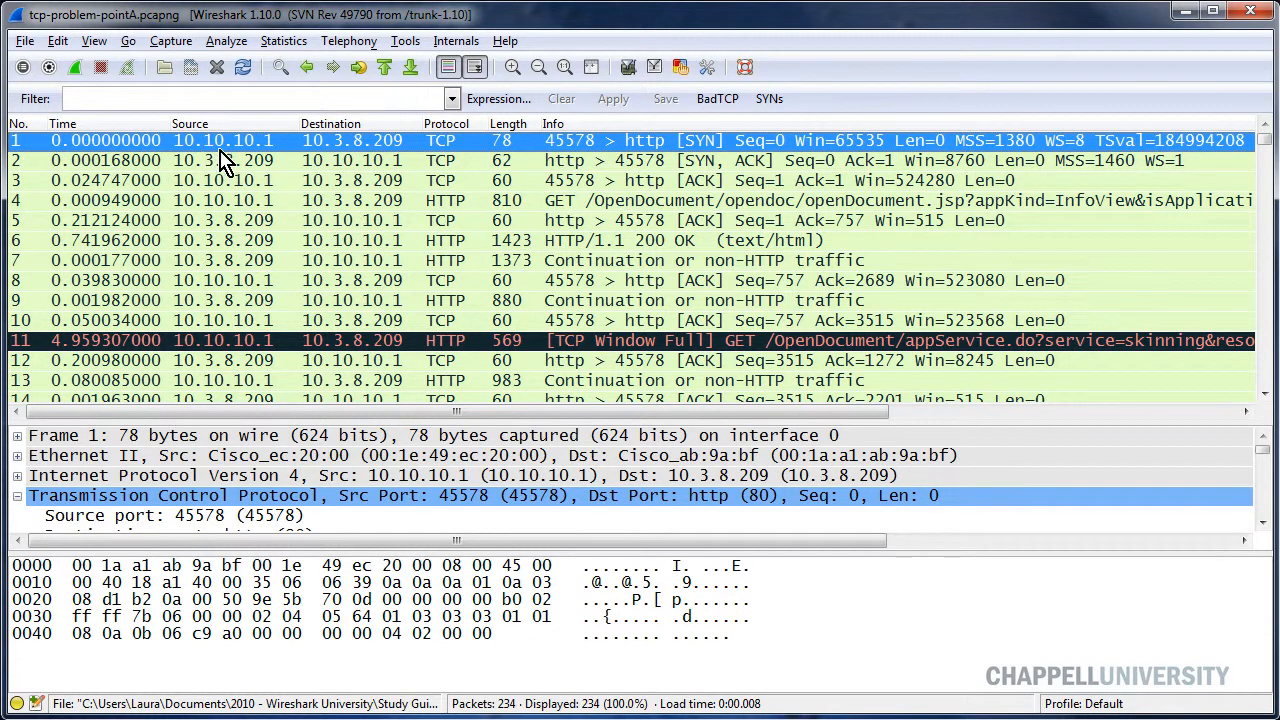
mouse_move(416, 150)
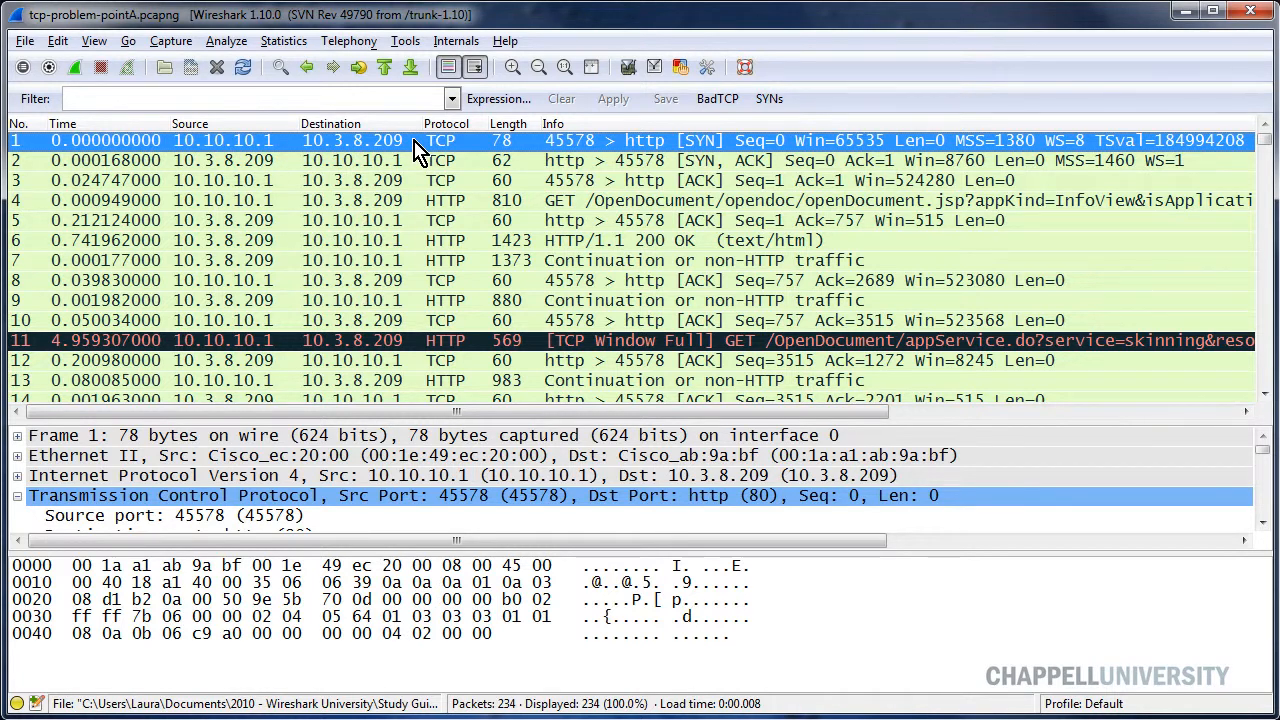
mouse_move(428, 216)
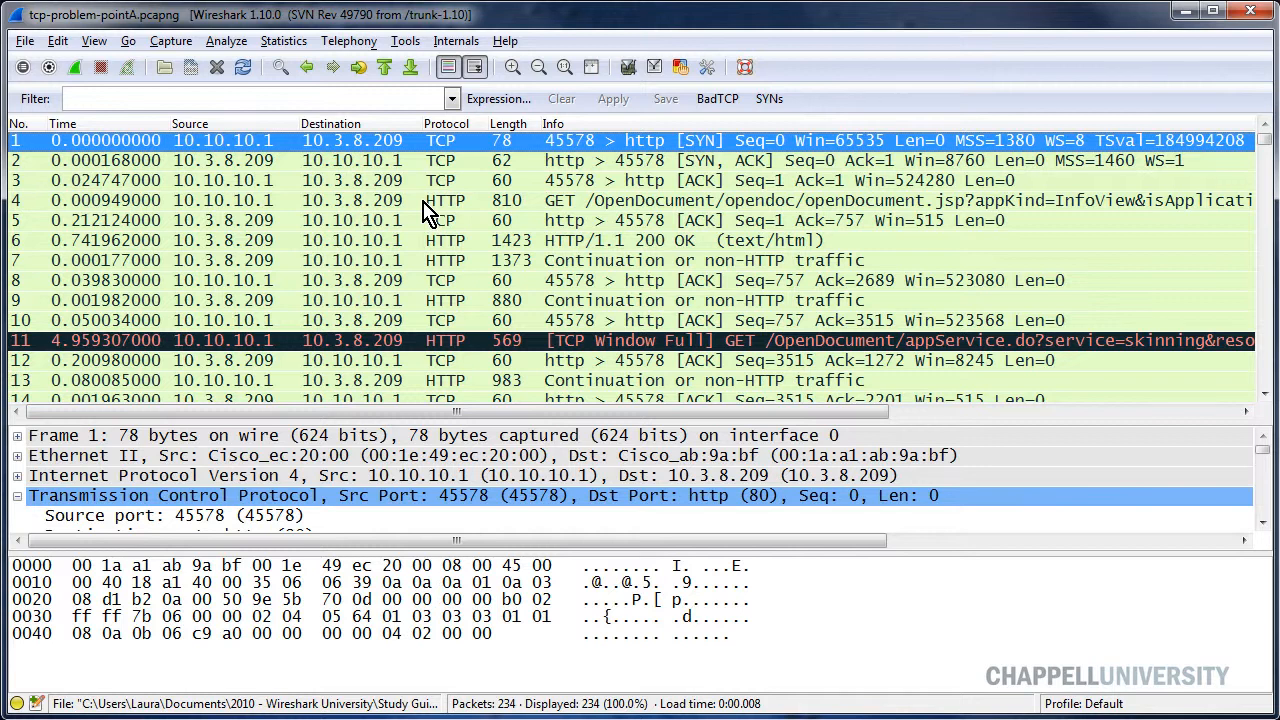
mouse_move(160, 90)
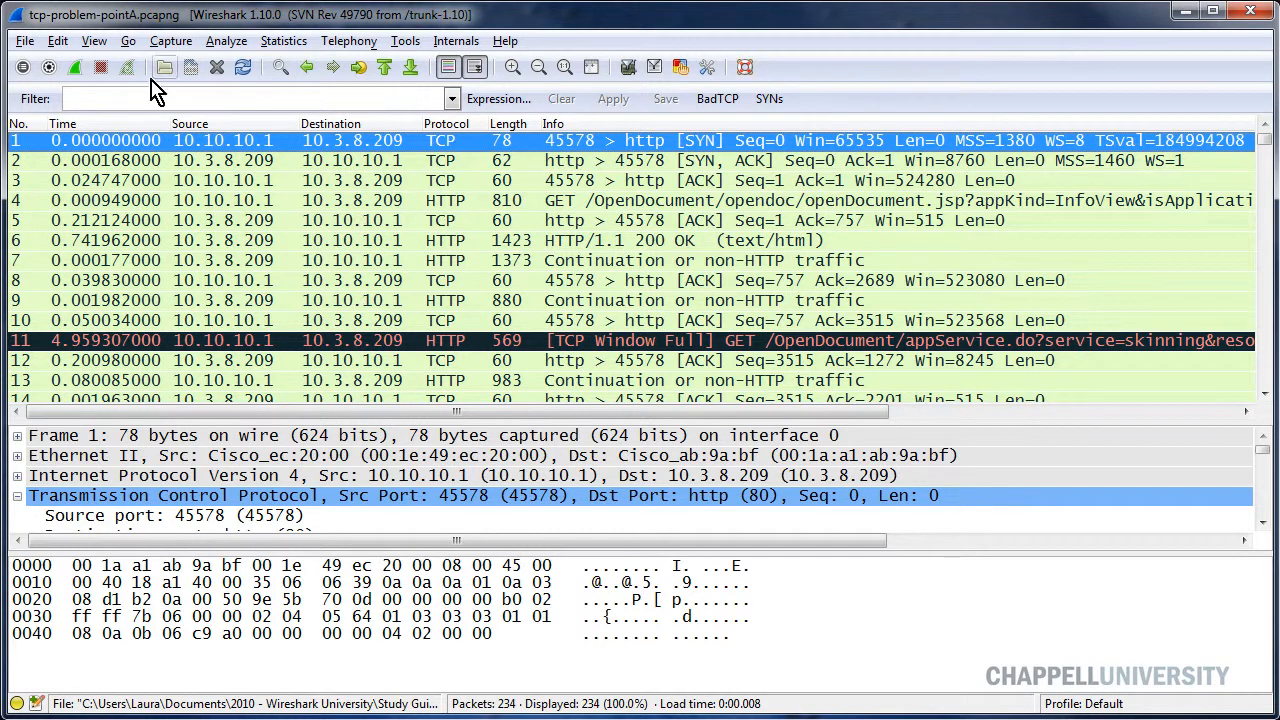
mouse_move(378, 248)
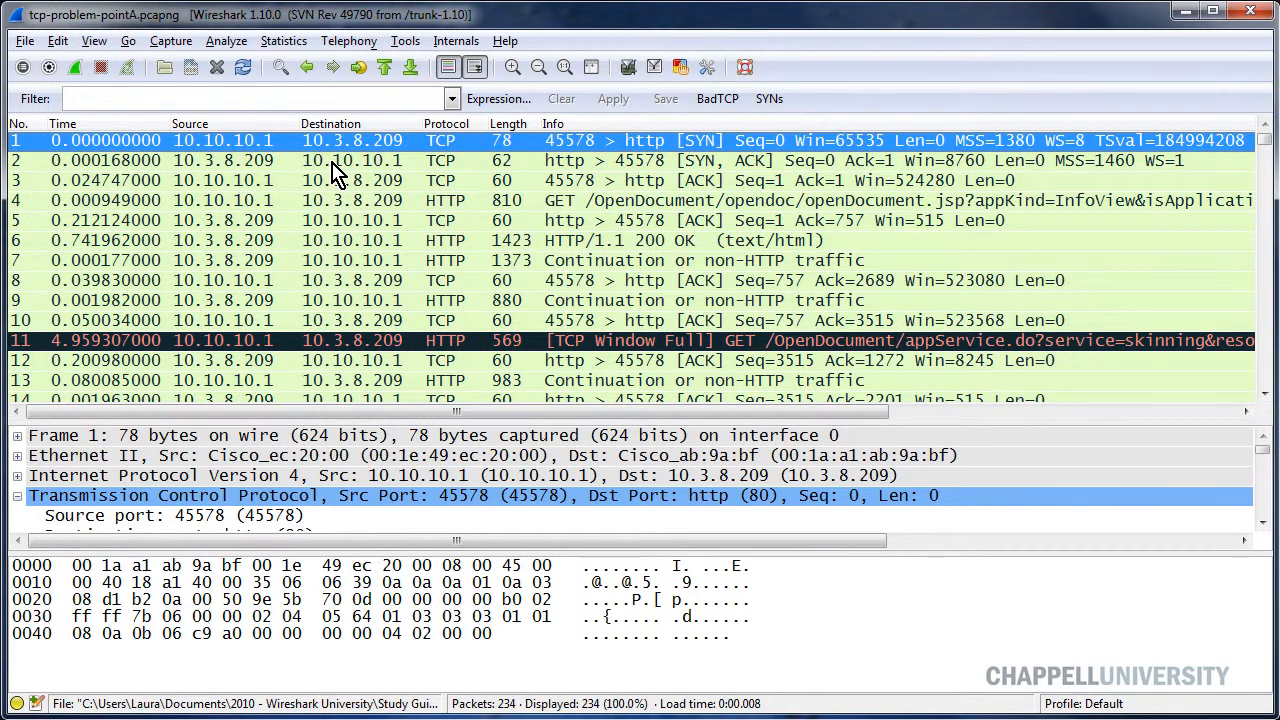
Step: Select SYN/ACK frame 2 and highlight its TCP flags and 8 bytes of options (MSS 1460, WS 0)
left_click(300, 160)
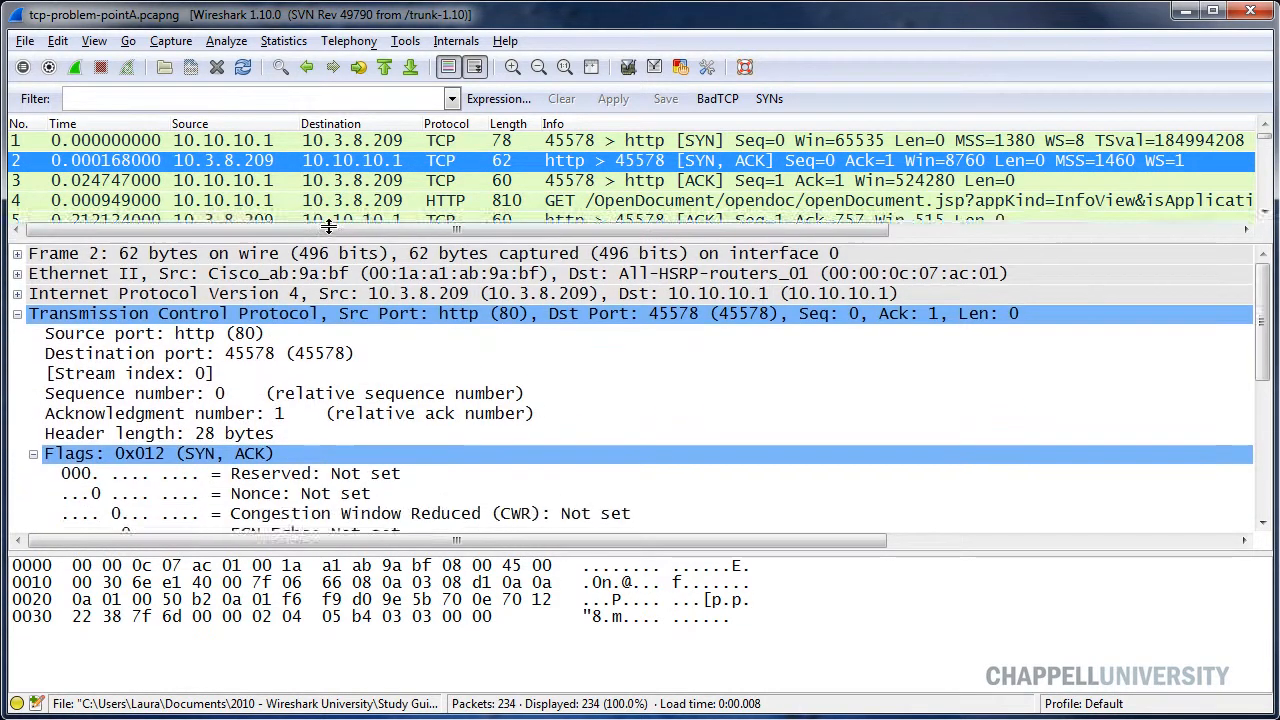
left_click(34, 452)
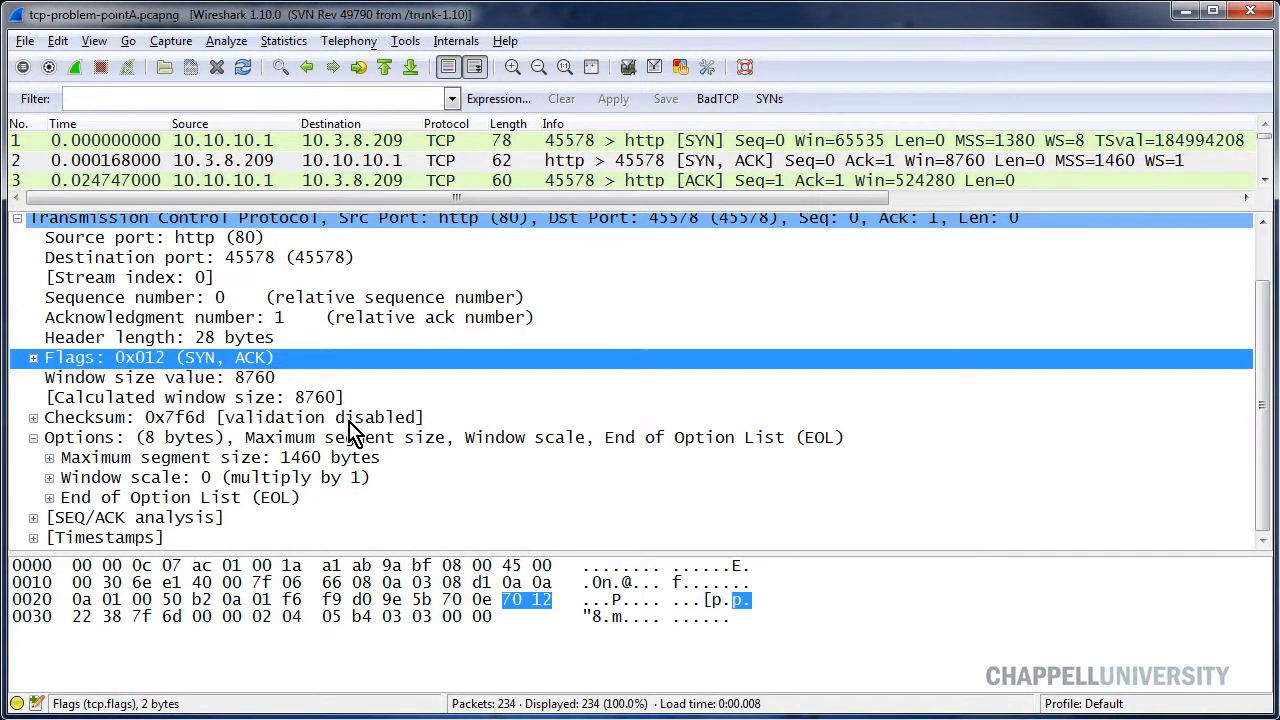
left_click(160, 336)
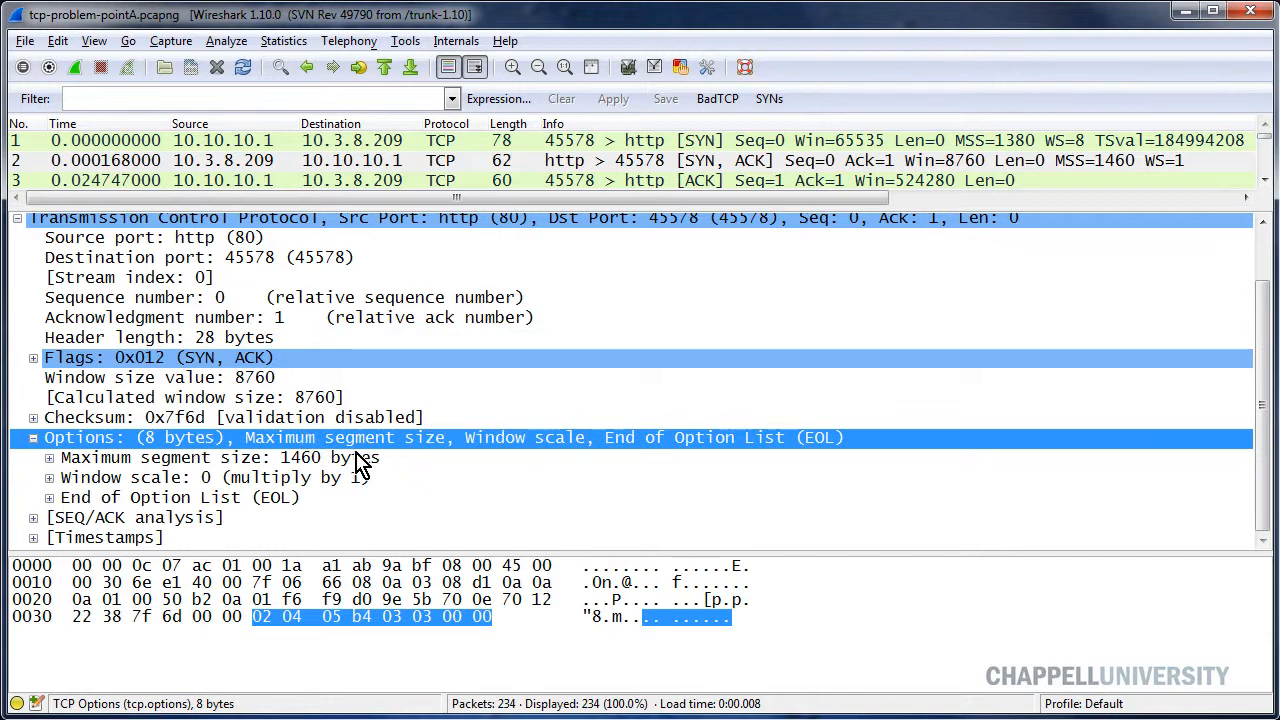
mouse_move(490, 440)
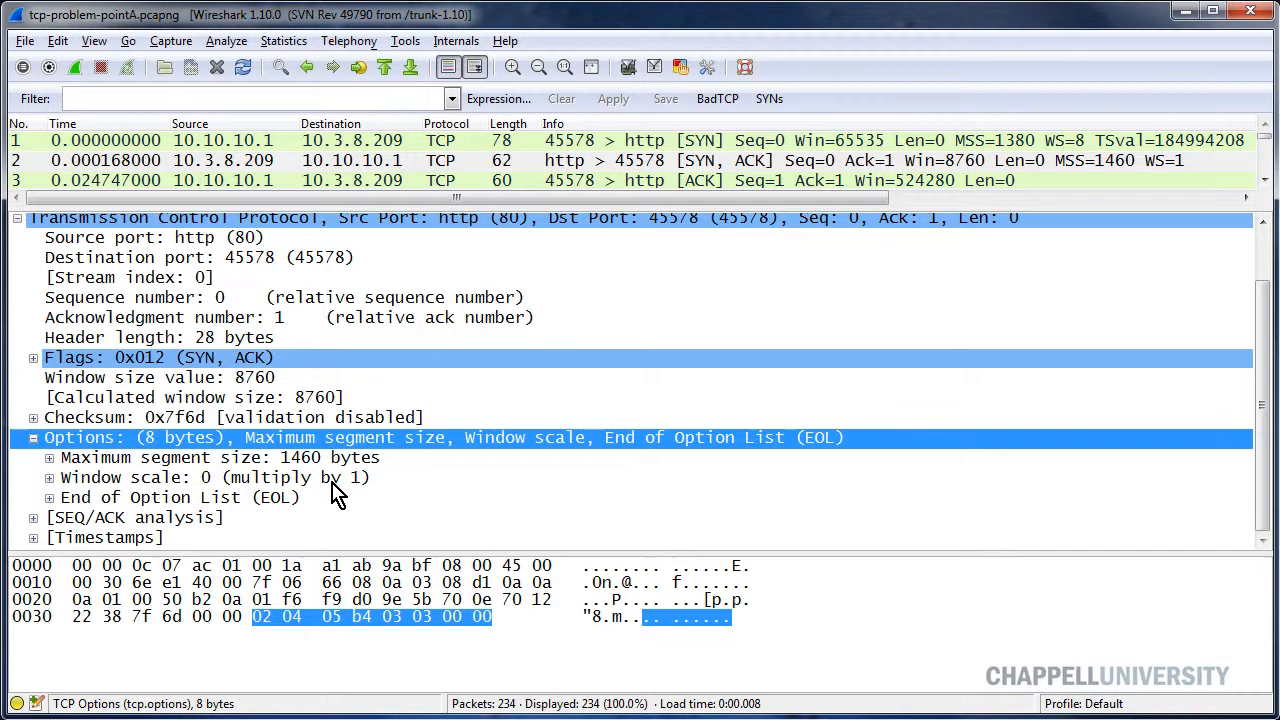
mouse_move(560, 444)
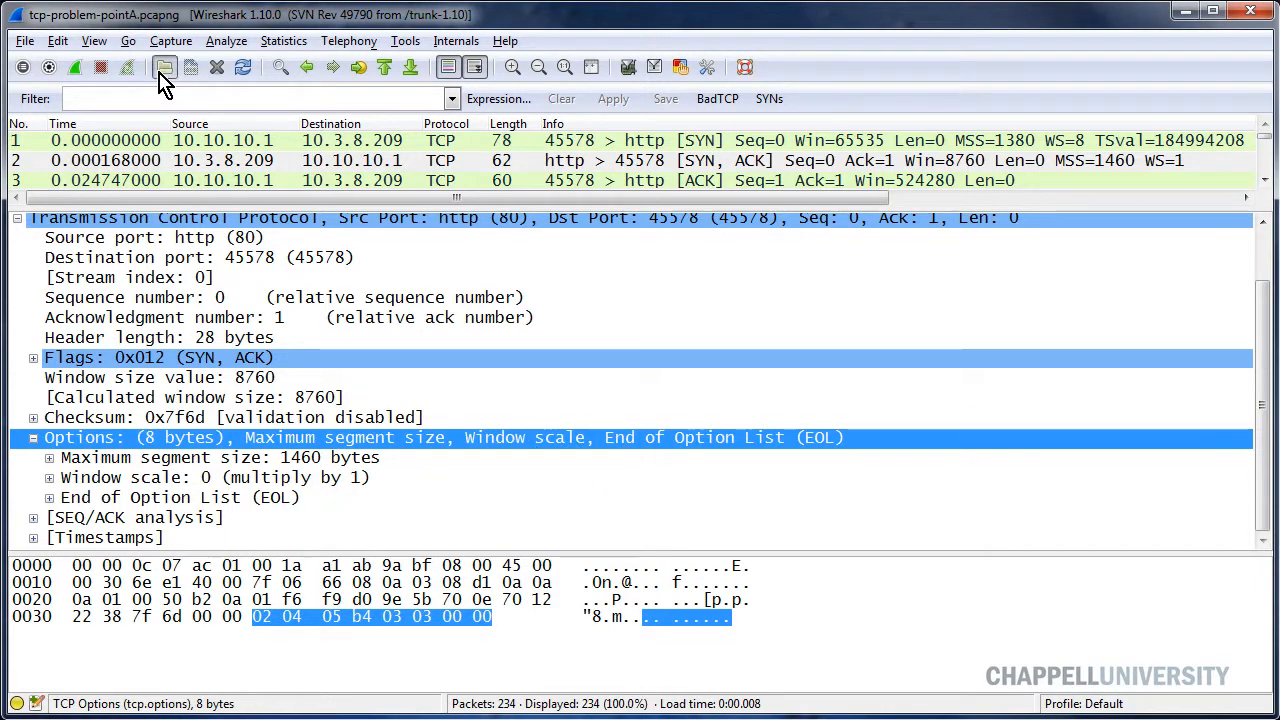
Step: Open tcp-problem-pointB.pcapng and apply the display filter tcp.flags.syn == 1
left_click(164, 68)
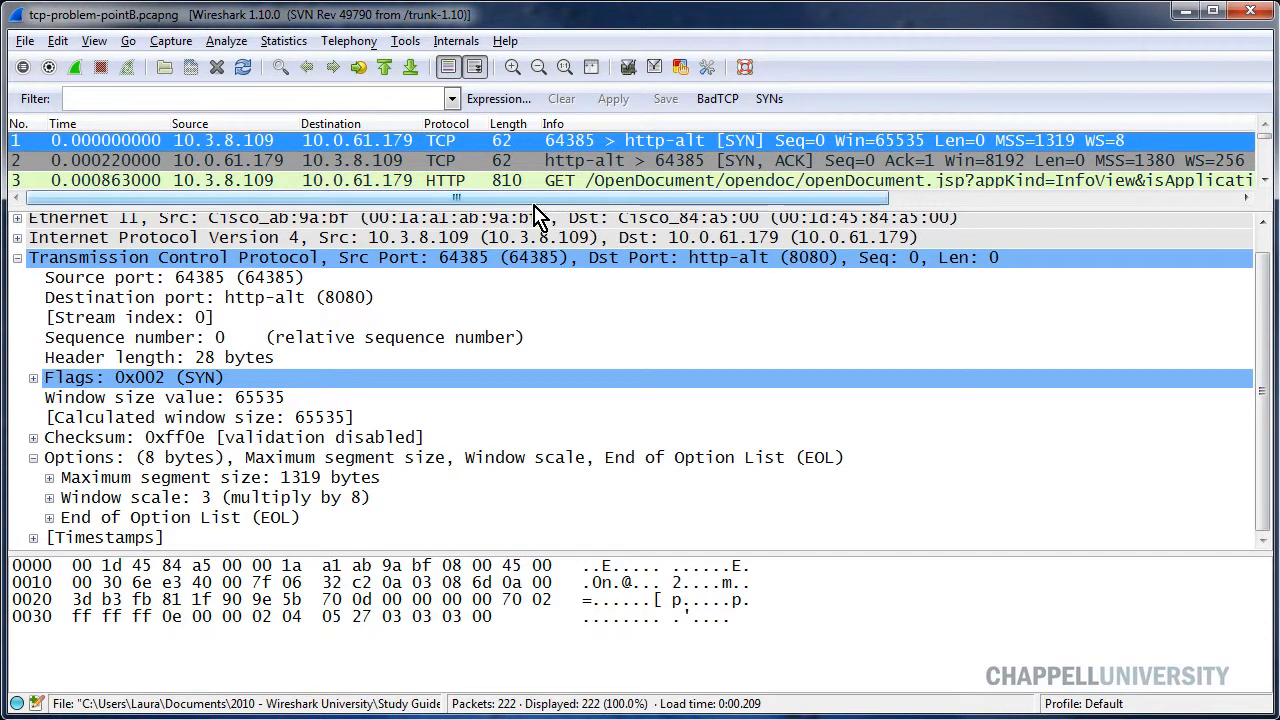
type("tcp.flags.syn == 1")
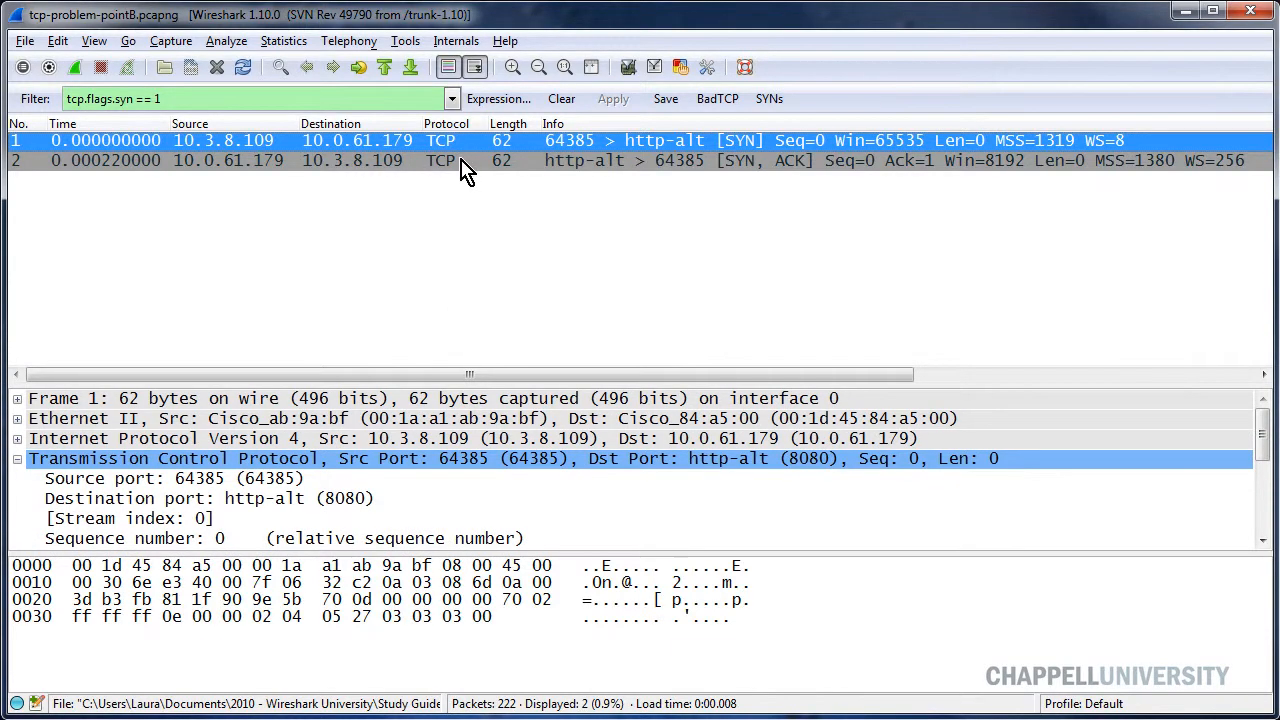
left_click(470, 160)
type("ftp-do")
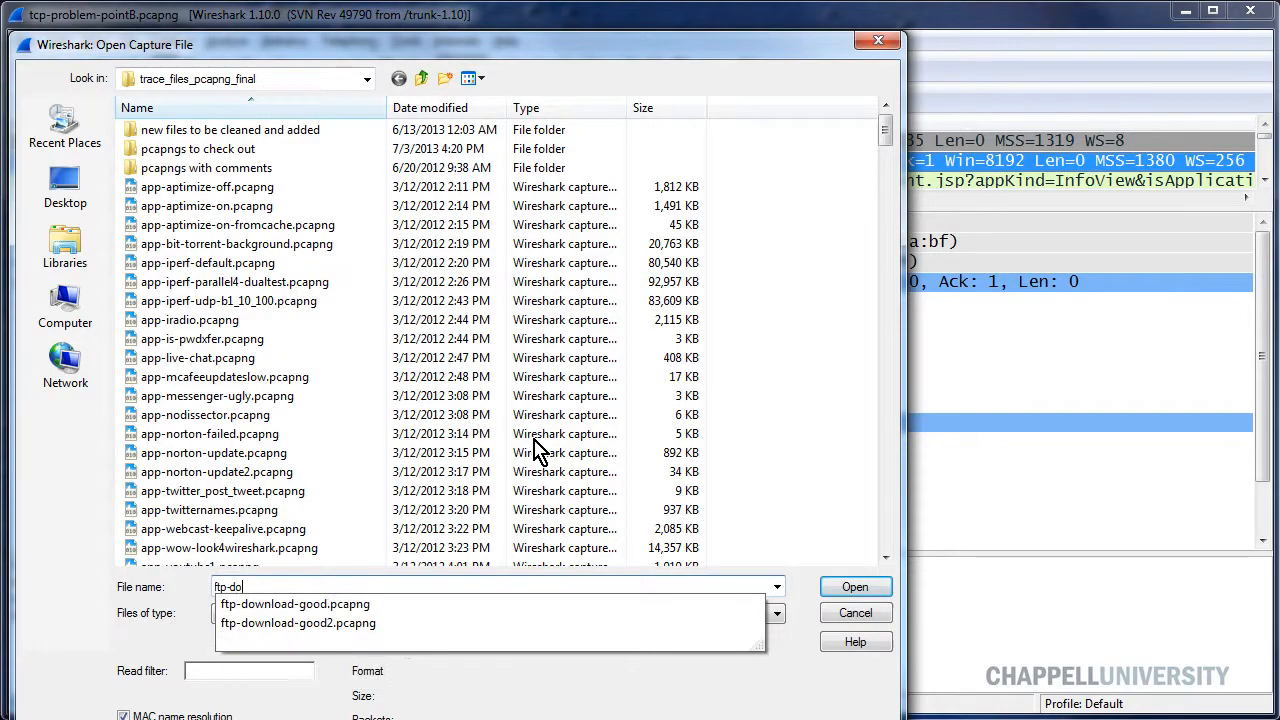
Step: Open ftp-download-good2.pcapng from the suggested file names
left_click(298, 622)
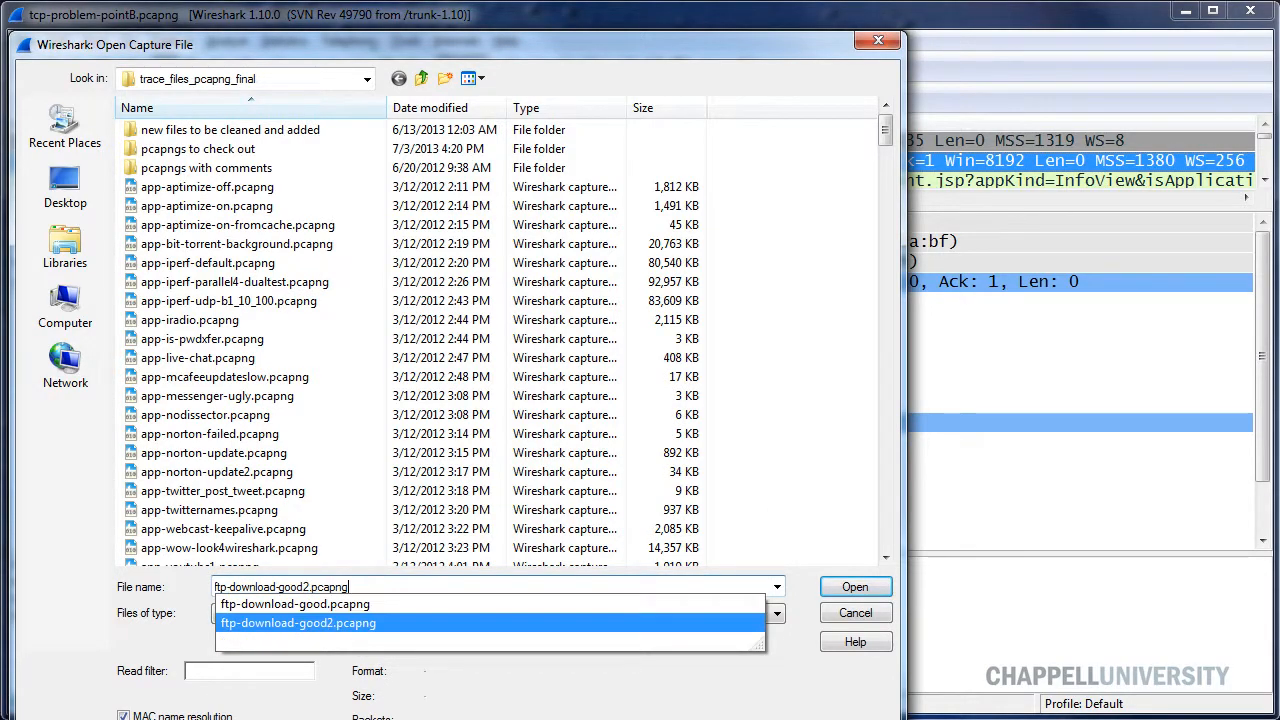
left_click(854, 586)
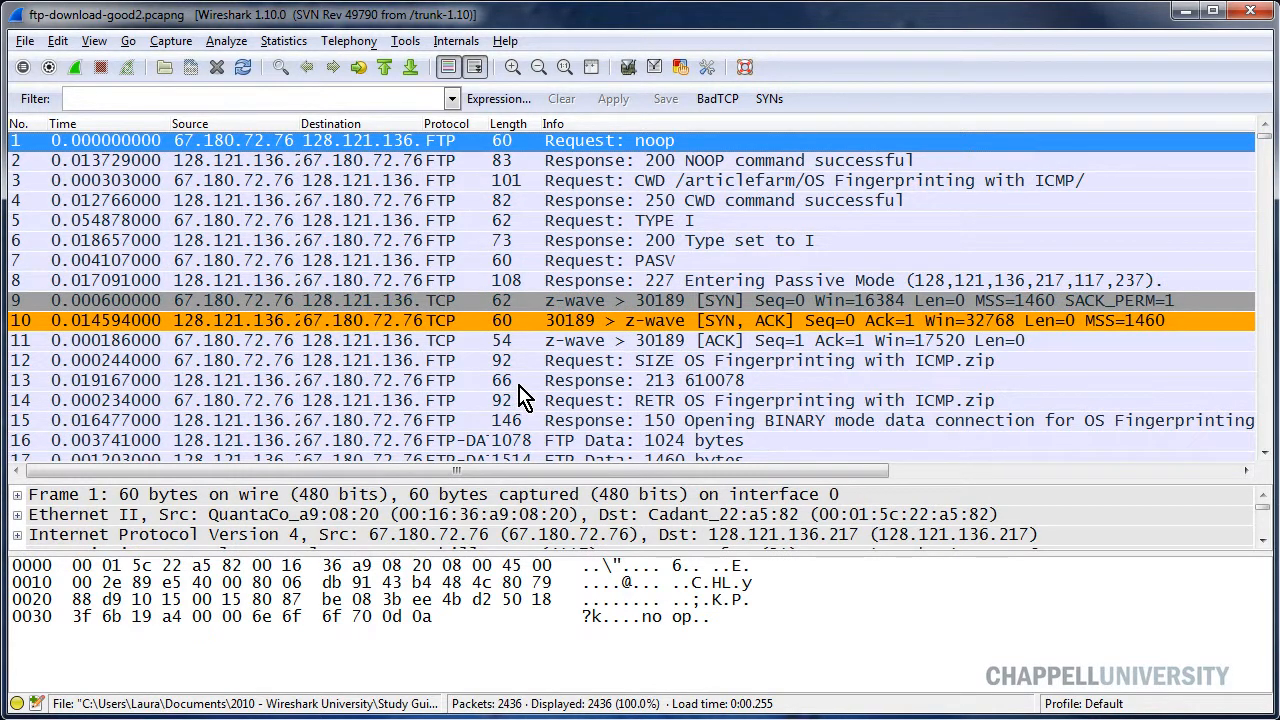
mouse_move(742, 392)
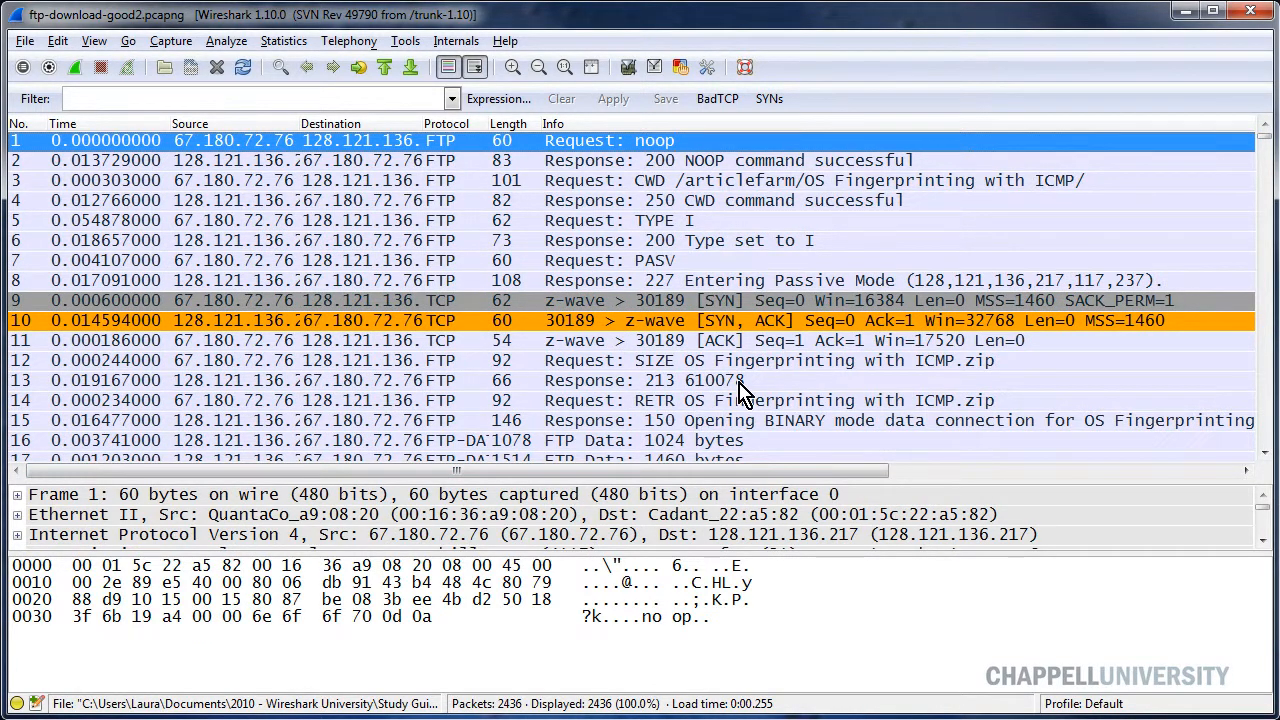
mouse_move(540, 376)
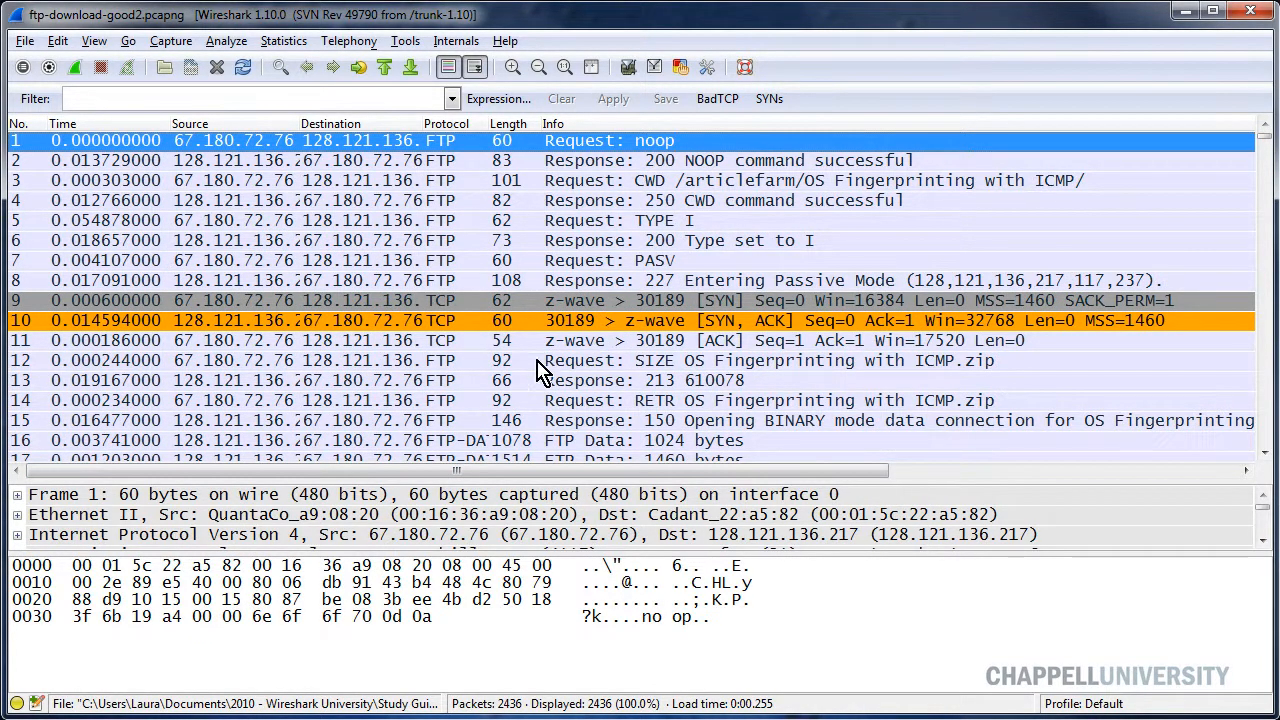
mouse_move(350, 304)
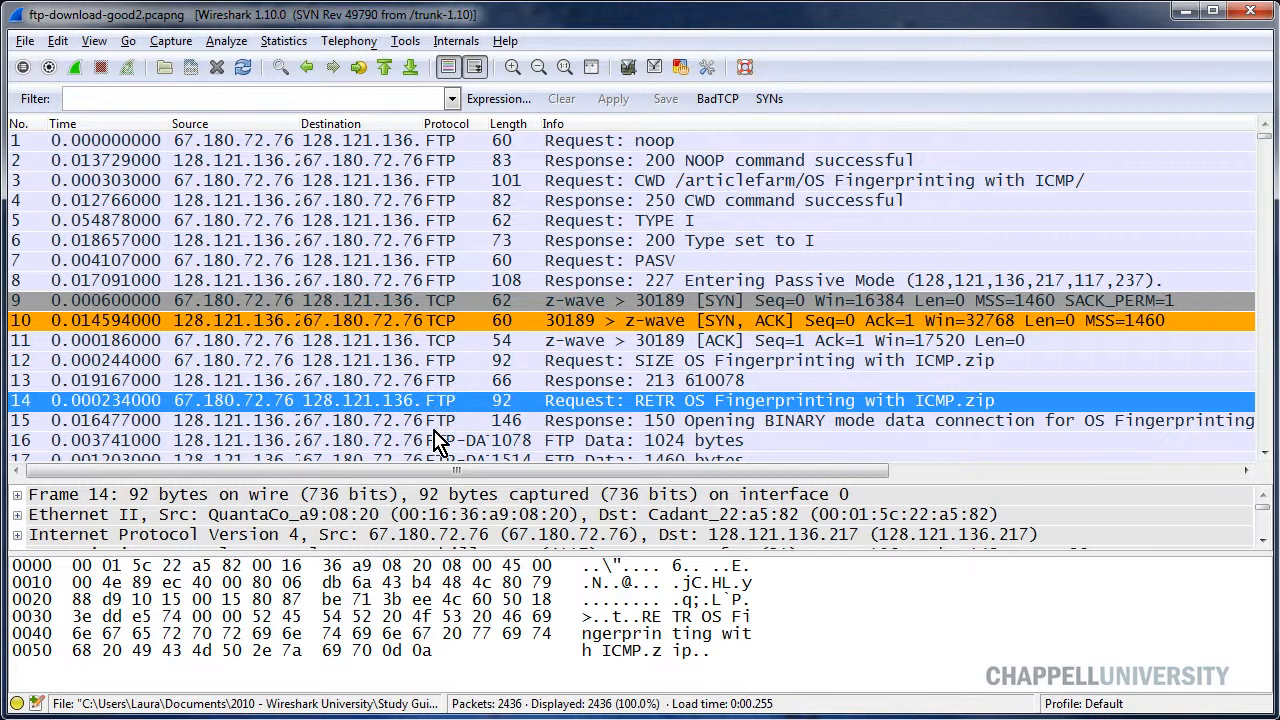
Step: Expand SYN packet 9's TCP details to its MSS option, then select orange SYN/ACK packet 10
left_click(16, 432)
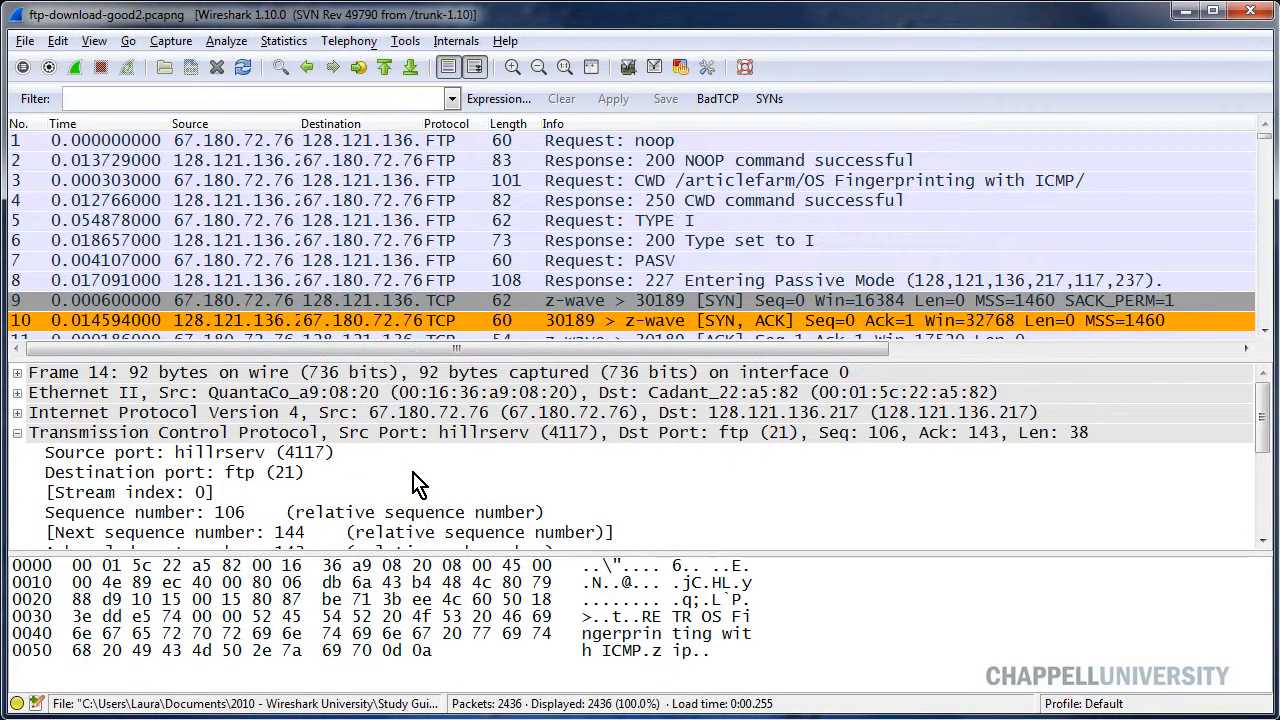
scroll("down", 3)
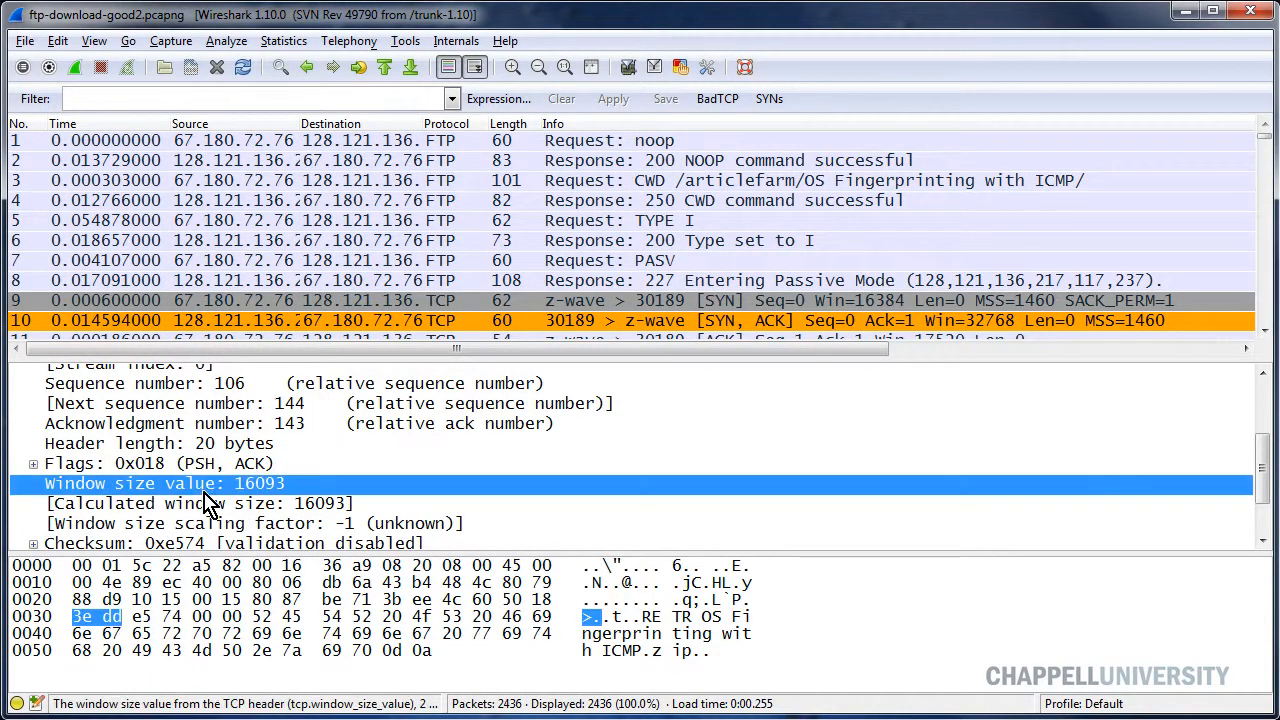
scroll("down", 3)
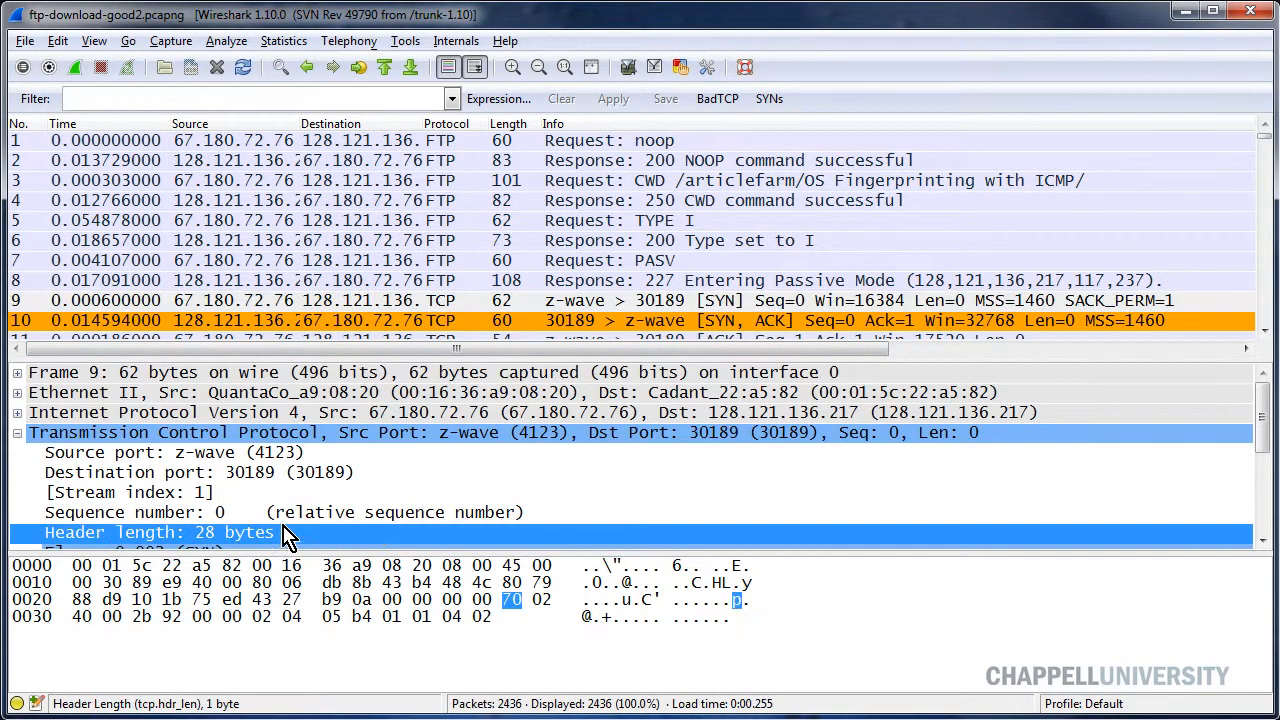
scroll("down", 3)
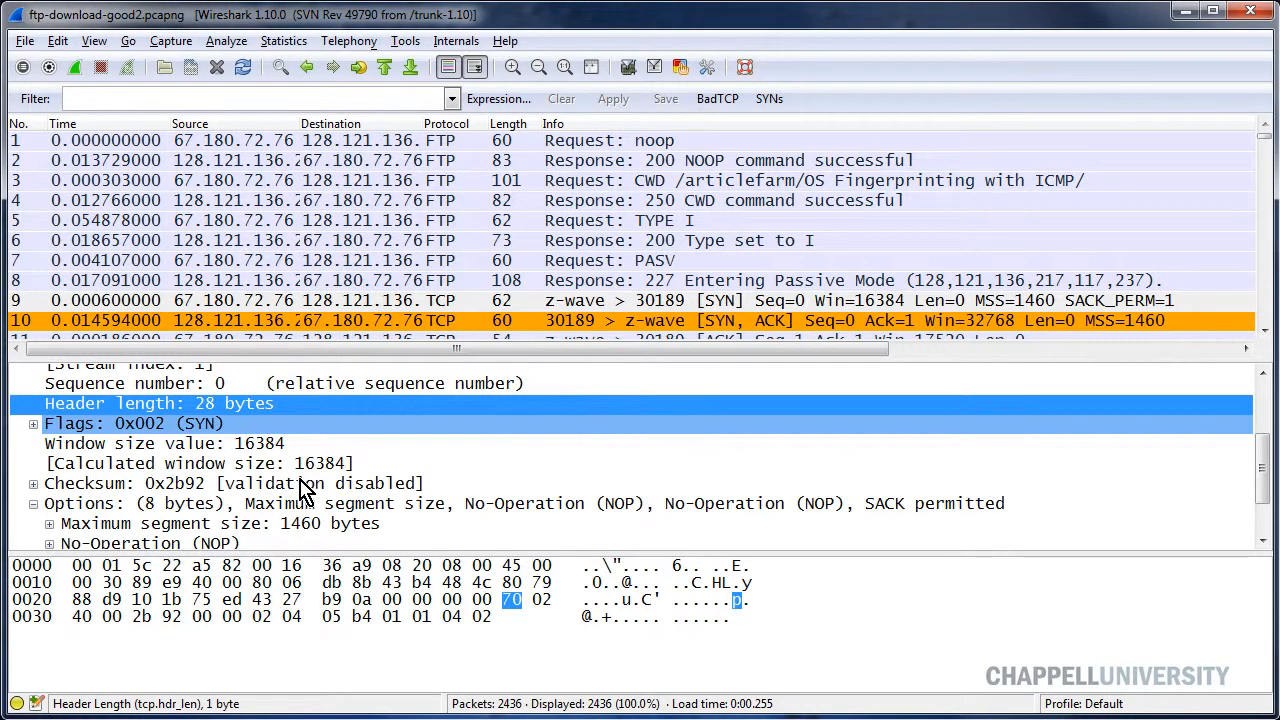
left_click(136, 424)
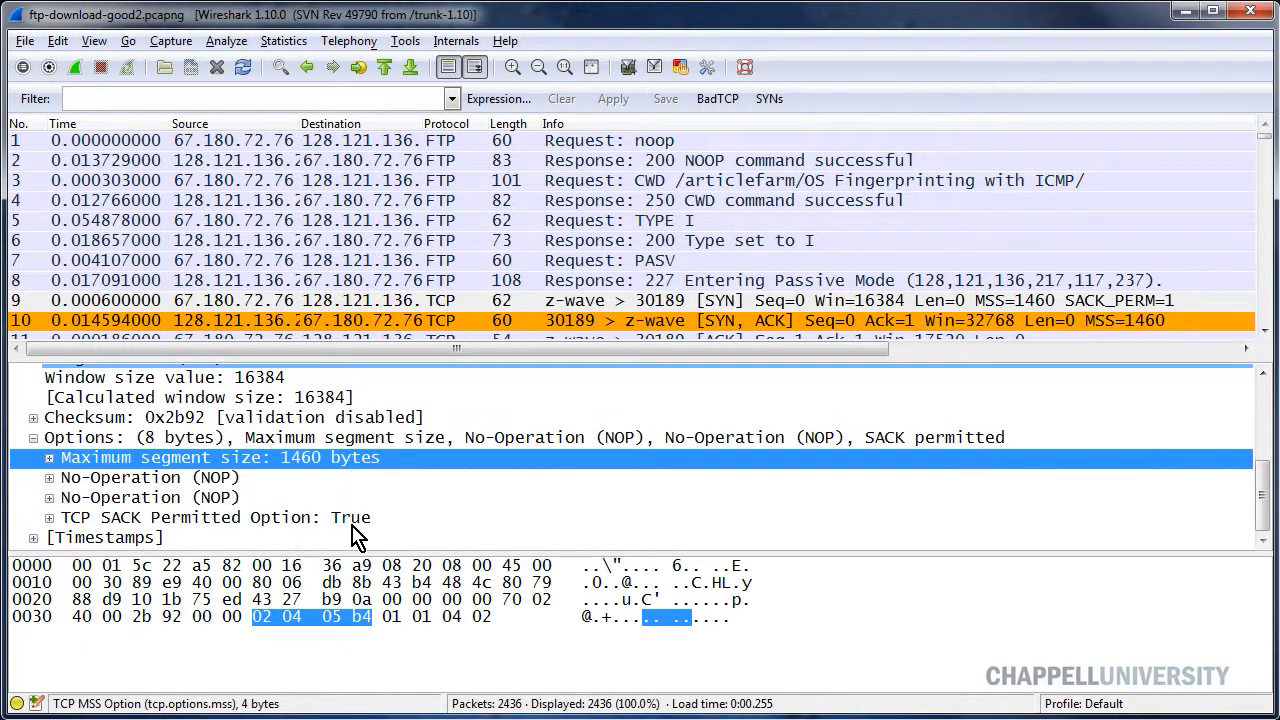
left_click(216, 516)
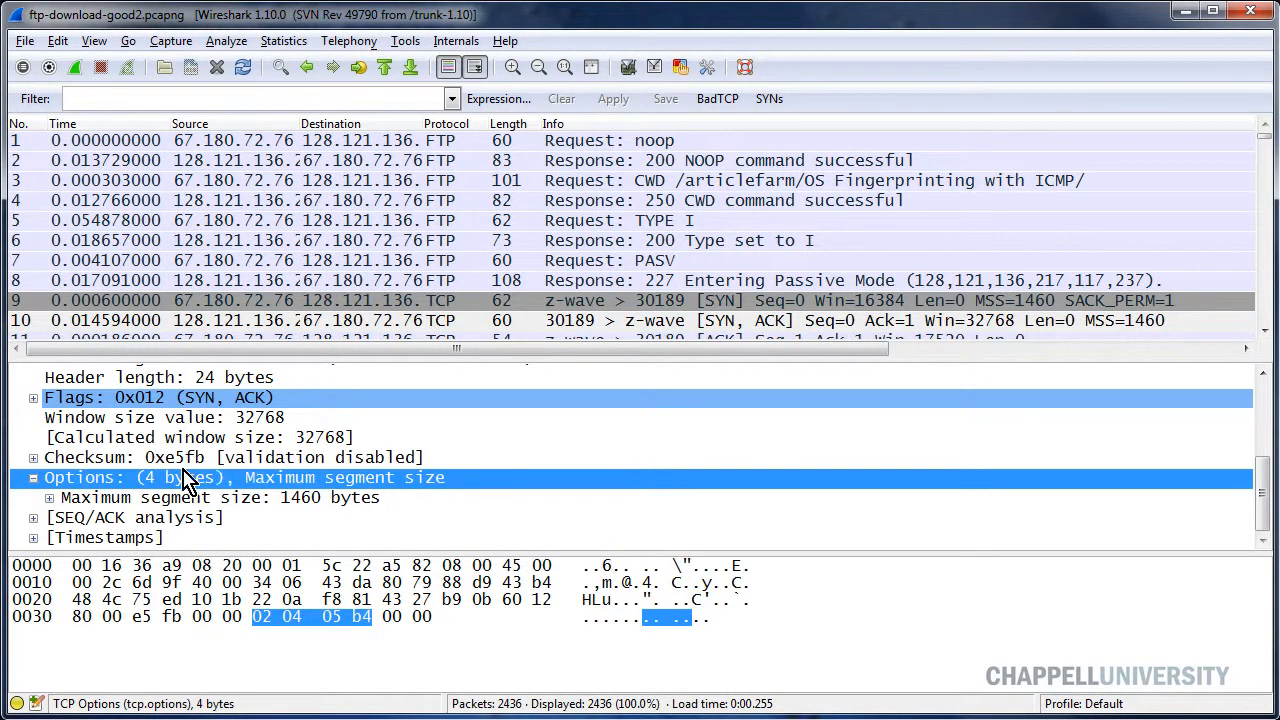
mouse_move(472, 488)
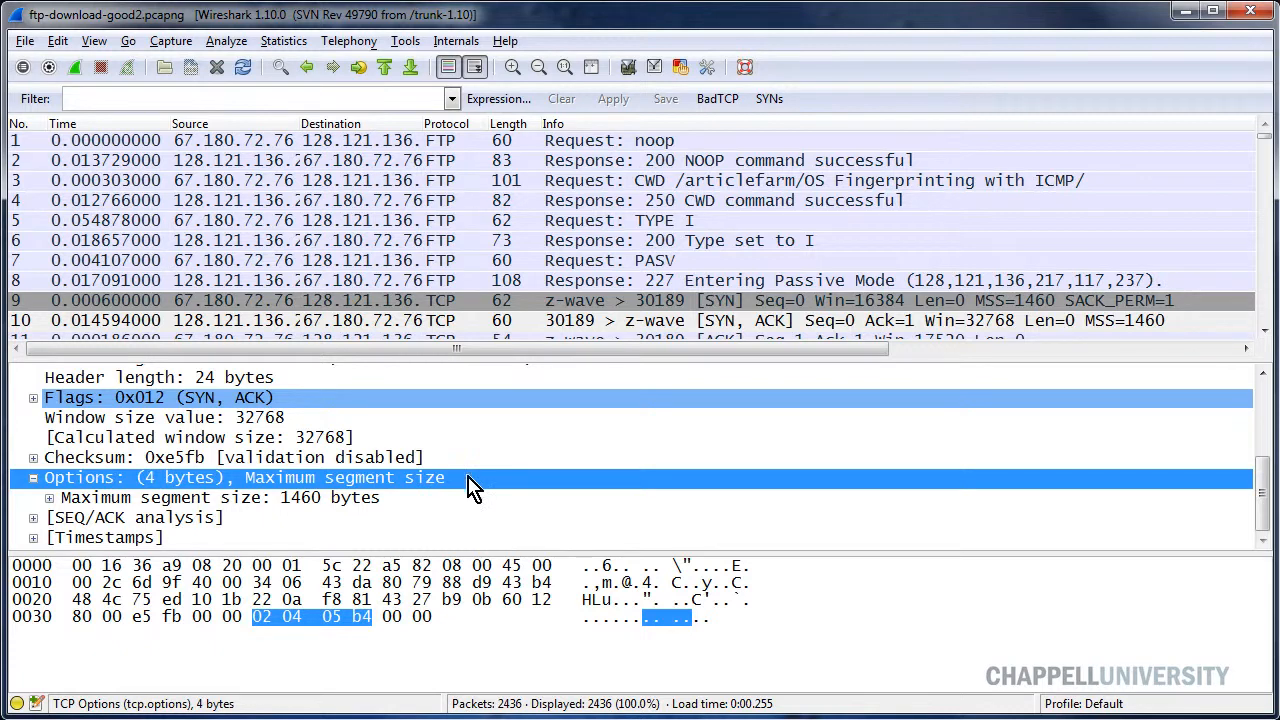
mouse_move(470, 490)
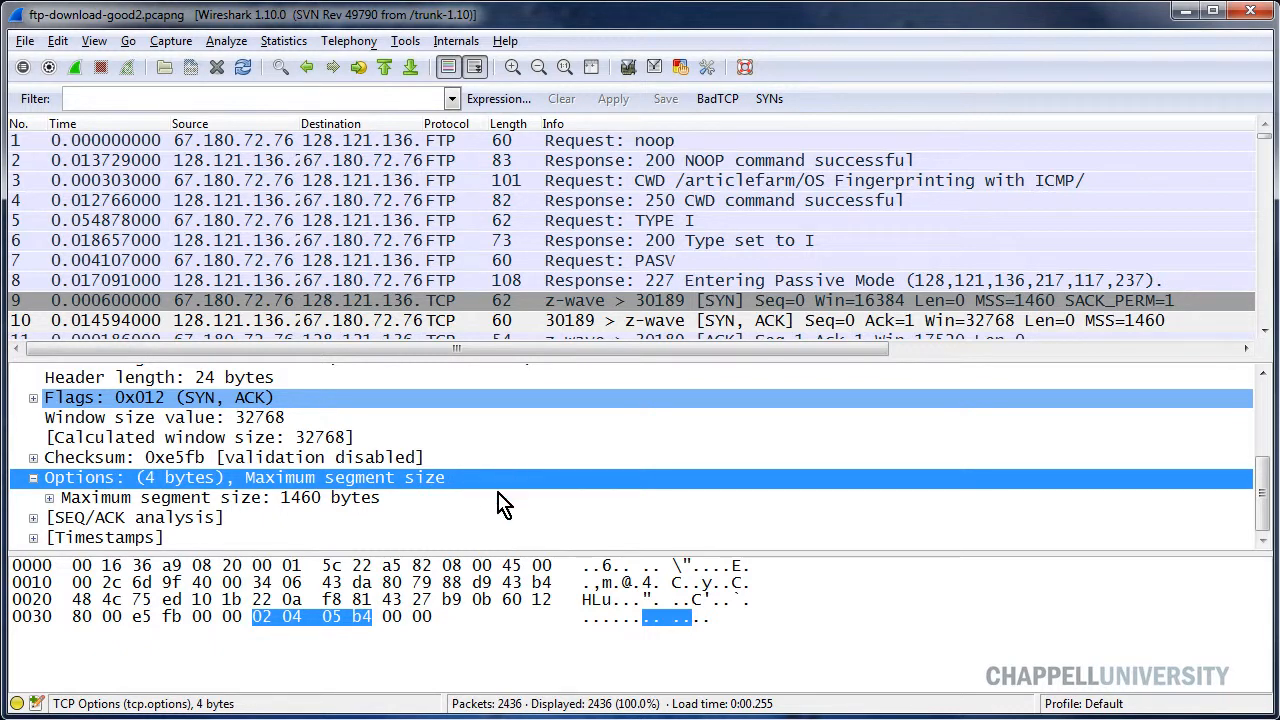
mouse_move(458, 500)
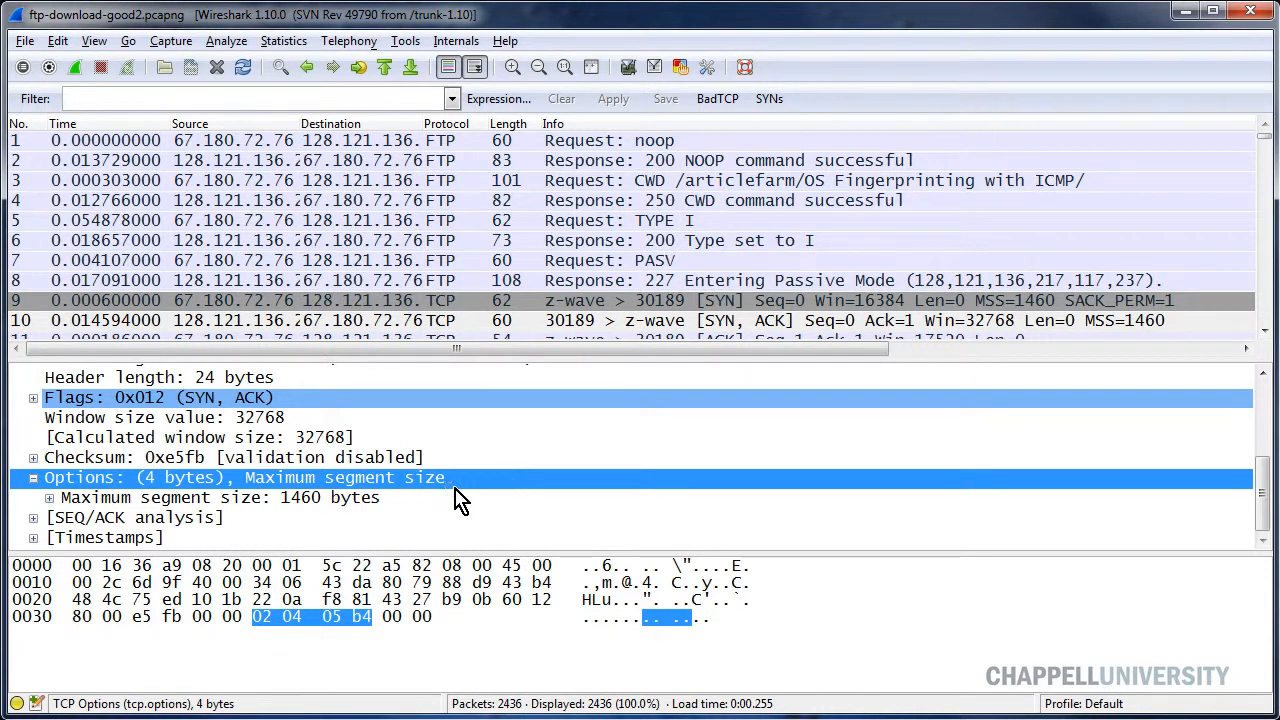
mouse_move(500, 486)
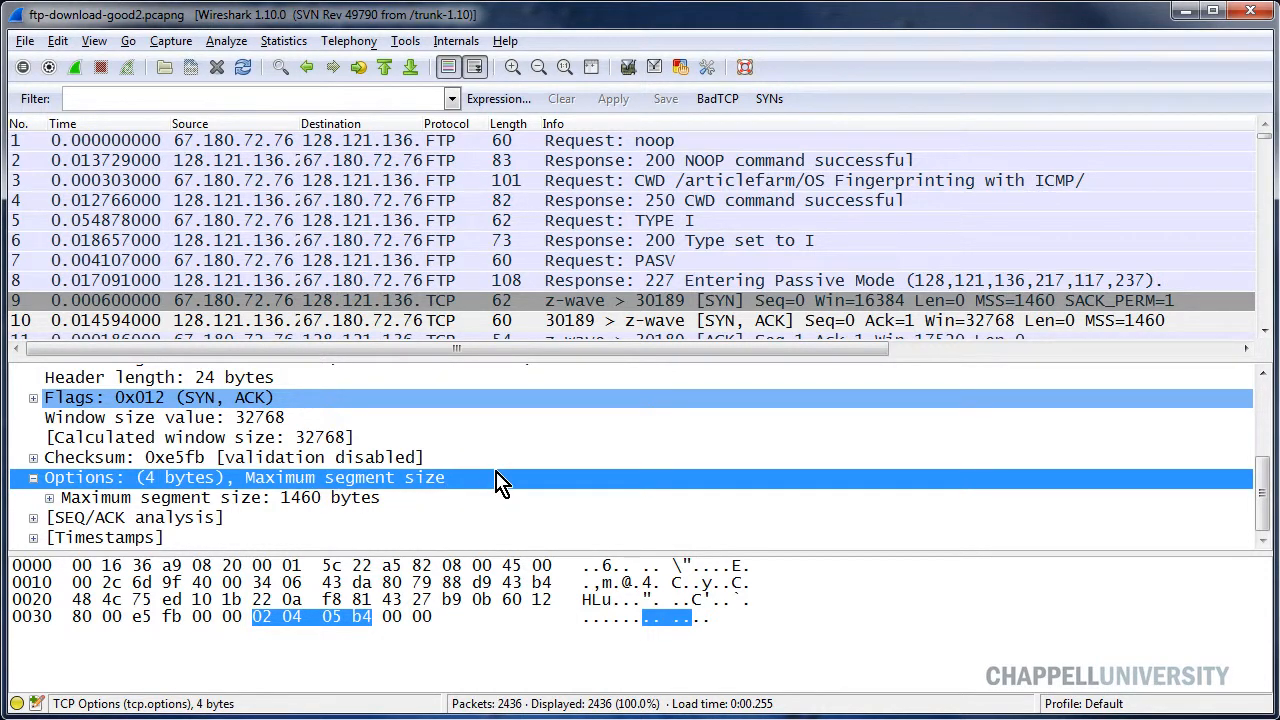